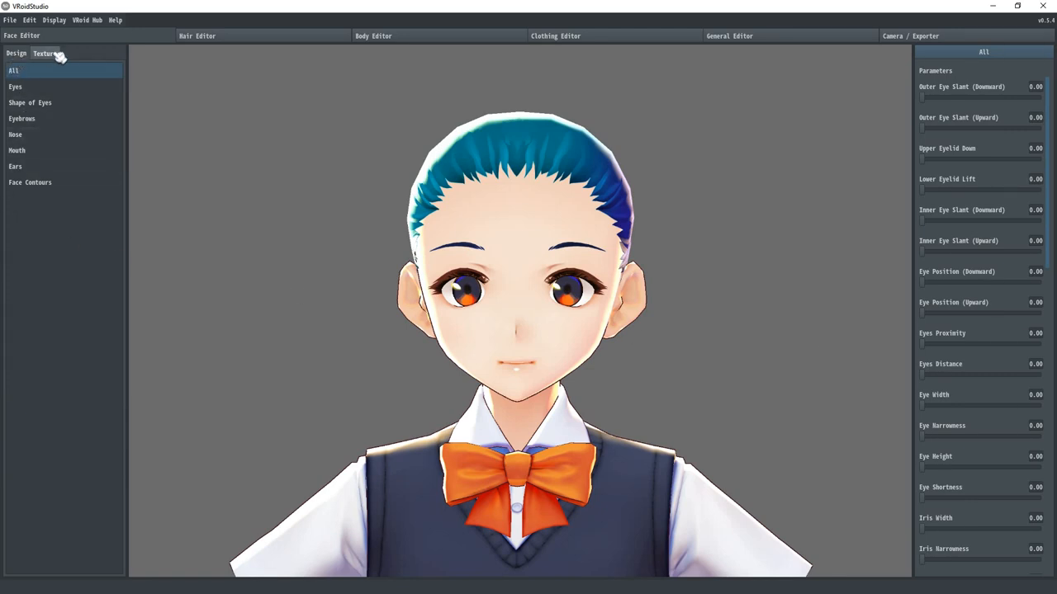
mouse_move(66, 63)
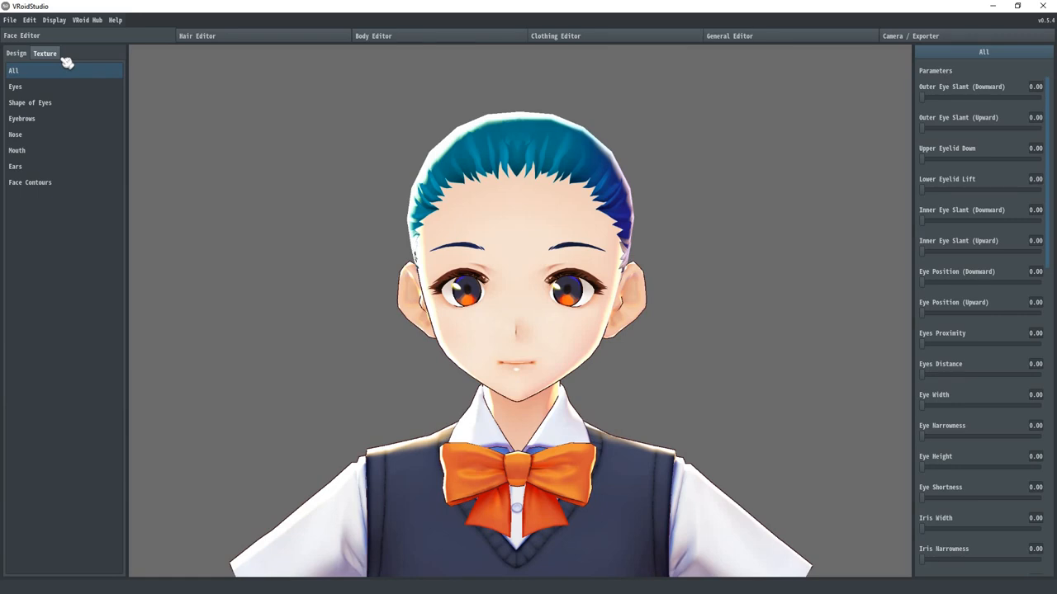
mouse_move(999, 60)
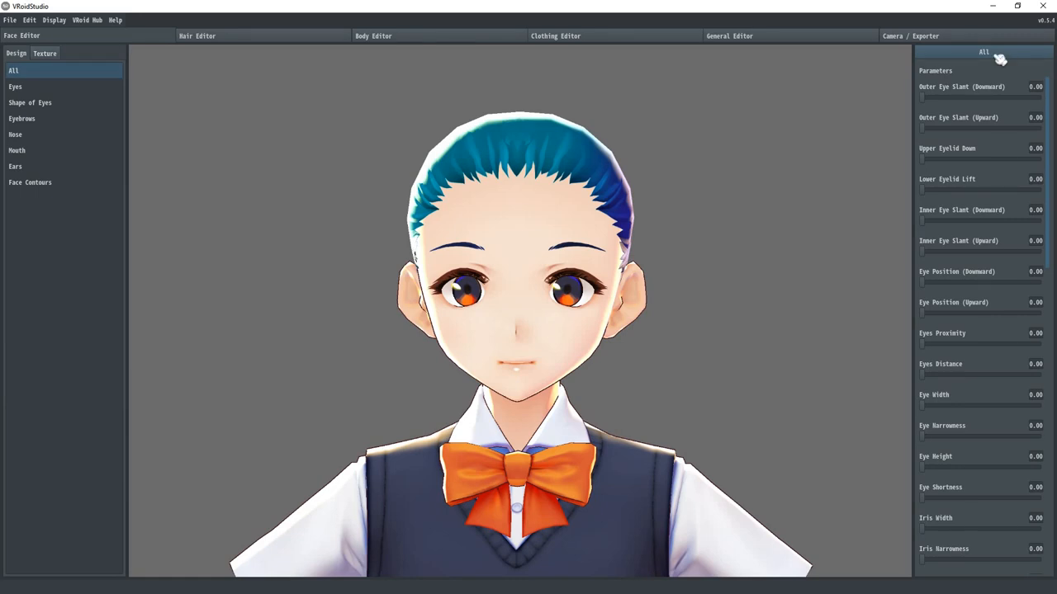
mouse_move(1013, 403)
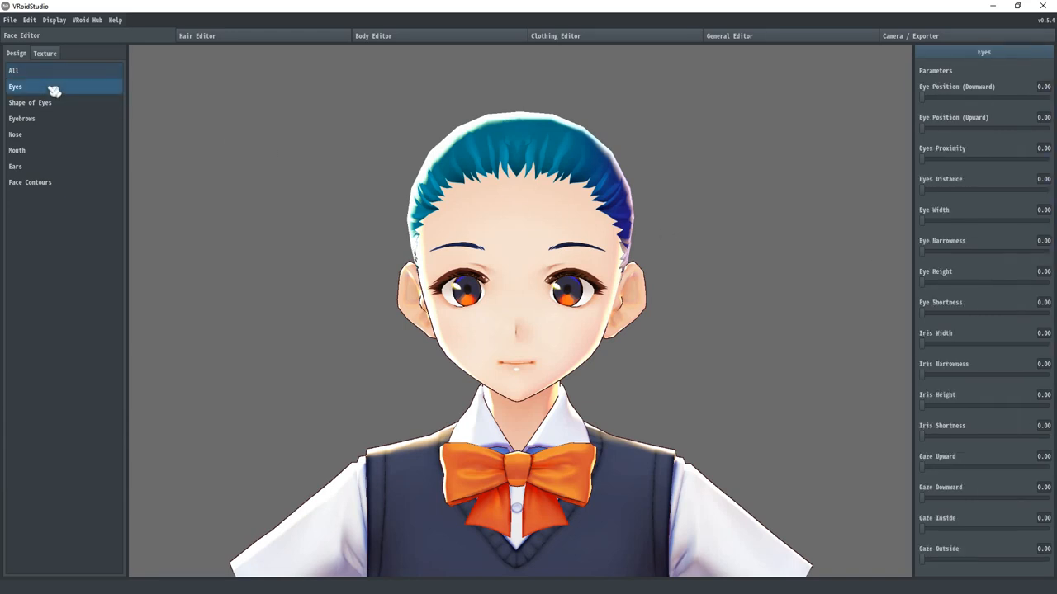
mouse_move(885, 129)
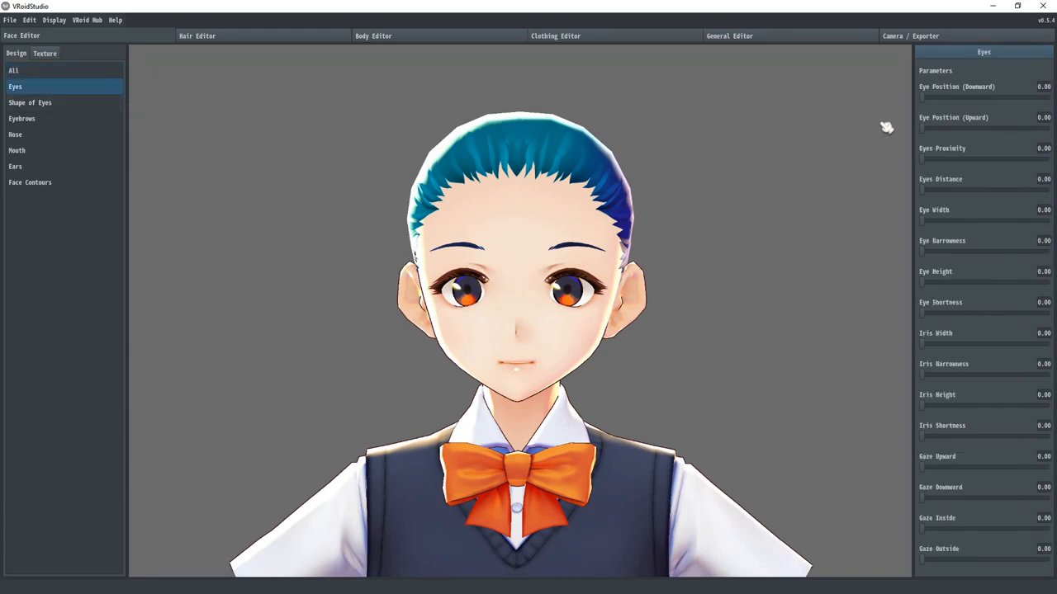
mouse_move(944, 239)
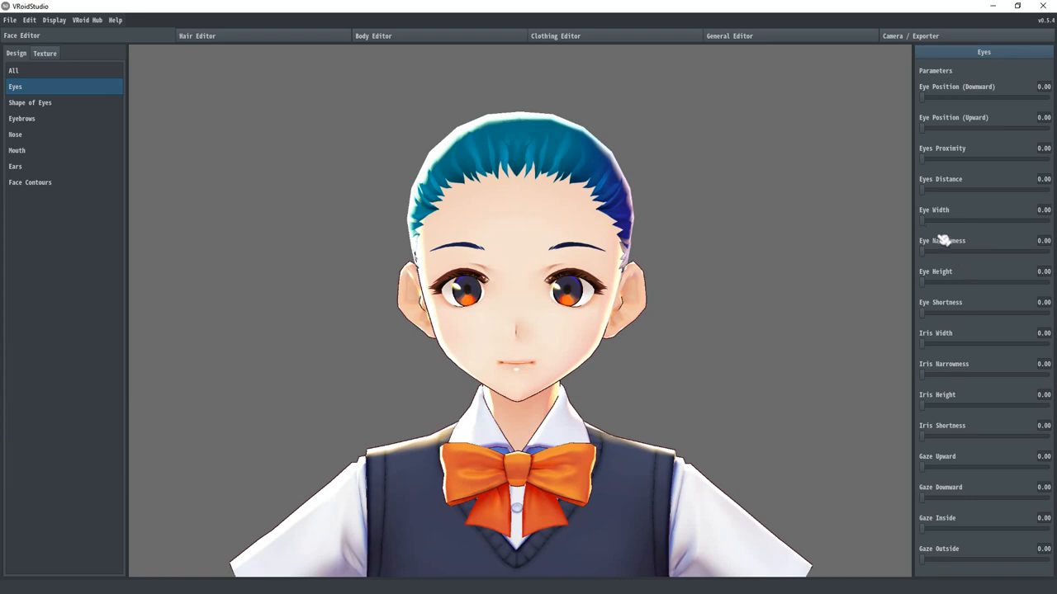
mouse_move(931, 250)
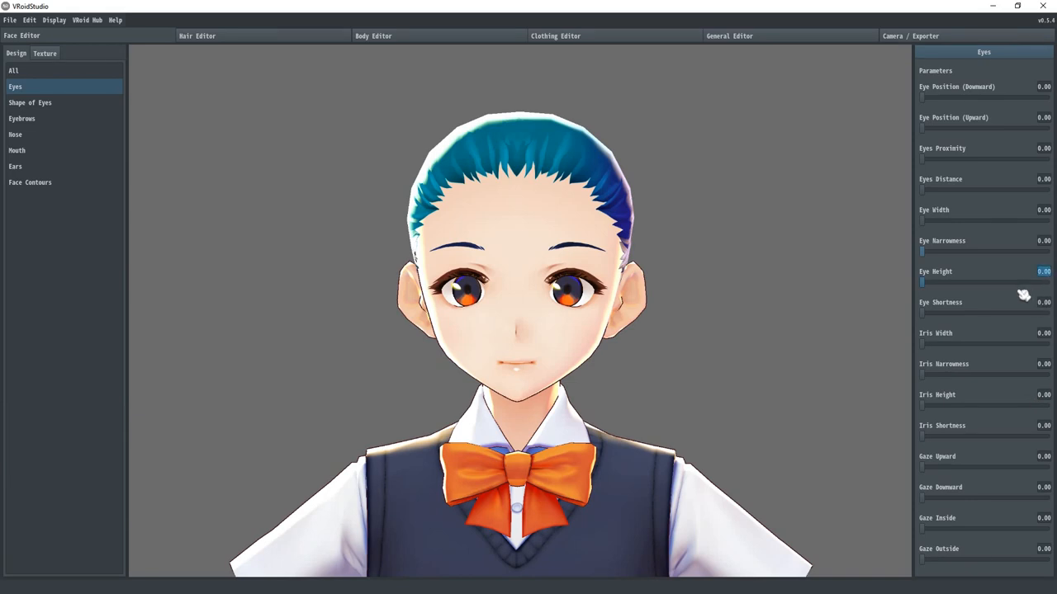
Drag the Eye Height slider back and forth, leaving it away from zero
drag(922, 282, 982, 282)
text(.5)
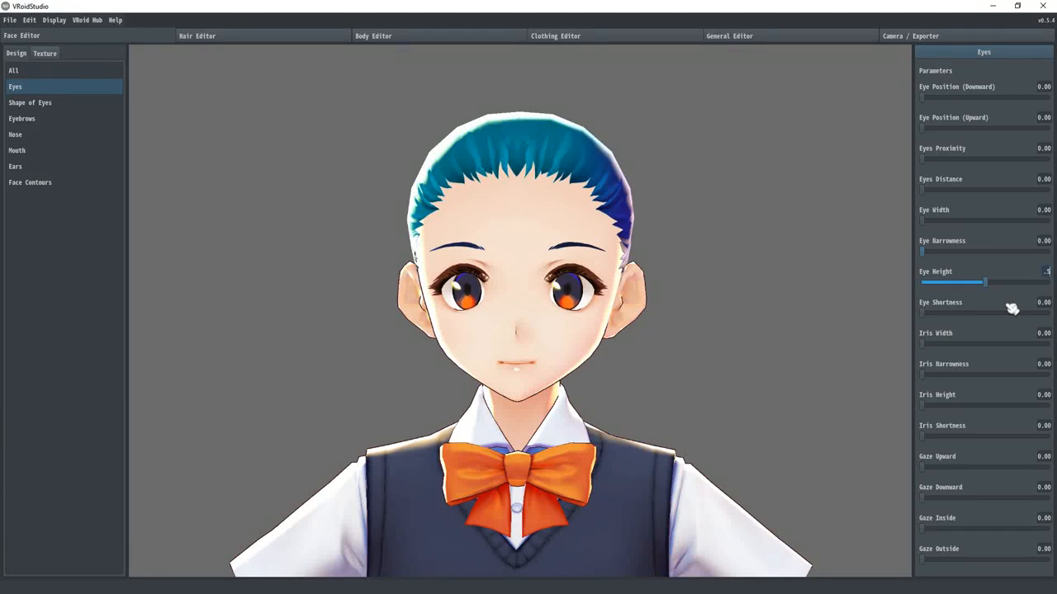
drag(981, 282, 926, 282)
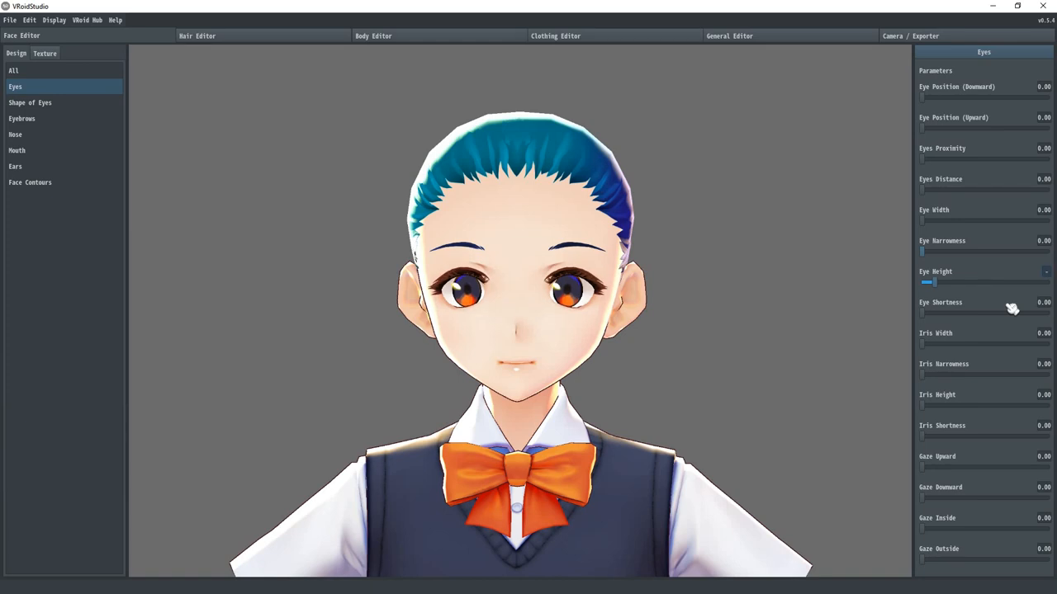
drag(924, 280, 1047, 281)
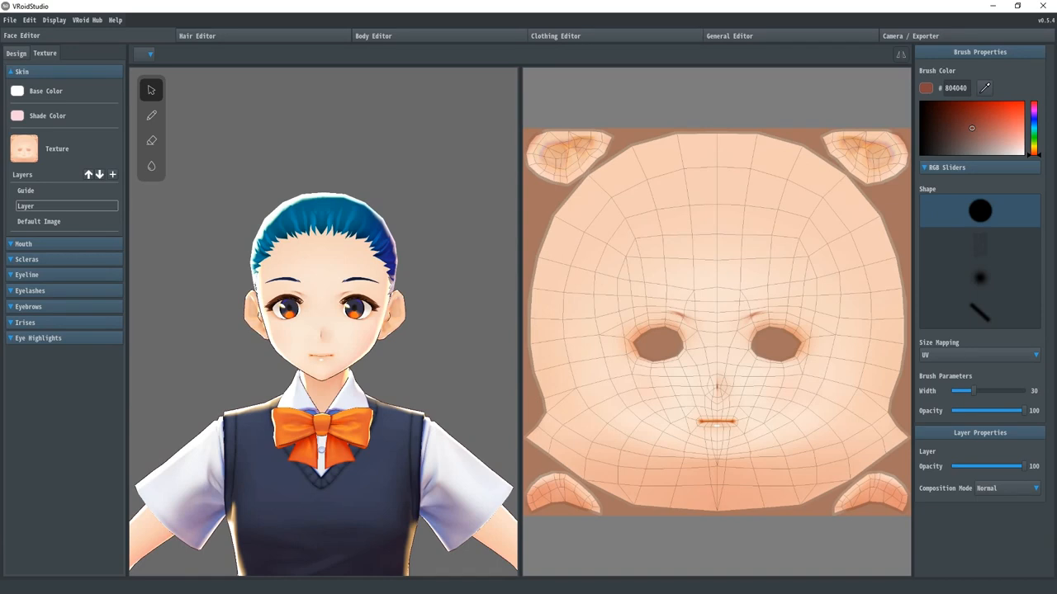
Expand Skin in the Texture list to show its UV layout beside the model
click(716, 313)
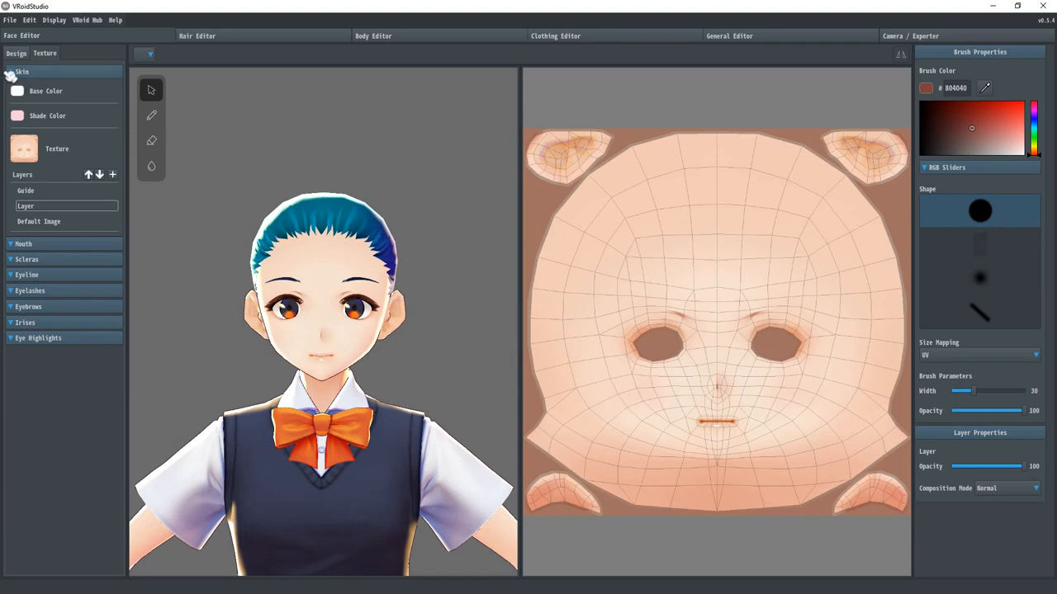
click(23, 71)
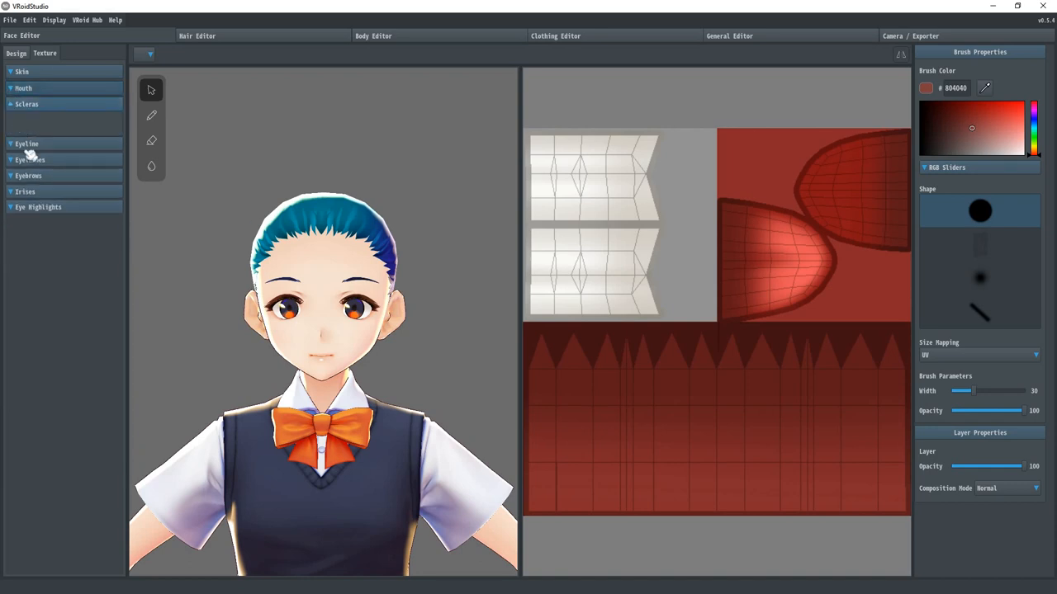
click(27, 102)
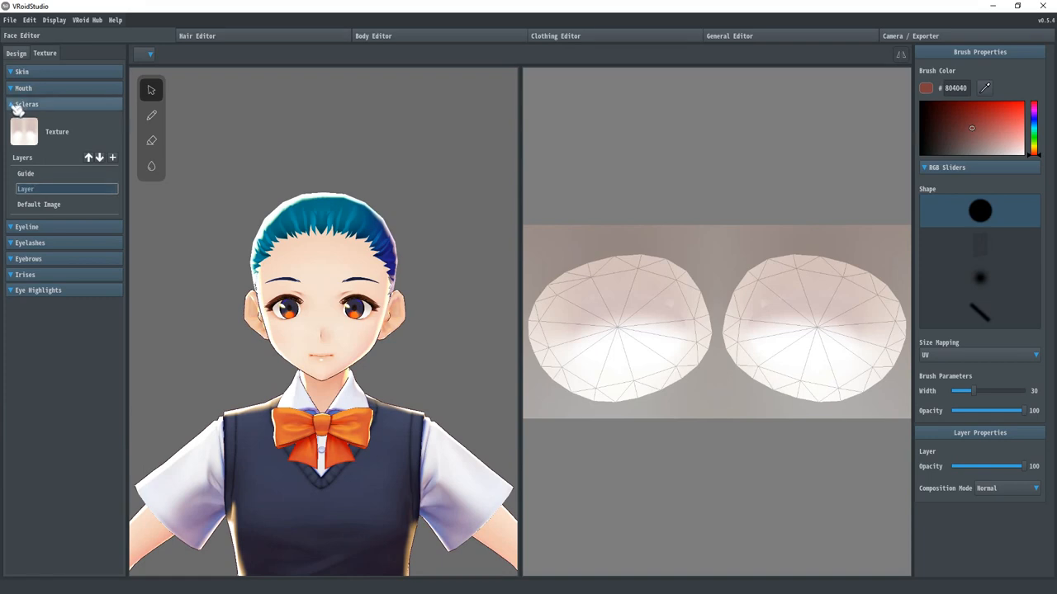
click(27, 102)
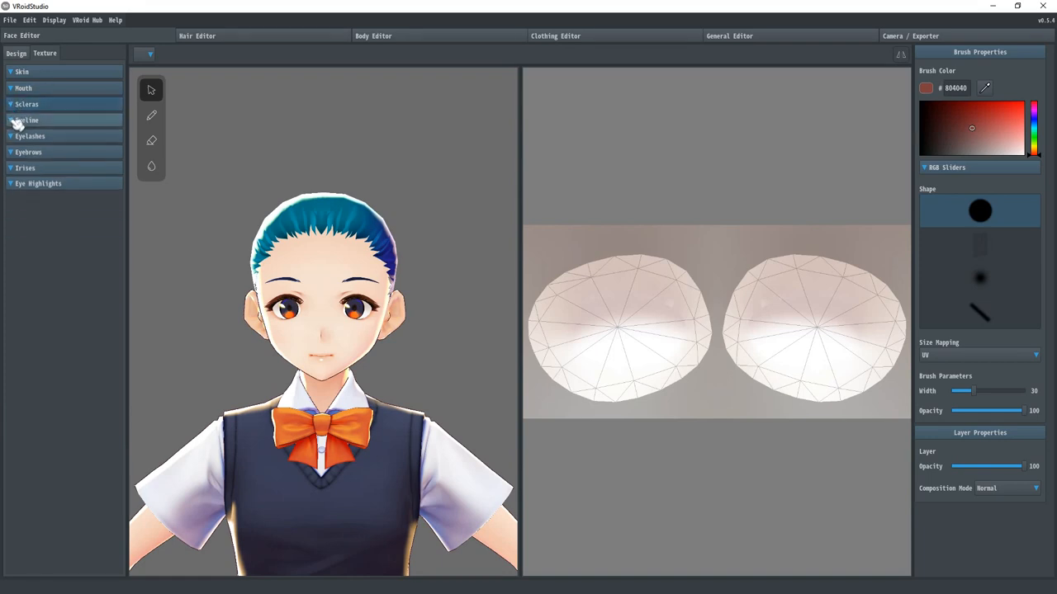
click(27, 119)
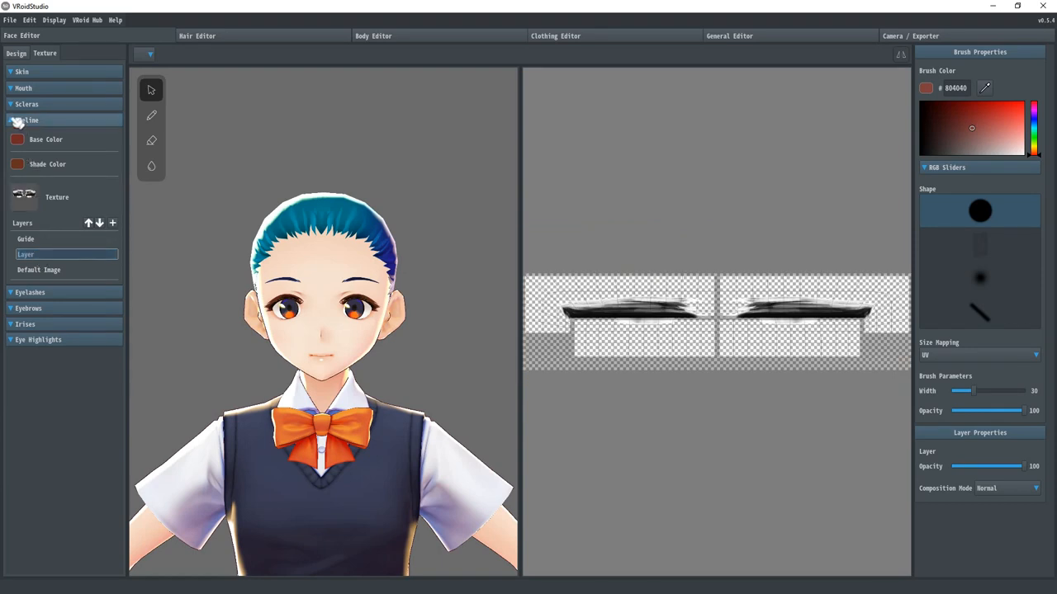
click(27, 118)
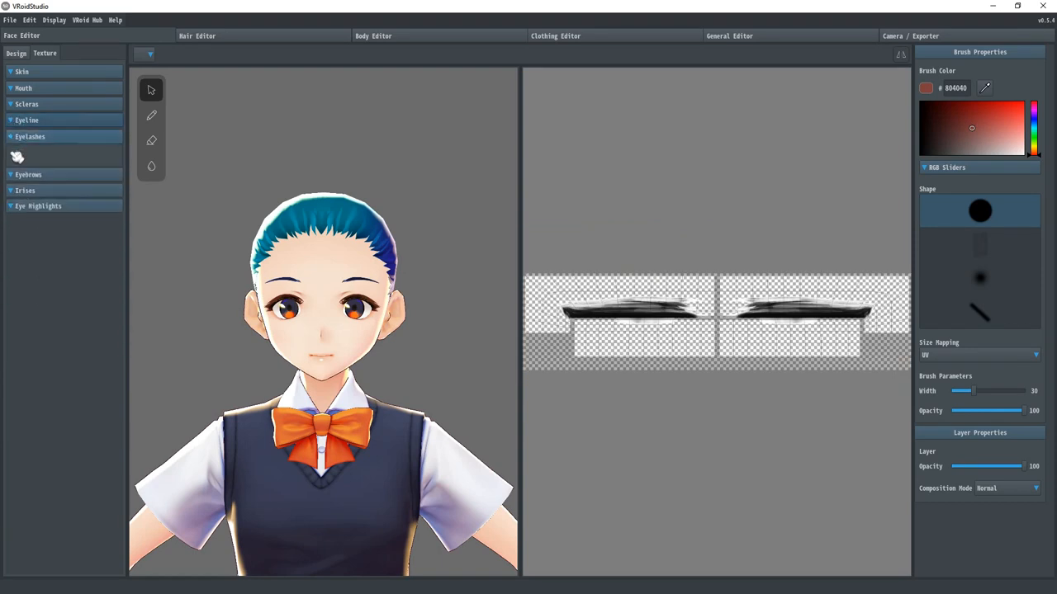
click(30, 136)
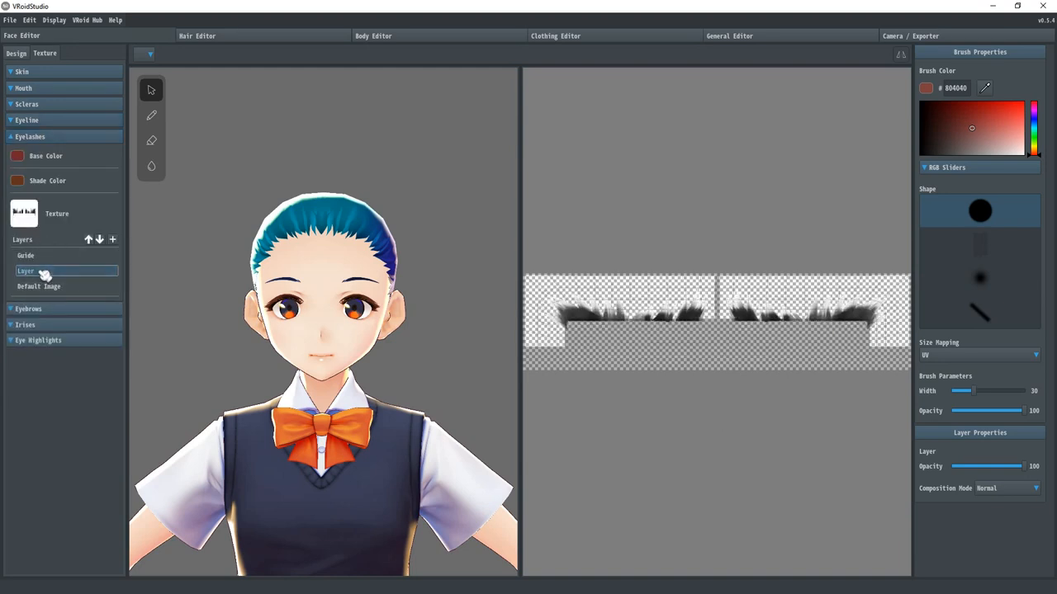
click(10, 135)
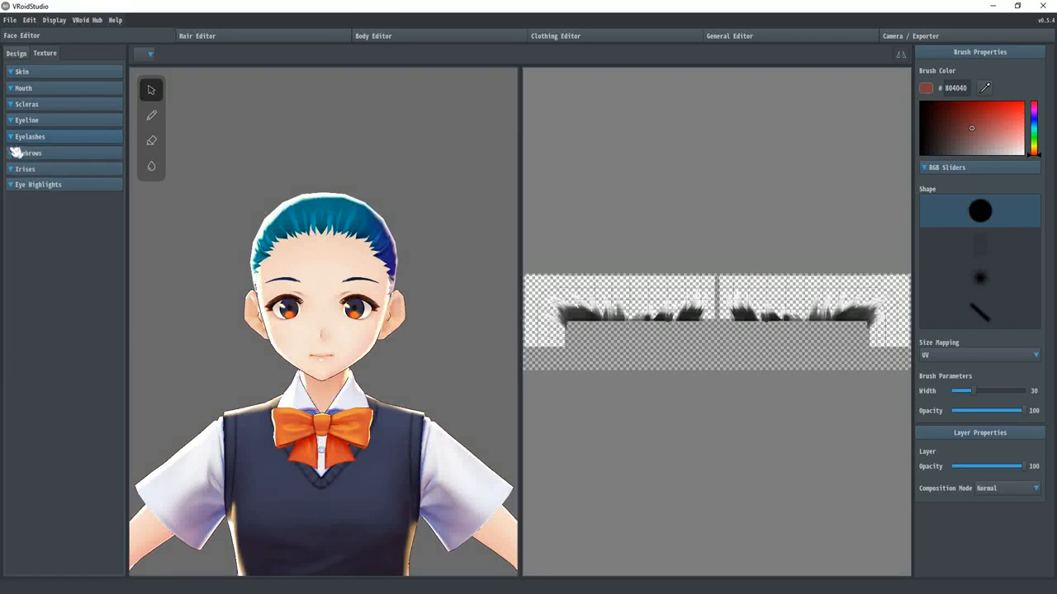
click(30, 152)
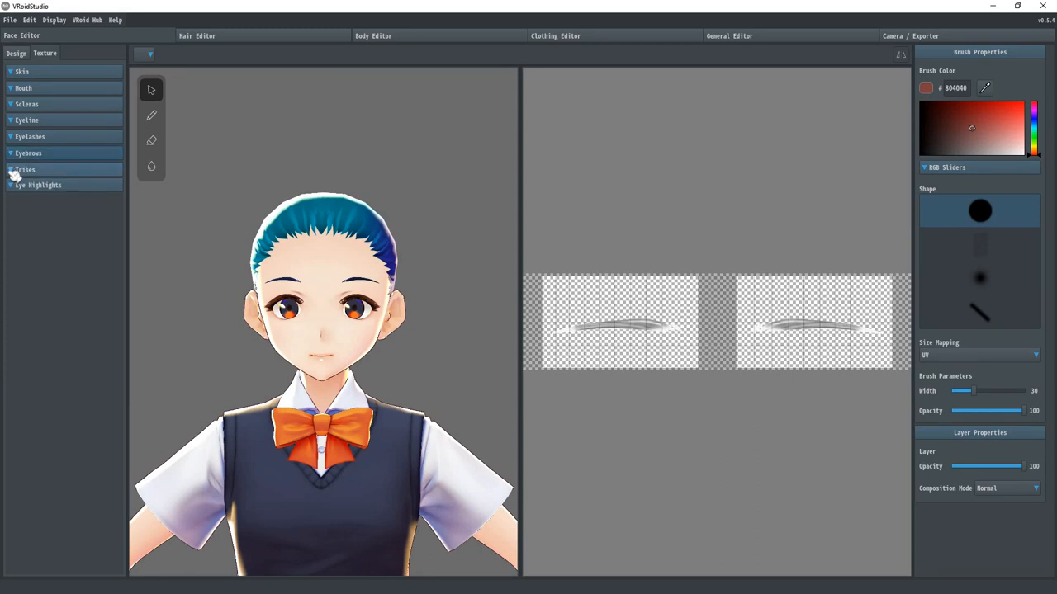
click(25, 169)
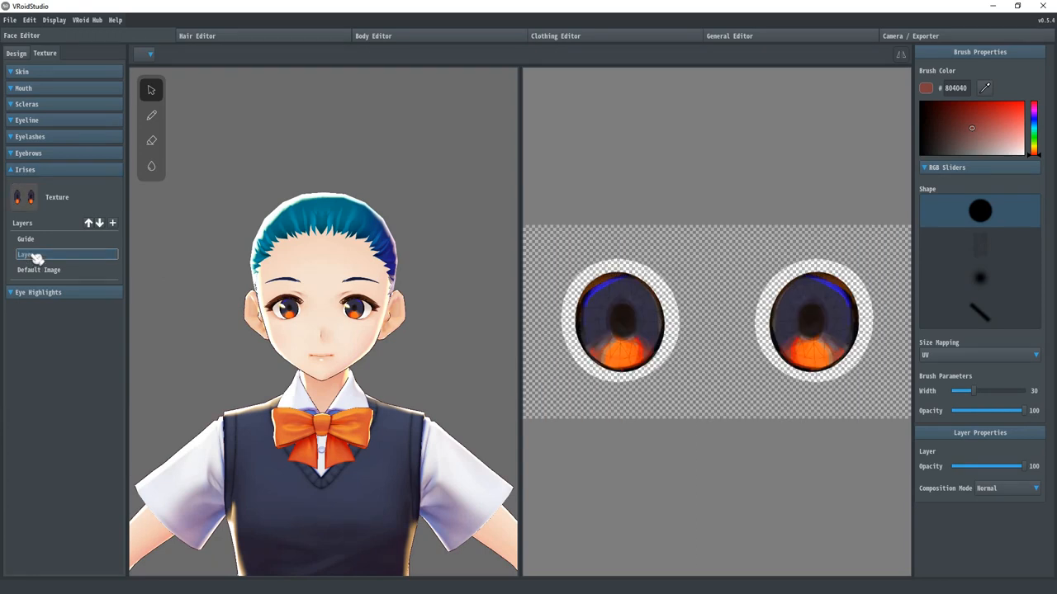
click(38, 292)
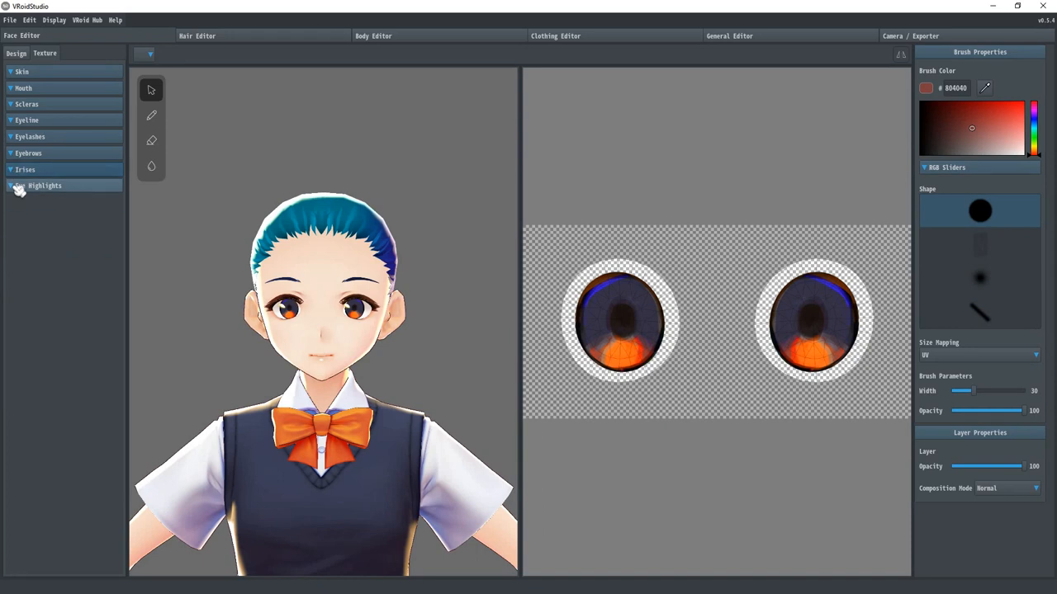
click(45, 184)
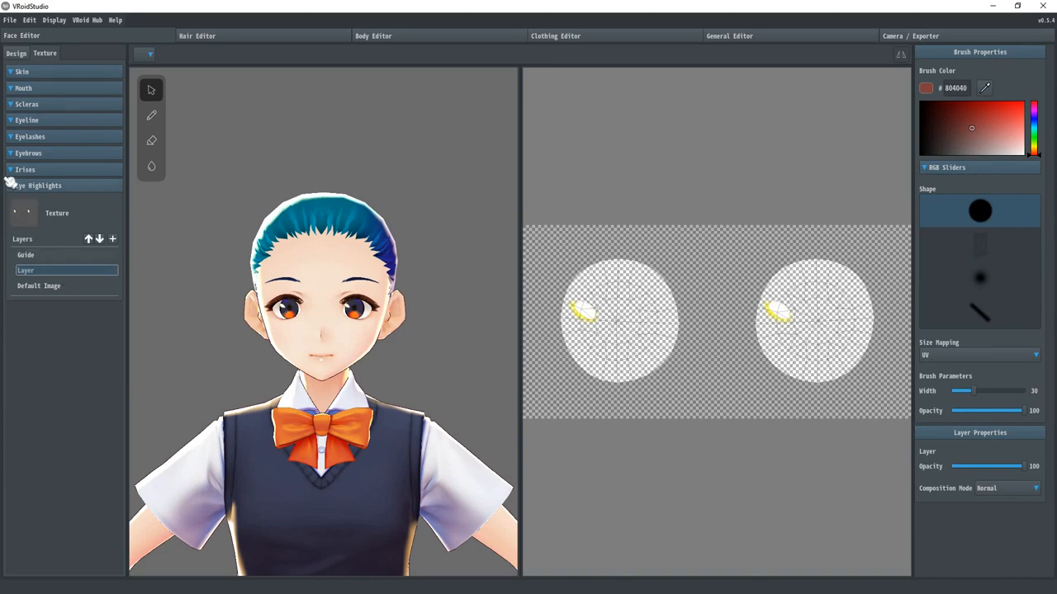
click(38, 185)
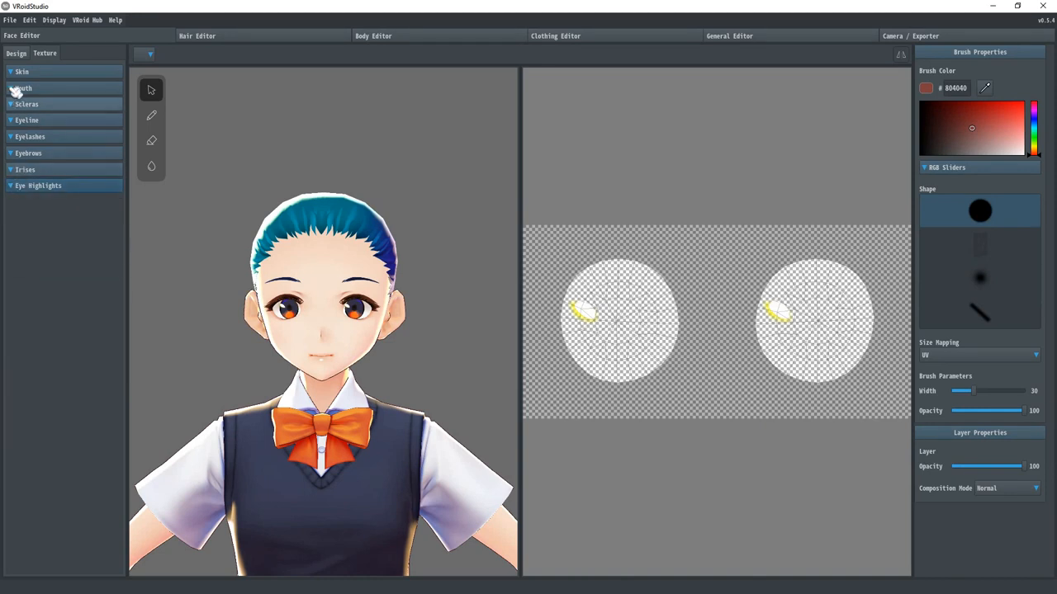
click(22, 72)
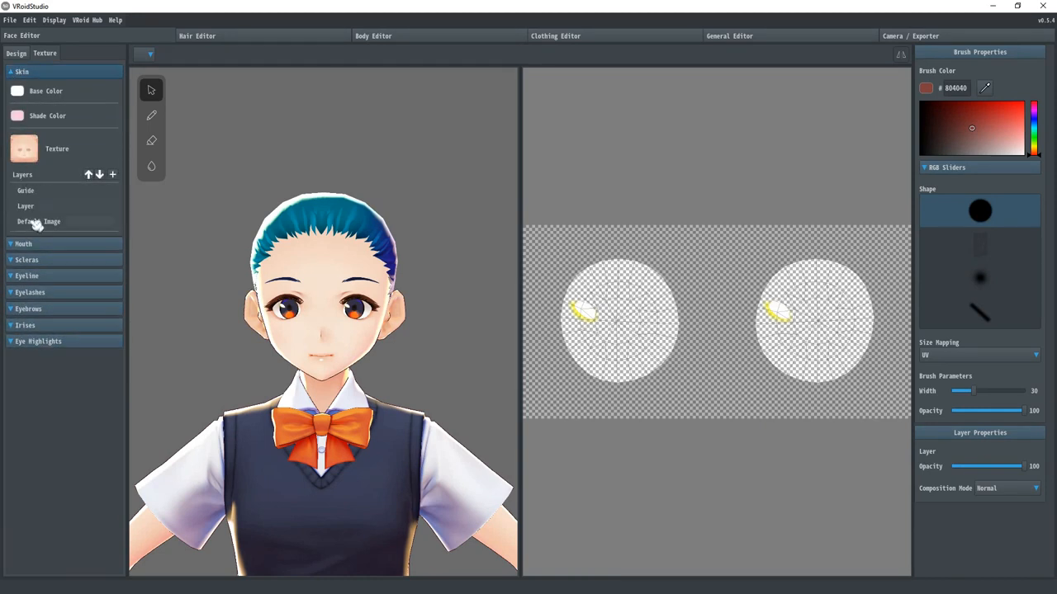
click(27, 205)
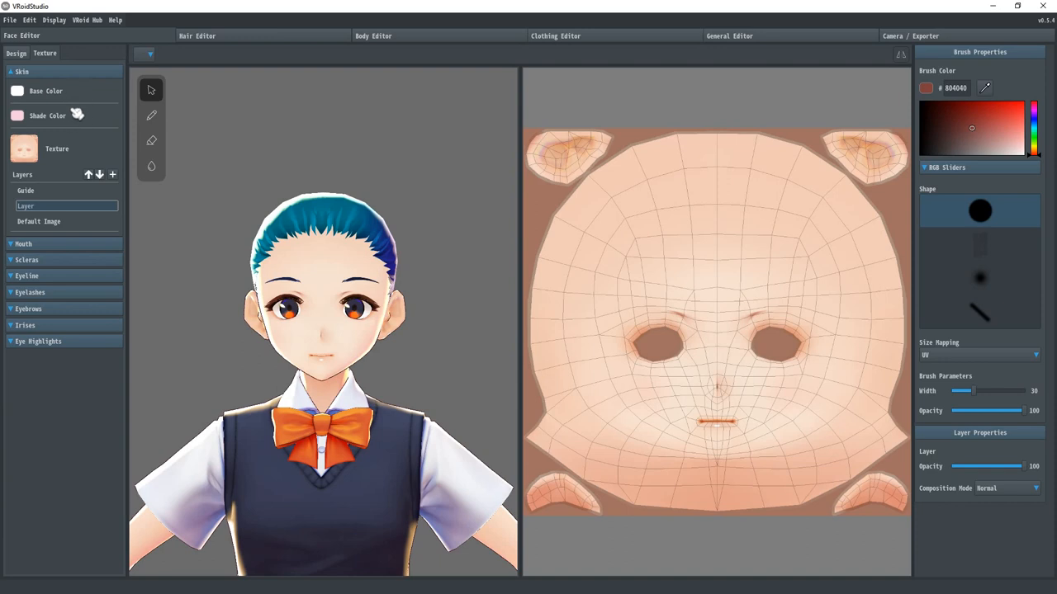
Try the skin Base Color as yellow in the picker, then restore white and close it
click(17, 91)
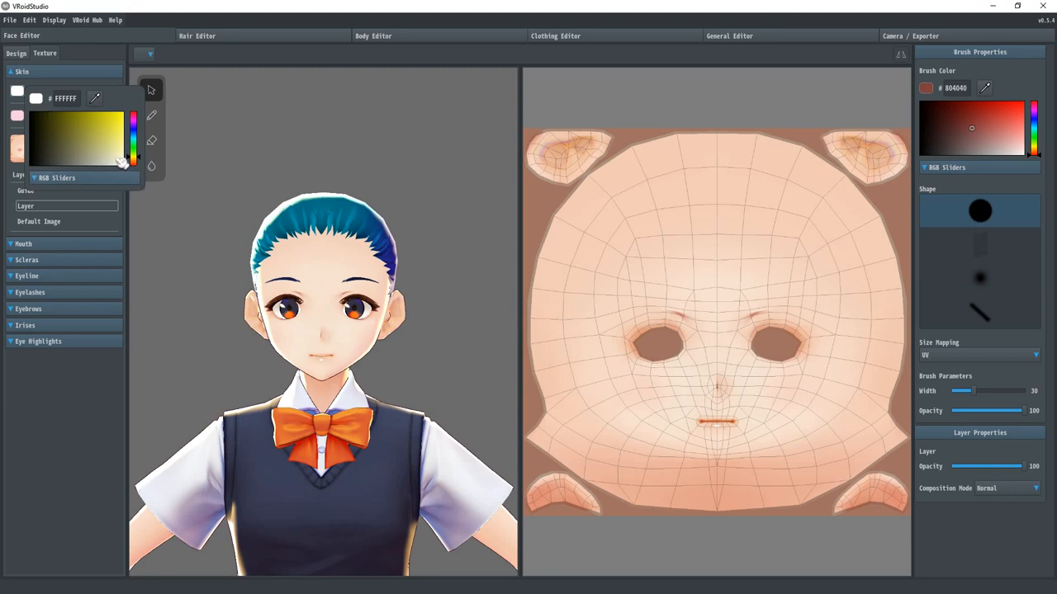
click(106, 116)
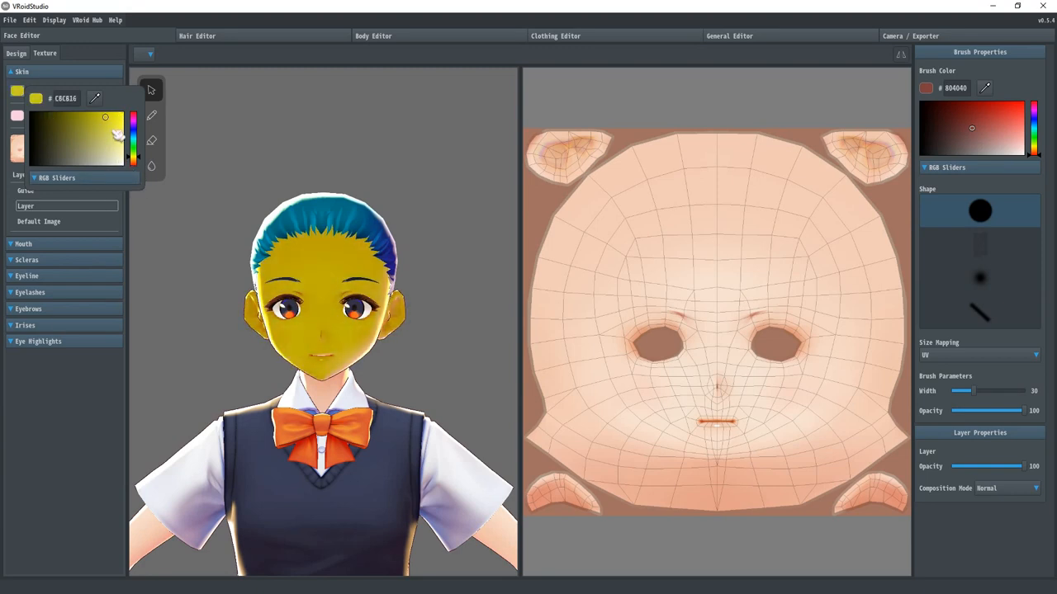
click(123, 165)
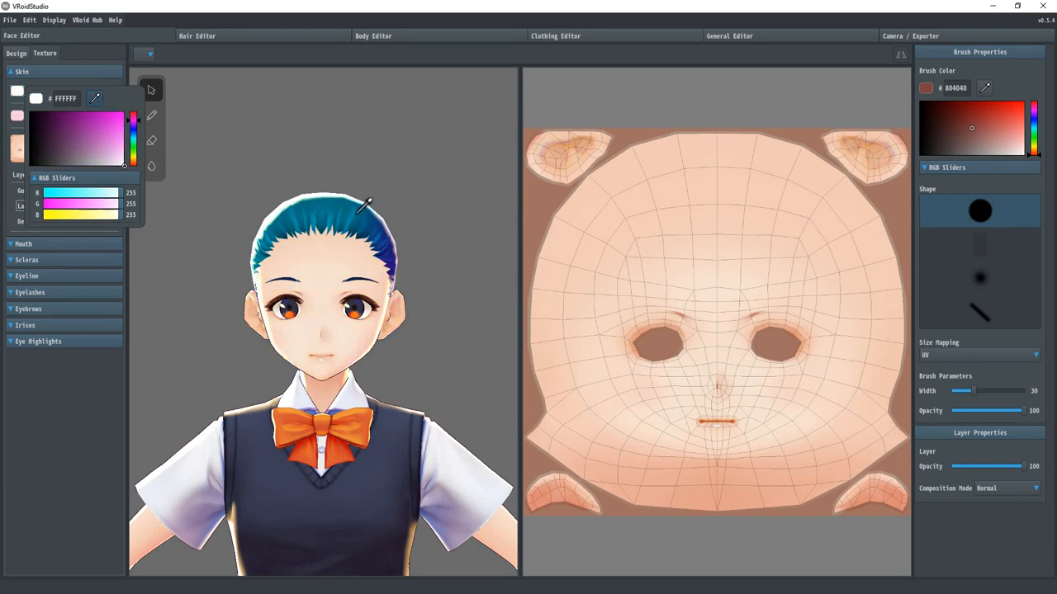
mouse_move(355, 317)
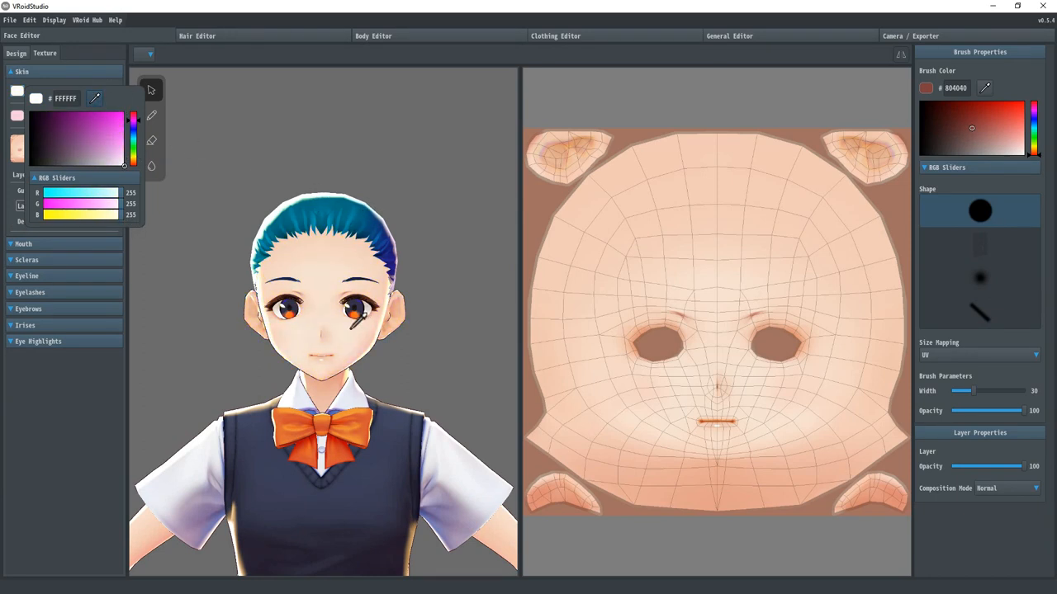
click(109, 126)
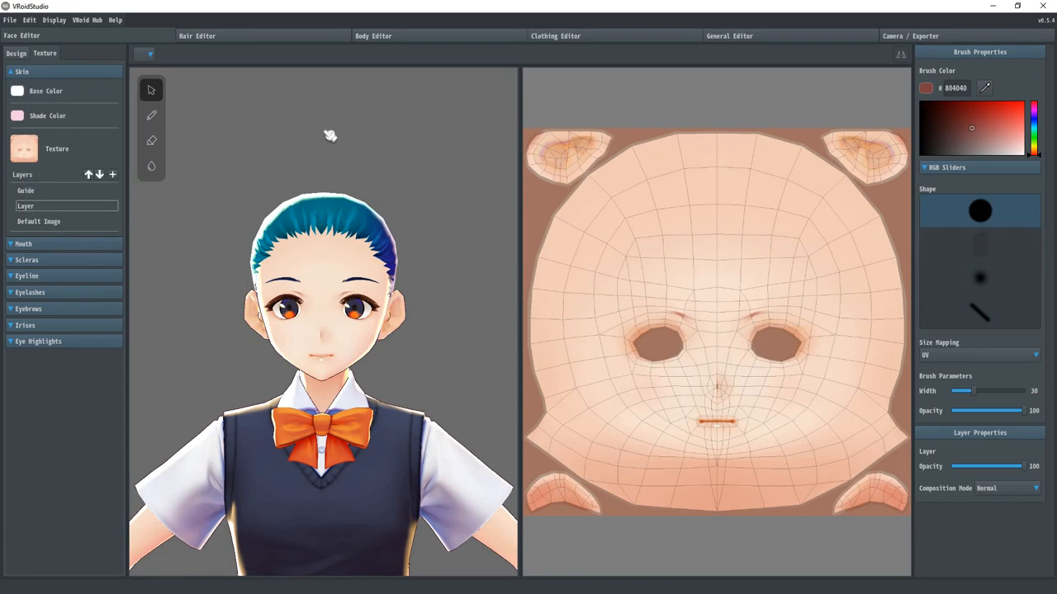
Set the skin Shade Color to a soft pink and close the picker
click(16, 91)
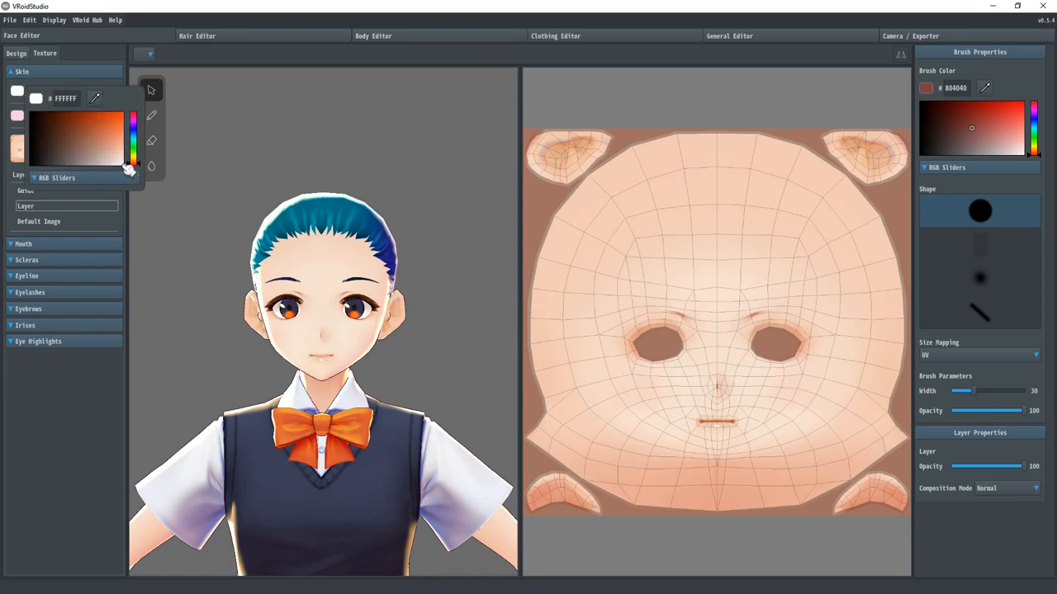
click(98, 149)
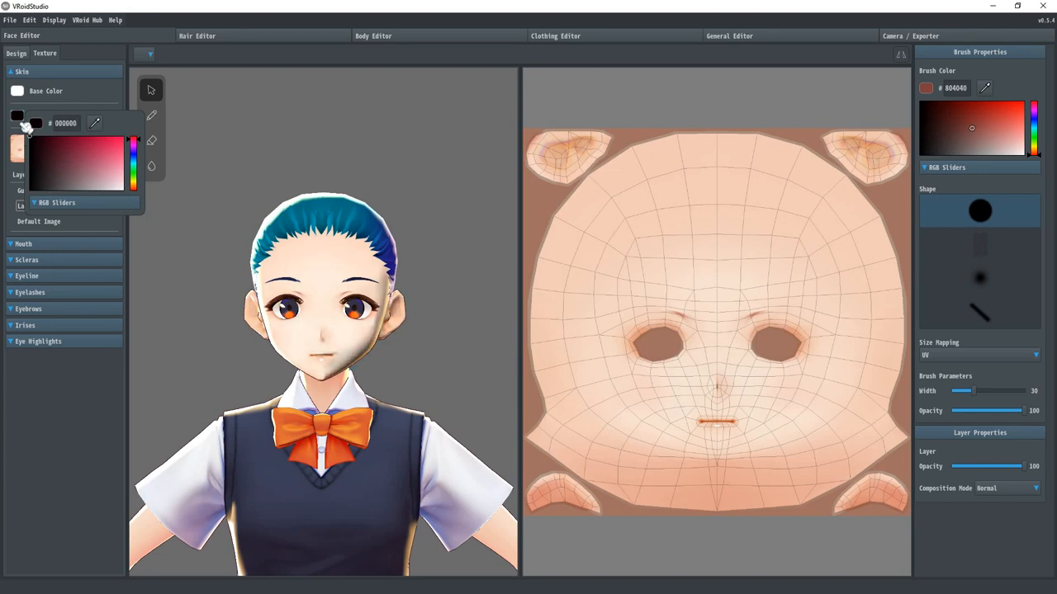
mouse_move(56, 180)
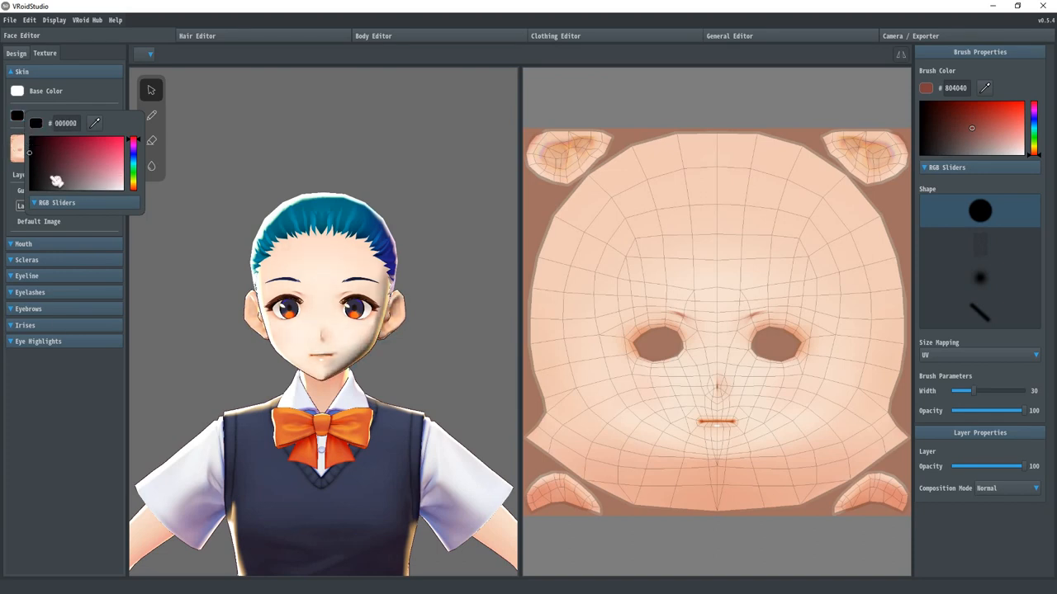
drag(56, 180, 124, 189)
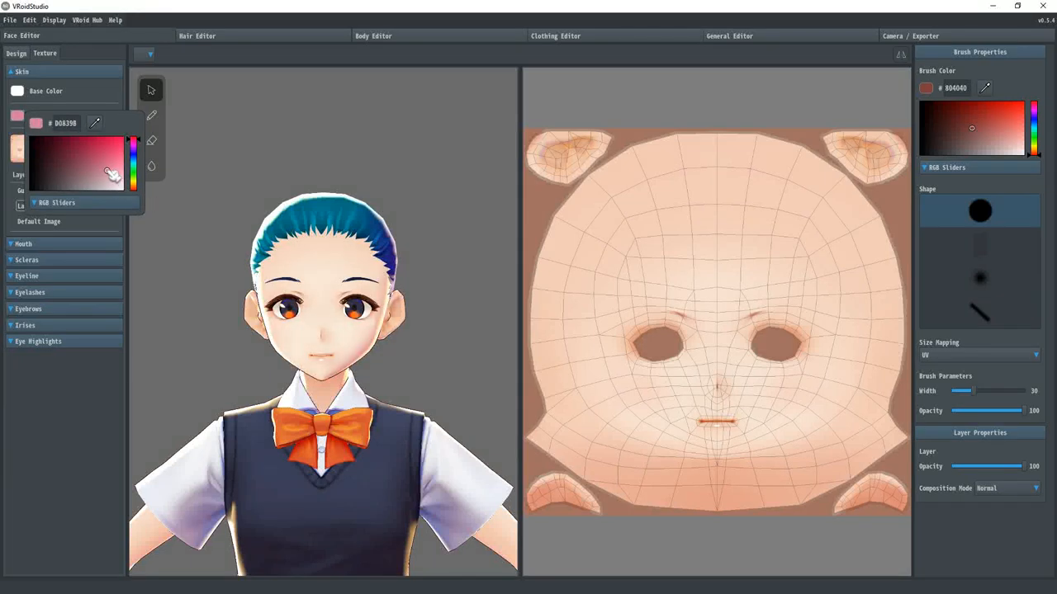
click(908, 36)
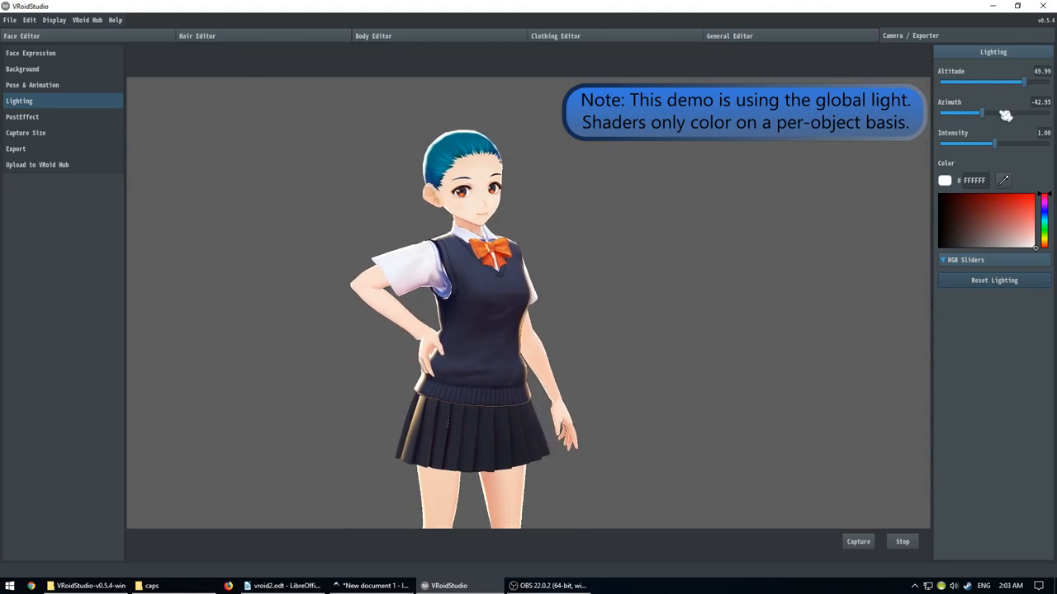
Swing the light azimuth around the model and back, then go to Pose & Animation
drag(982, 112, 1007, 112)
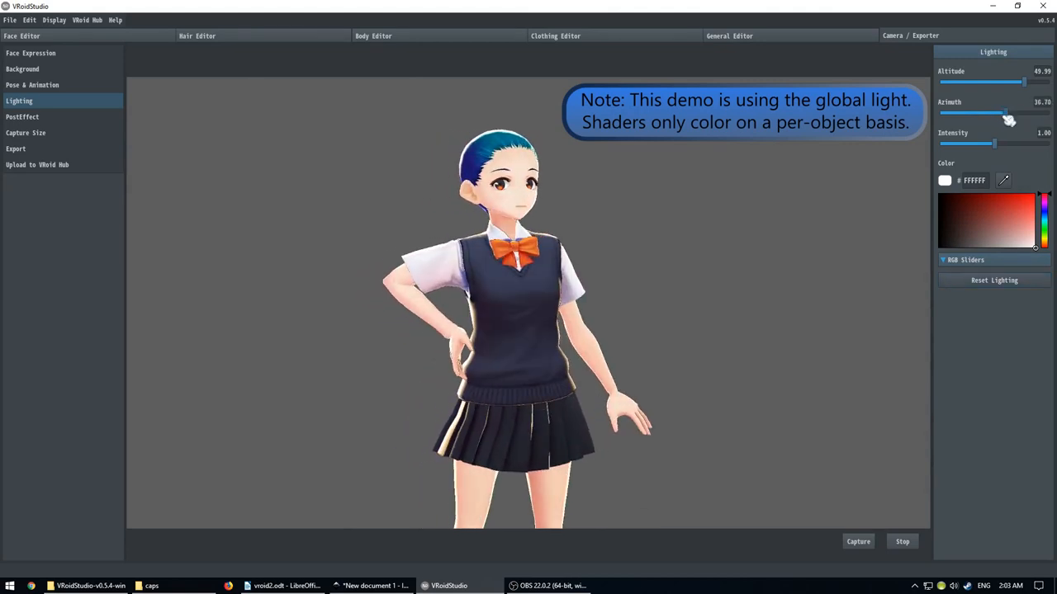
drag(1004, 113, 1014, 112)
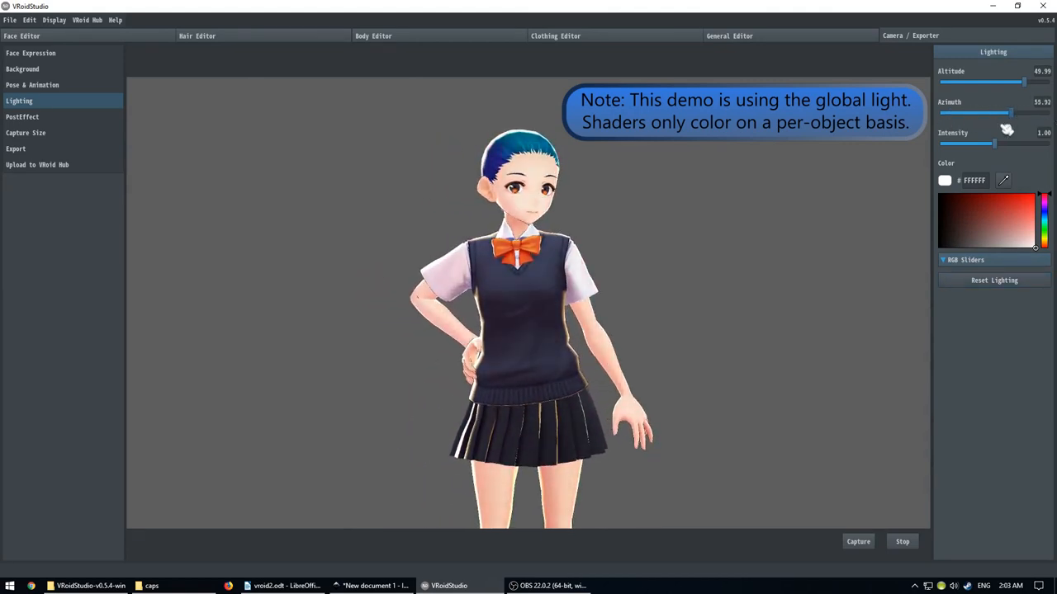
drag(994, 112, 1036, 112)
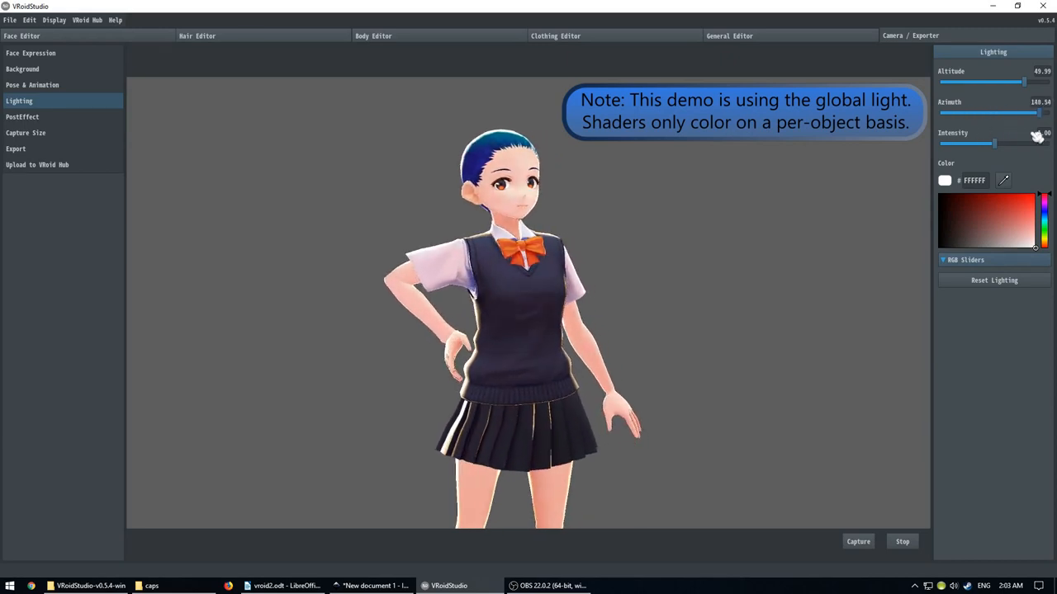
drag(1039, 112, 1003, 113)
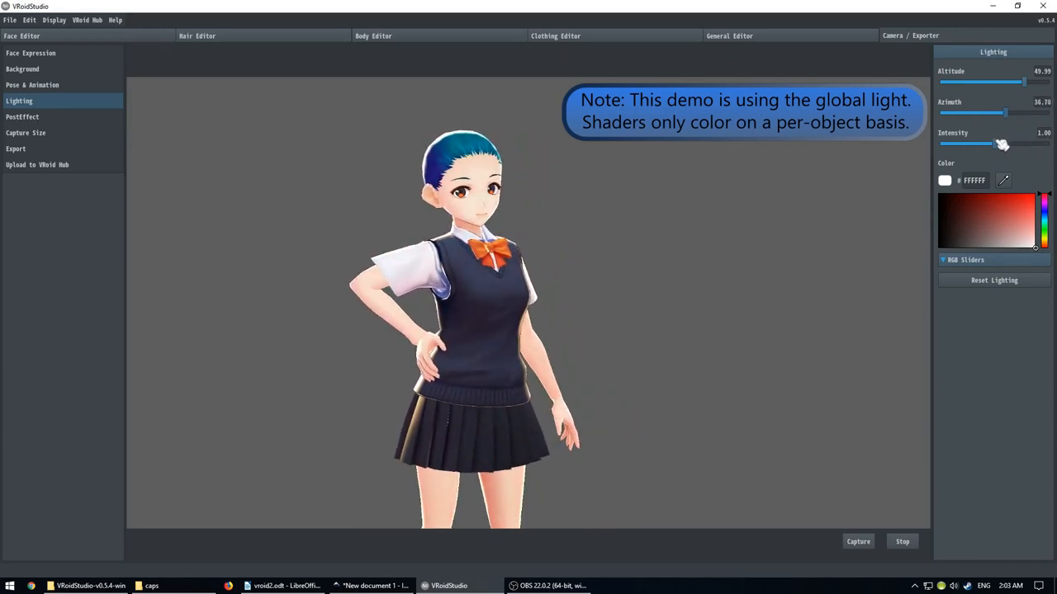
drag(1003, 112, 987, 113)
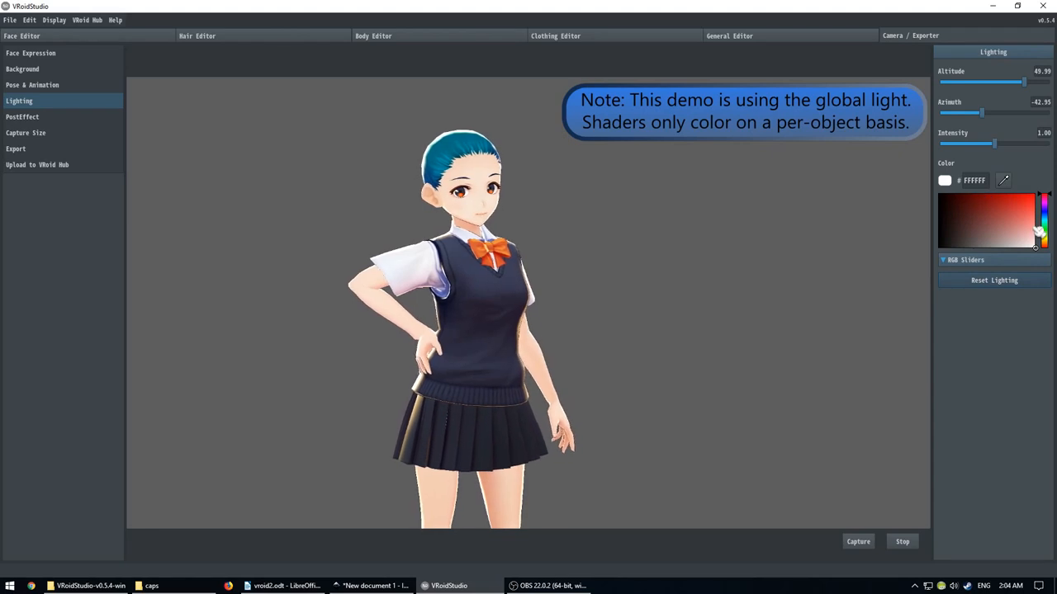
click(1037, 192)
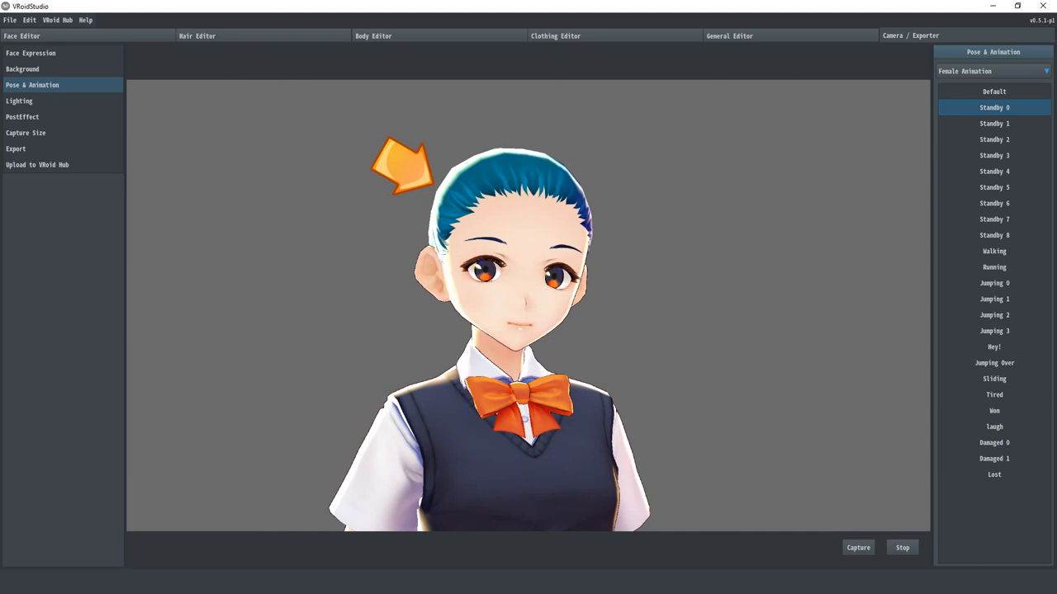
Select the Guide layer and set it to Multiply compositing at 30 opacity
click(22, 36)
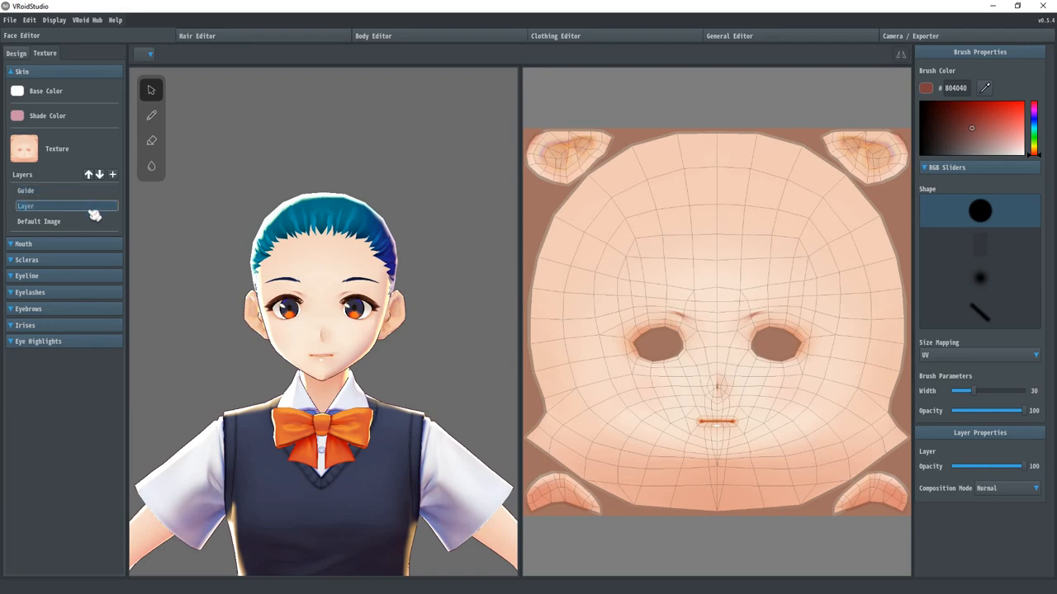
click(66, 221)
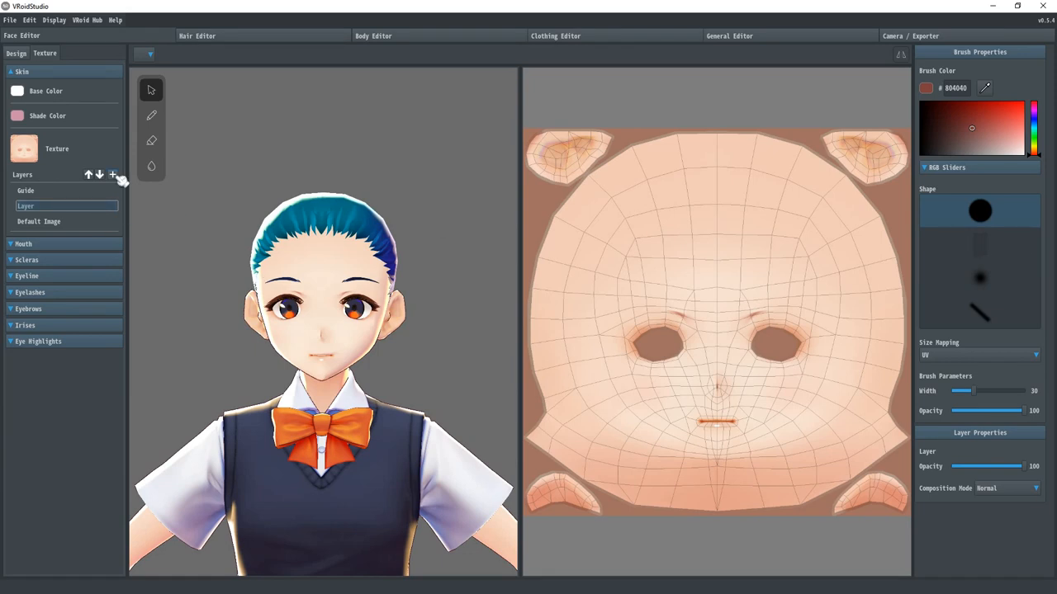
click(112, 175)
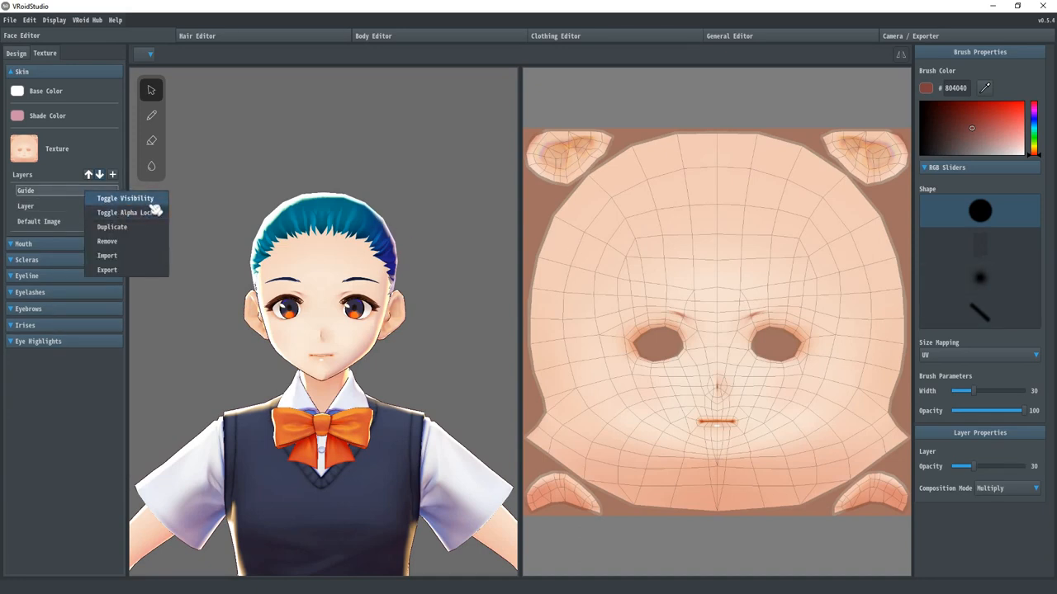
Hide the Guide, Layer and Default Image layers so the face renders black
click(126, 198)
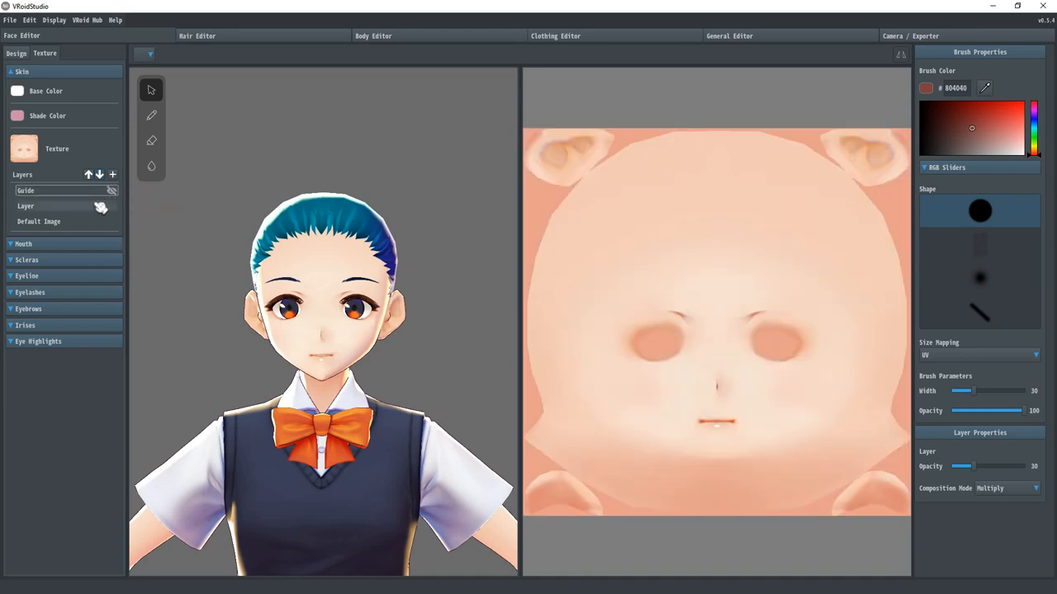
click(113, 204)
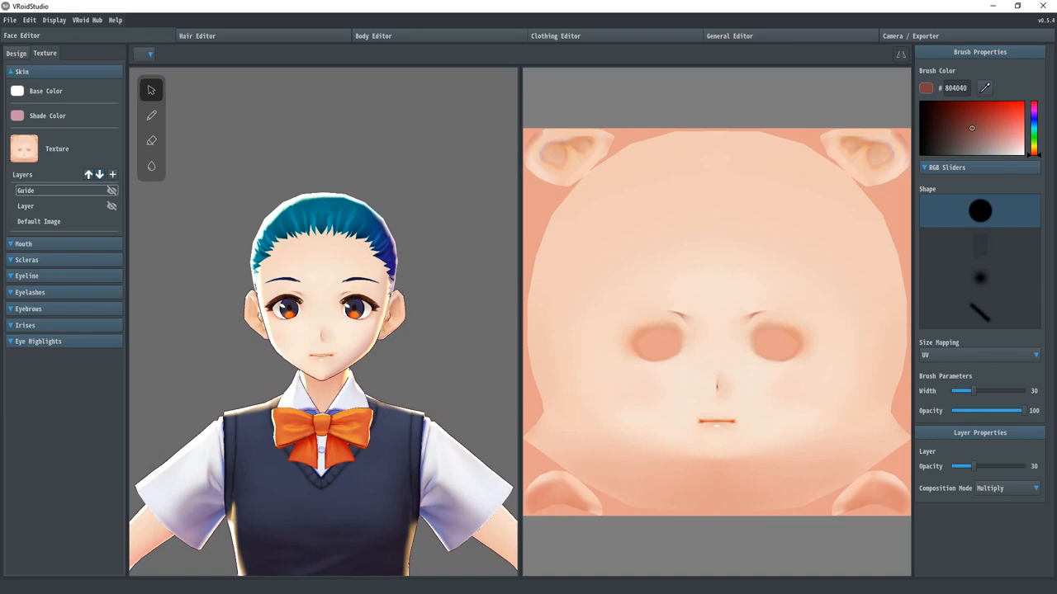
right_click(39, 221)
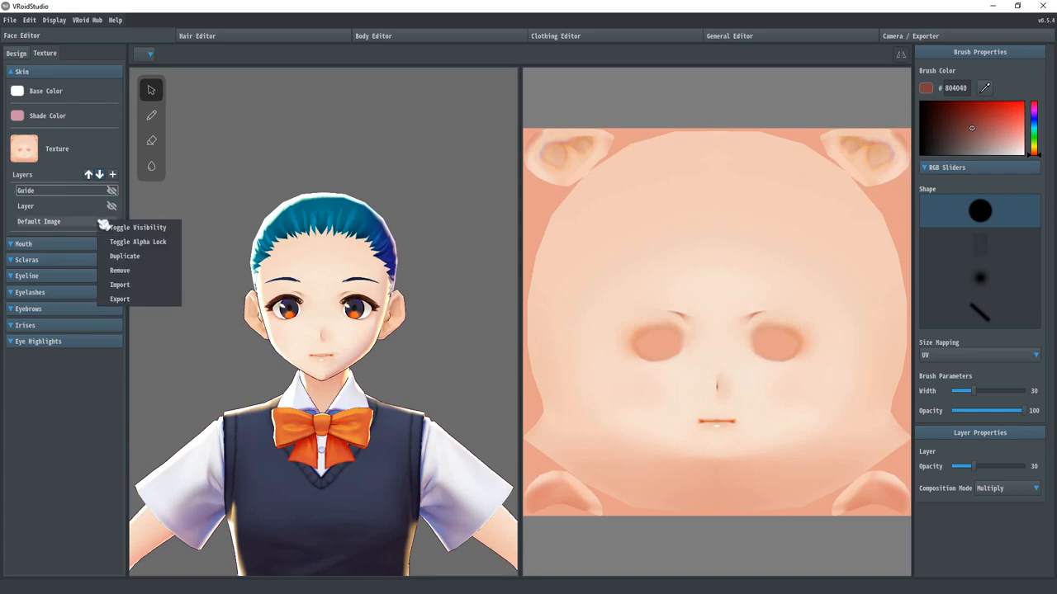
click(136, 228)
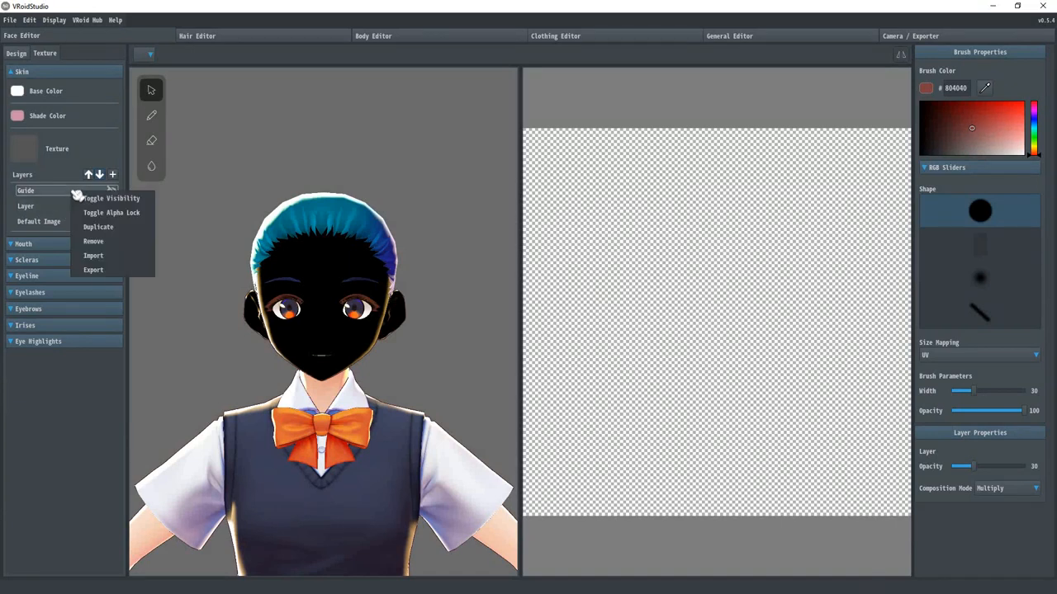
Make the Guide and Default Image layers visible again, restoring the skin texture
click(109, 198)
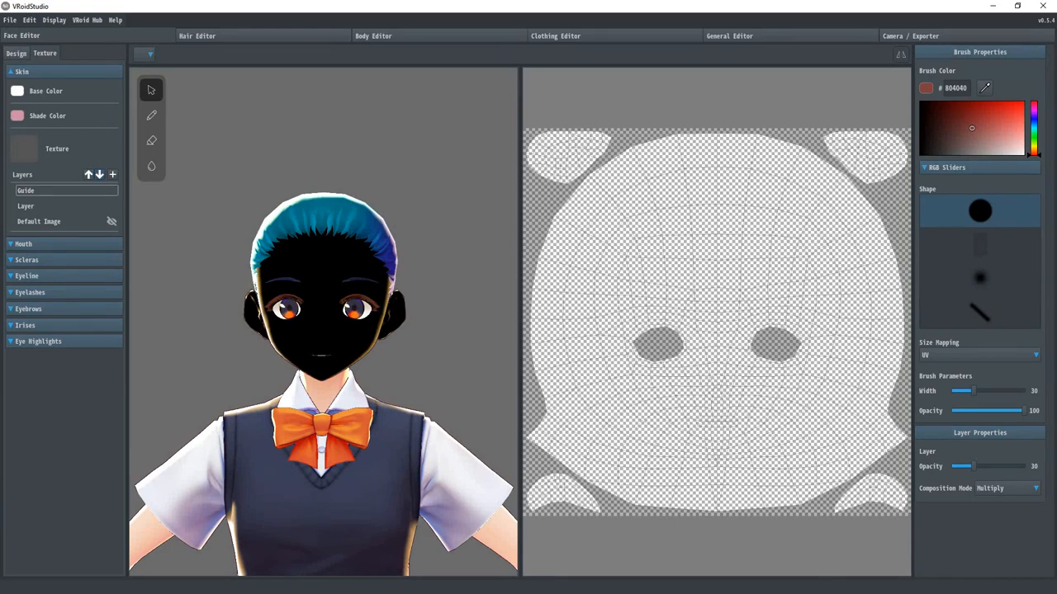
mouse_move(397, 334)
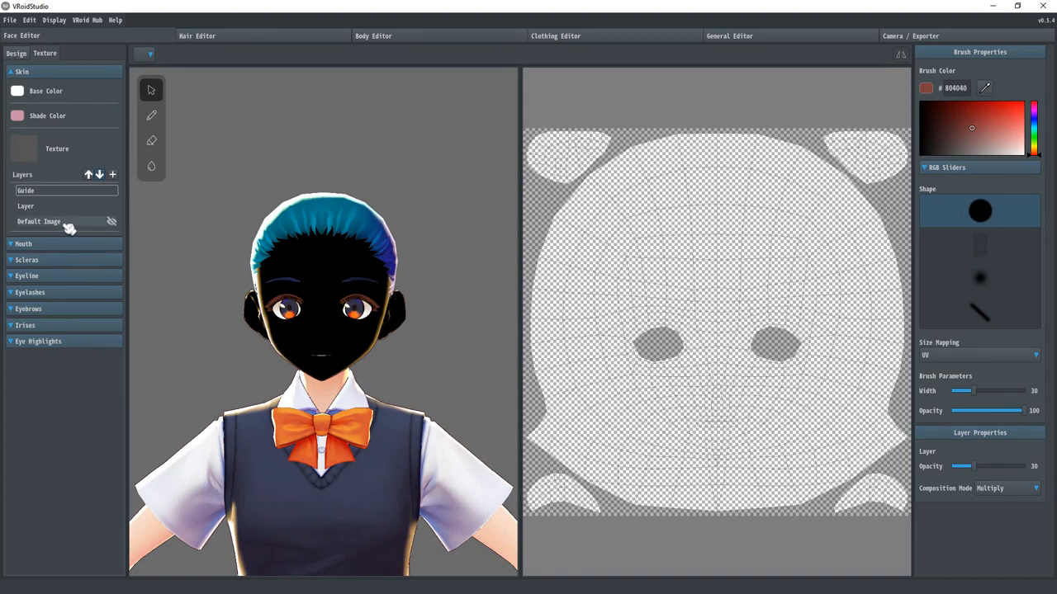
right_click(40, 221)
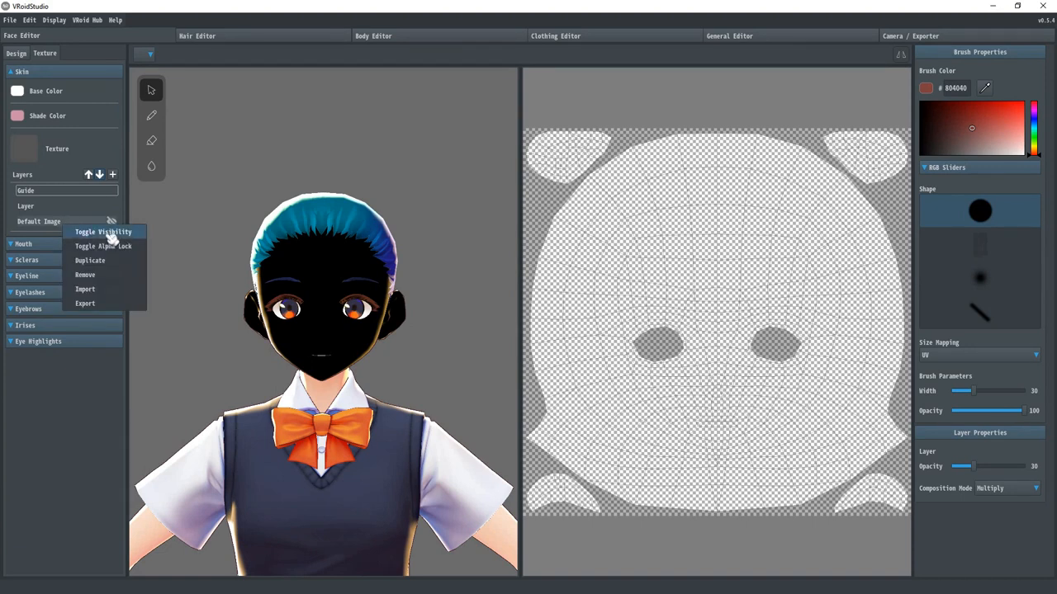
click(102, 231)
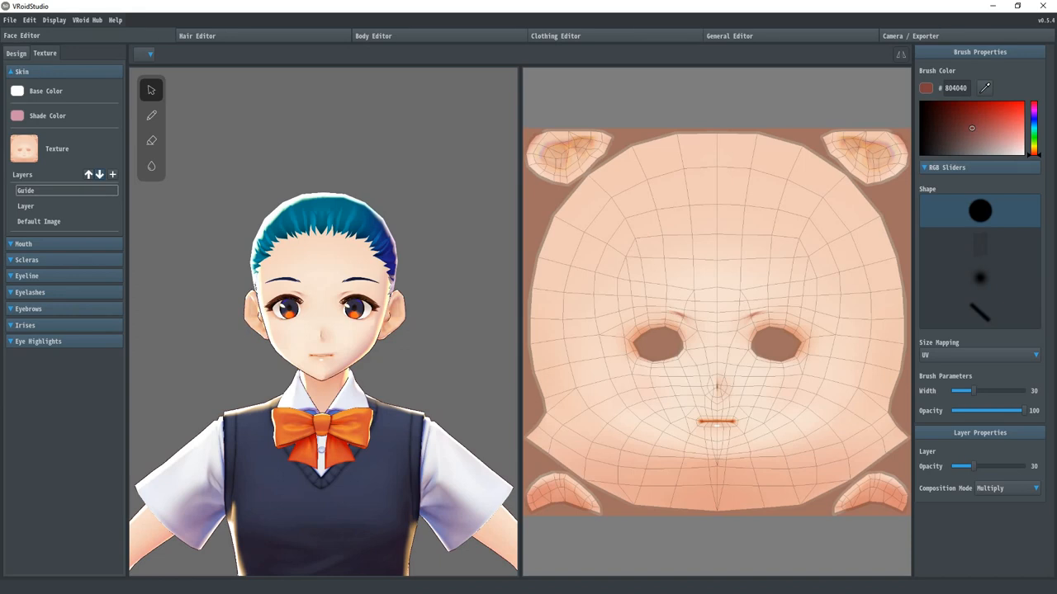
Toggle the Default Image layer's visibility off and on, then enable its alpha lock
click(40, 221)
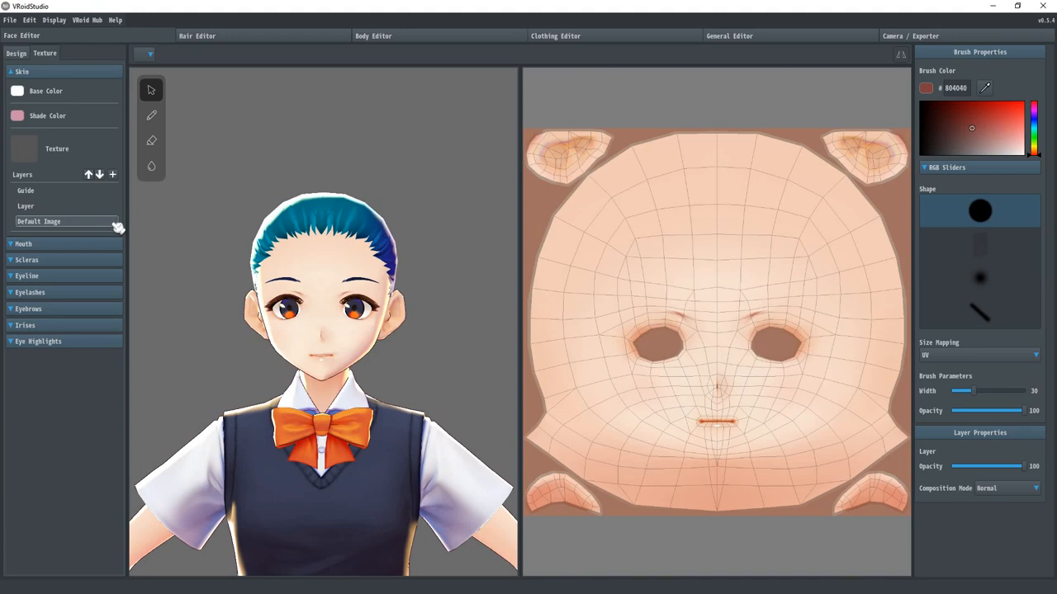
right_click(115, 228)
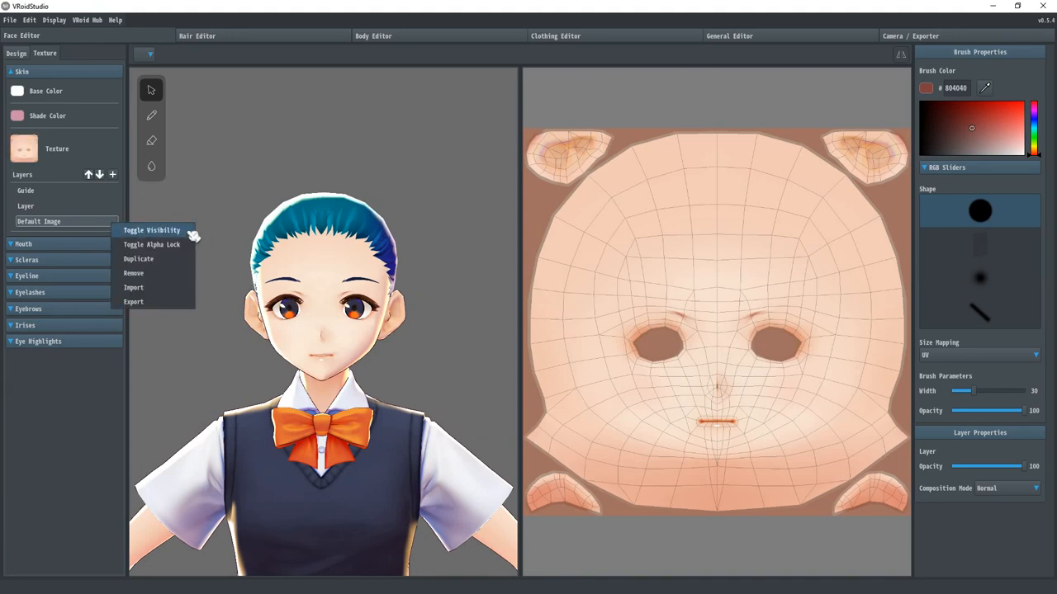
click(152, 229)
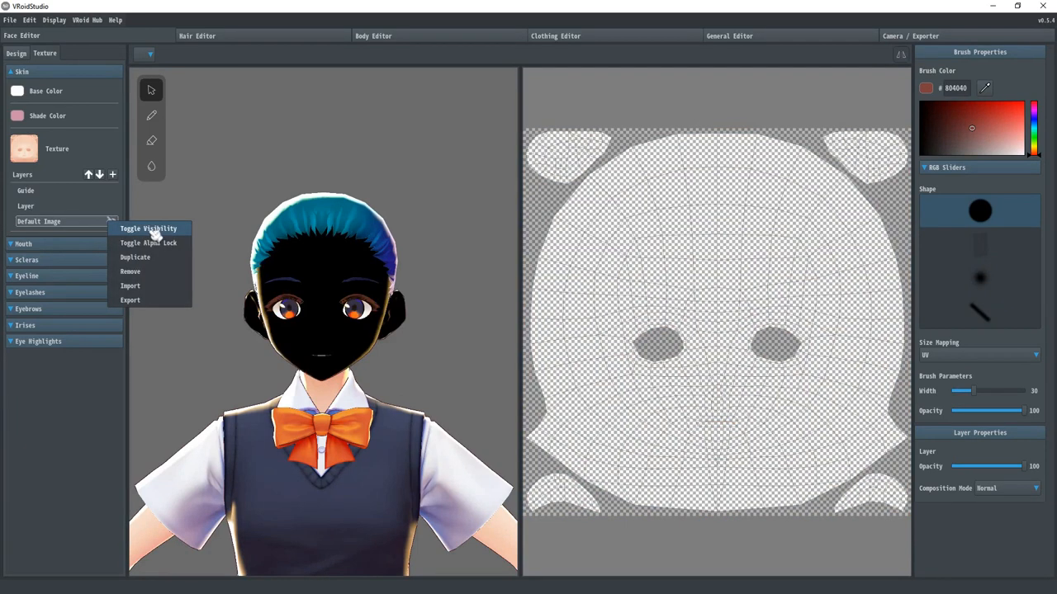
click(149, 228)
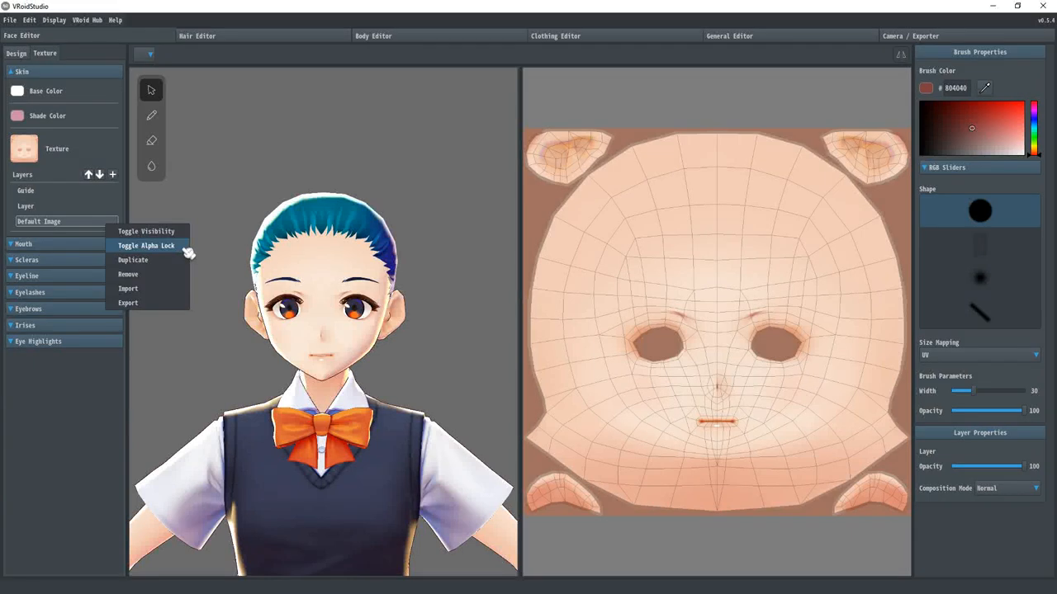
click(145, 244)
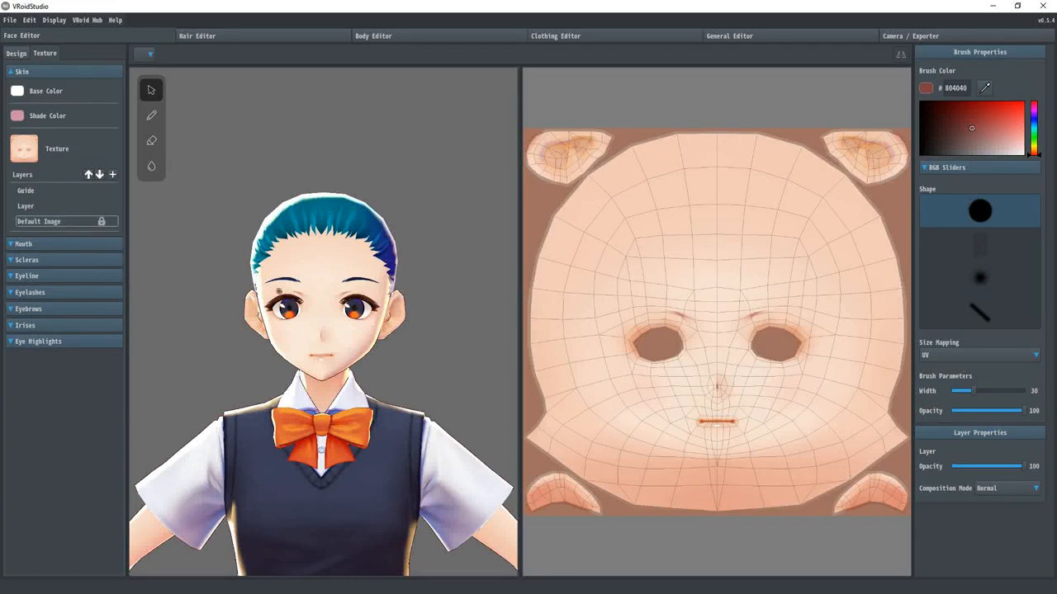
mouse_move(222, 244)
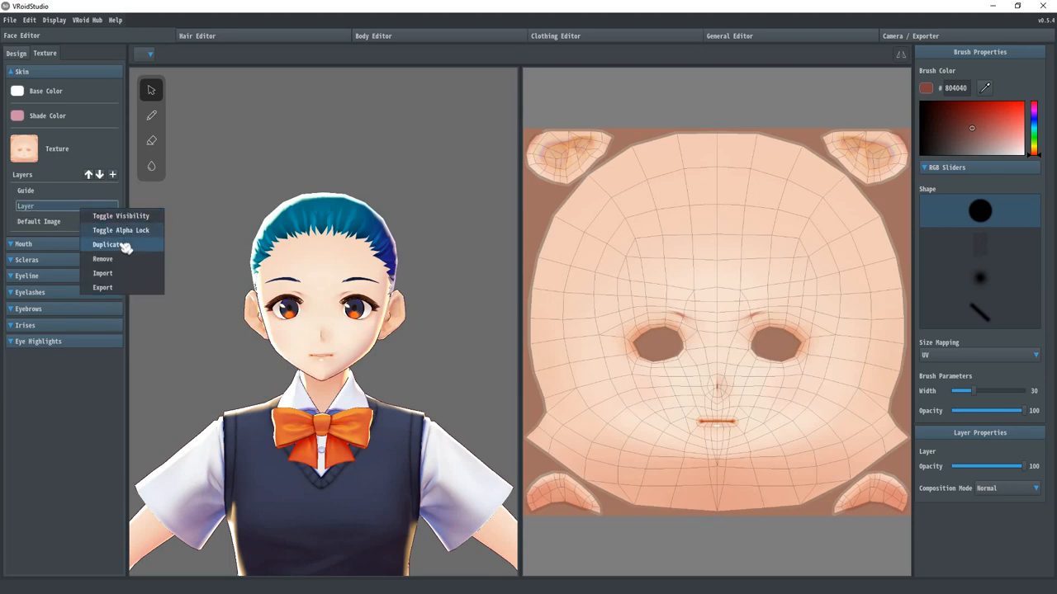
click(109, 244)
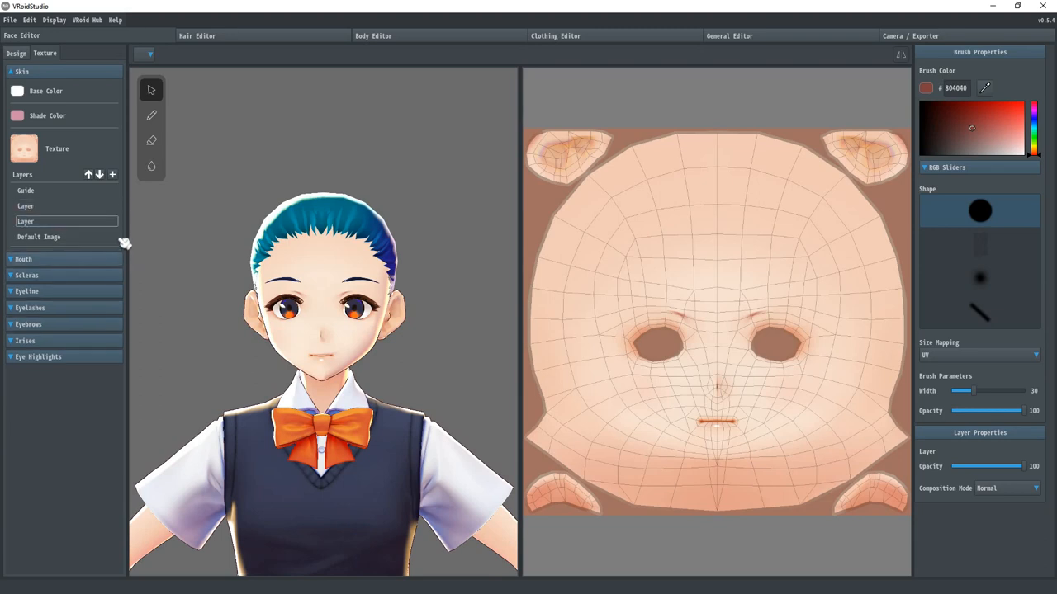
right_click(66, 222)
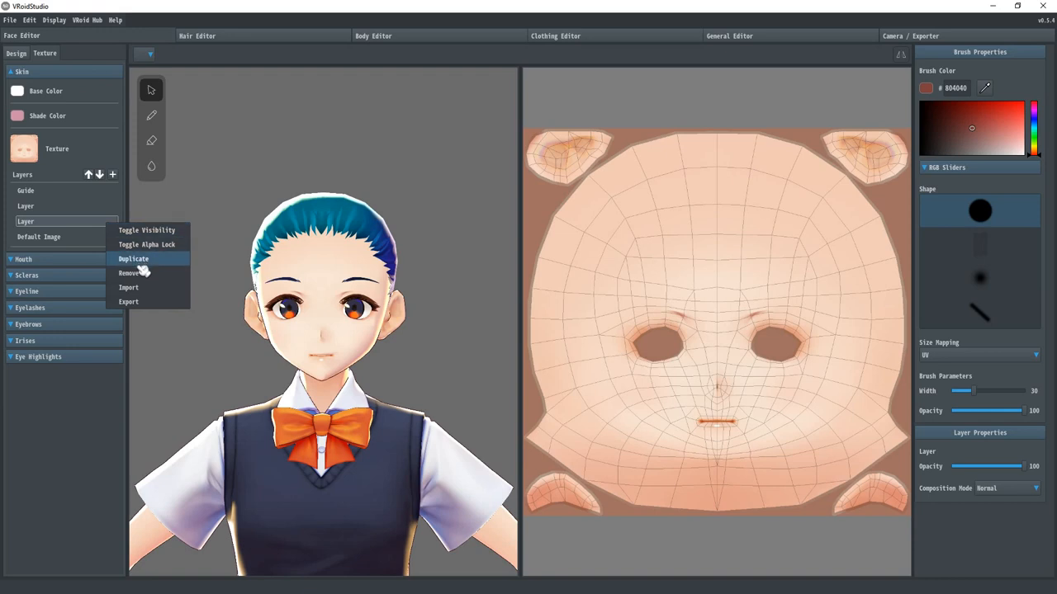
mouse_move(141, 272)
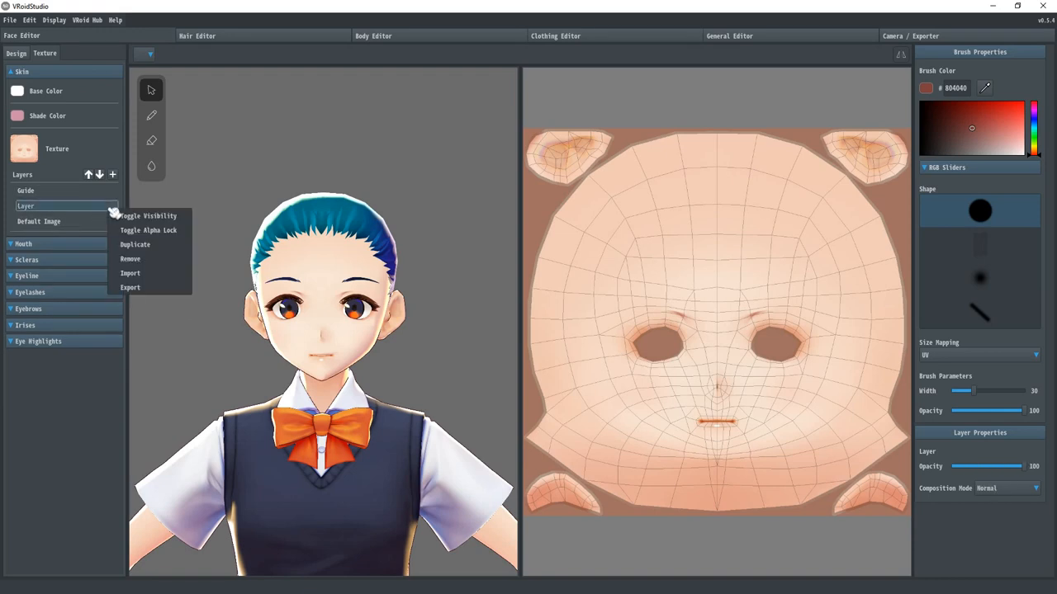
mouse_move(129, 272)
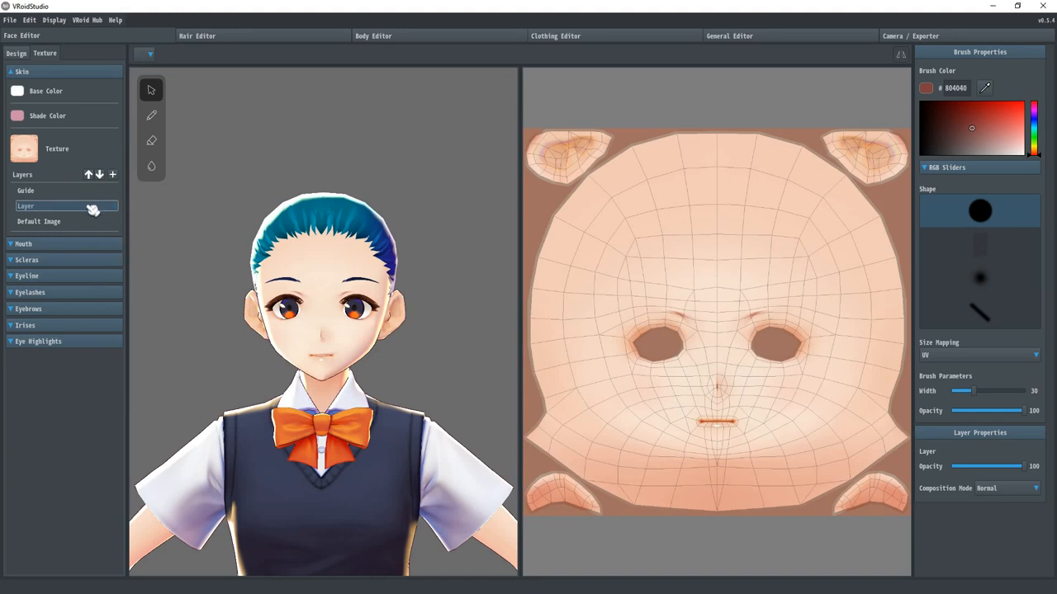
mouse_move(711, 304)
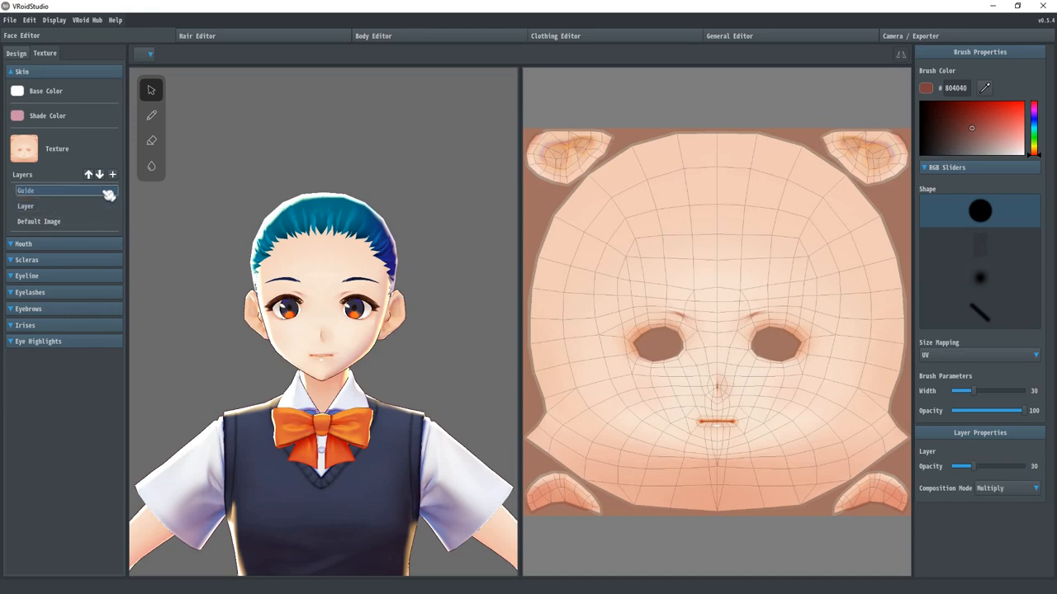
Export the Guide layer as lines.png to the Desktop tex folder
right_click(57, 191)
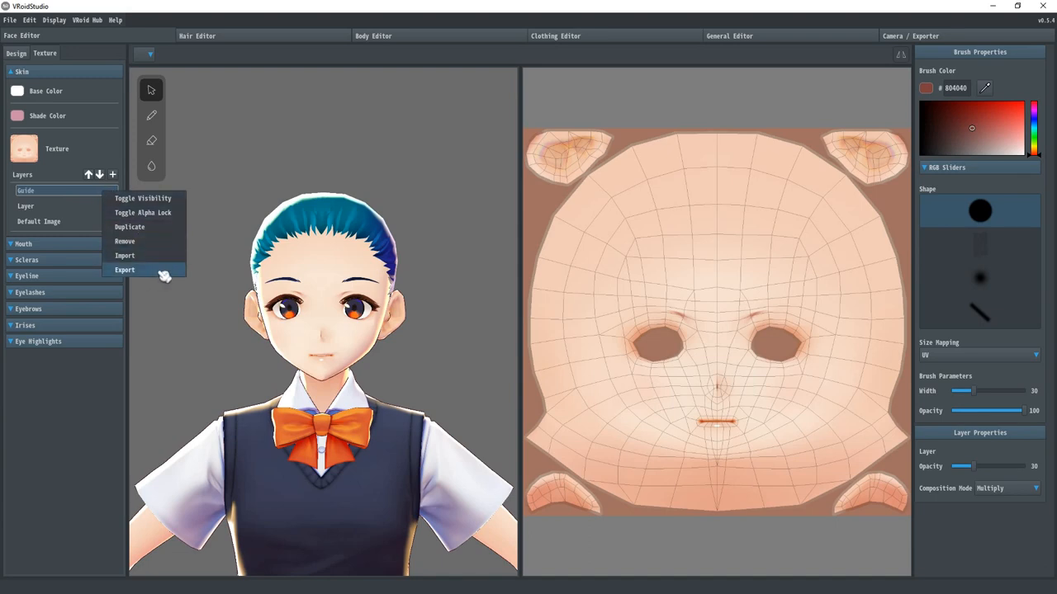
click(125, 269)
text(lines.png)
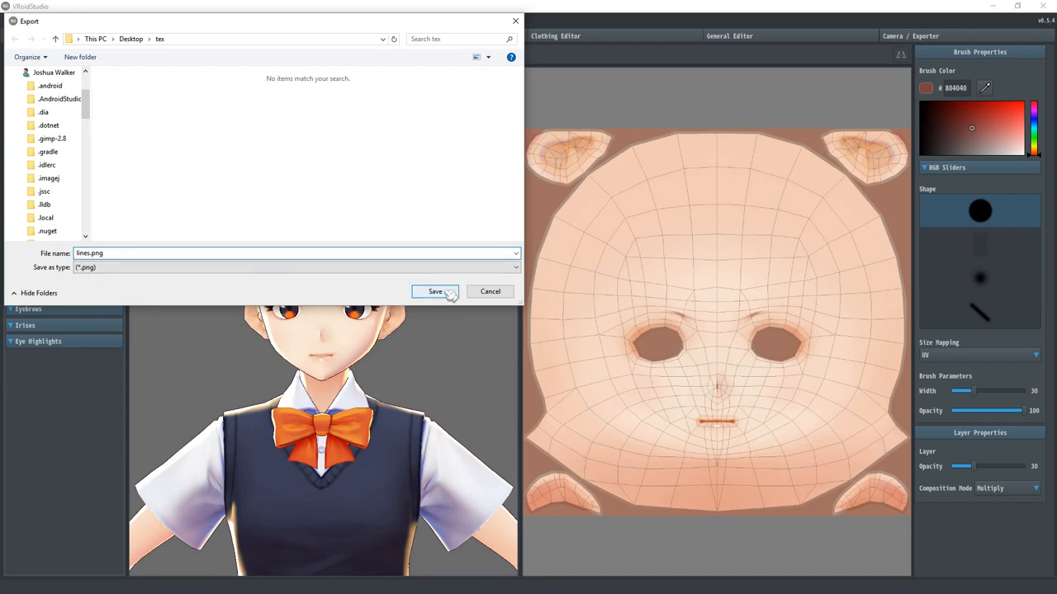
click(434, 290)
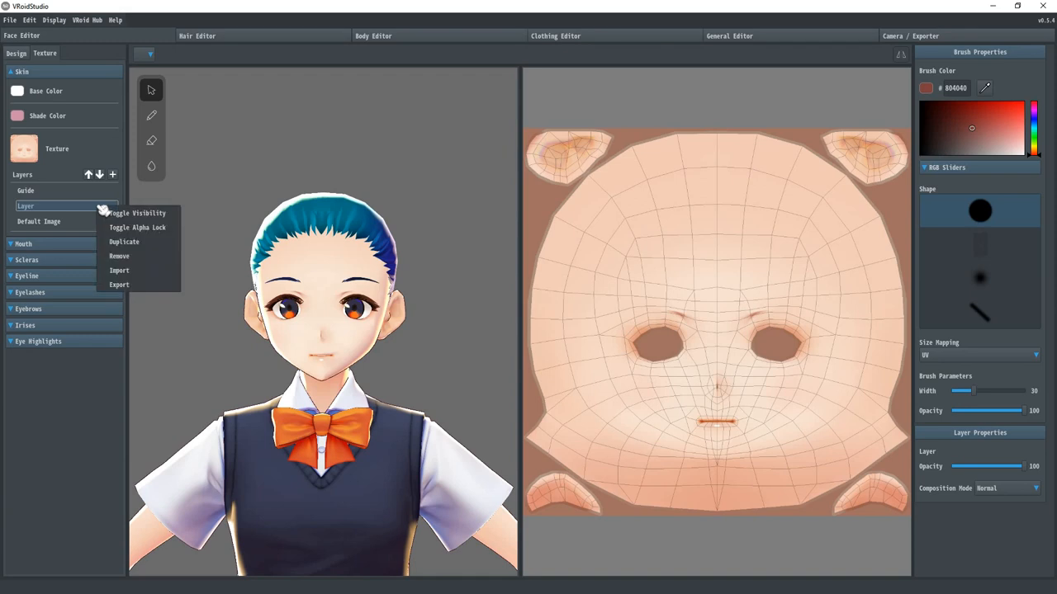
mouse_move(124, 241)
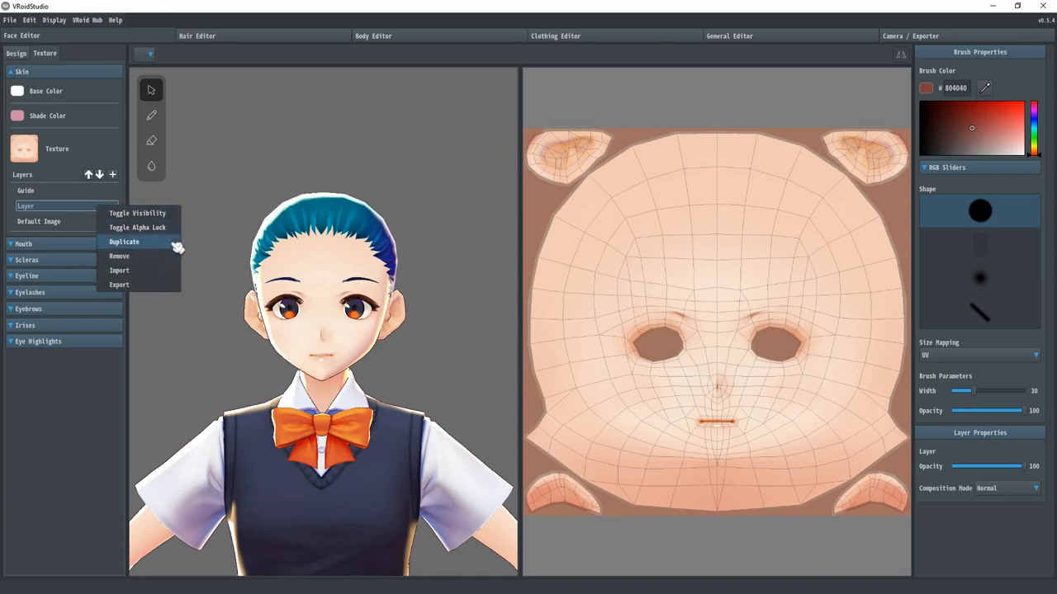
Duplicate the skin layer and import lines.png into the copy, overlaying UV wireframe lines
click(124, 241)
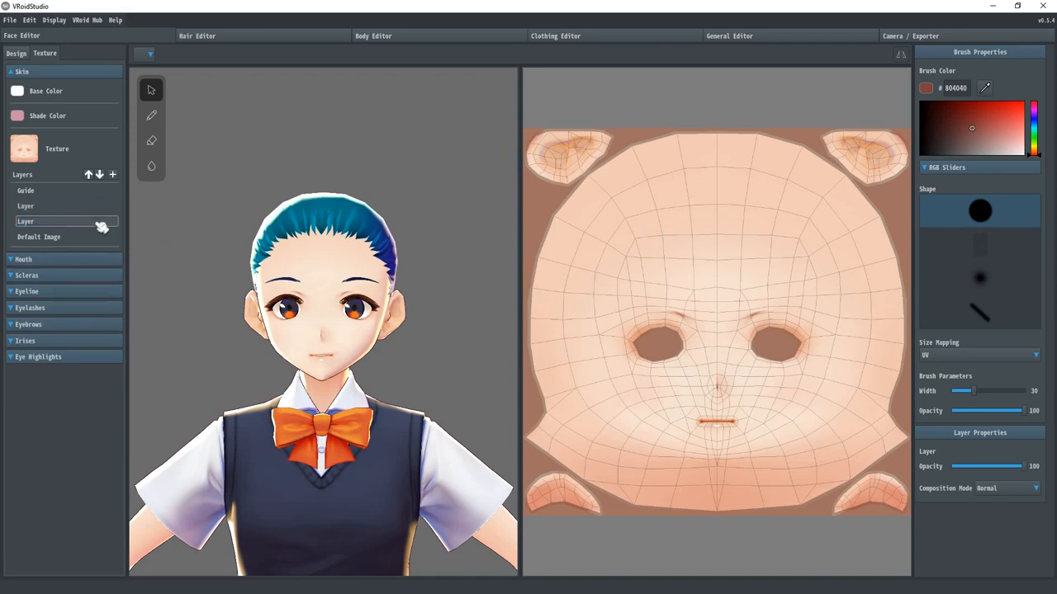
right_click(66, 221)
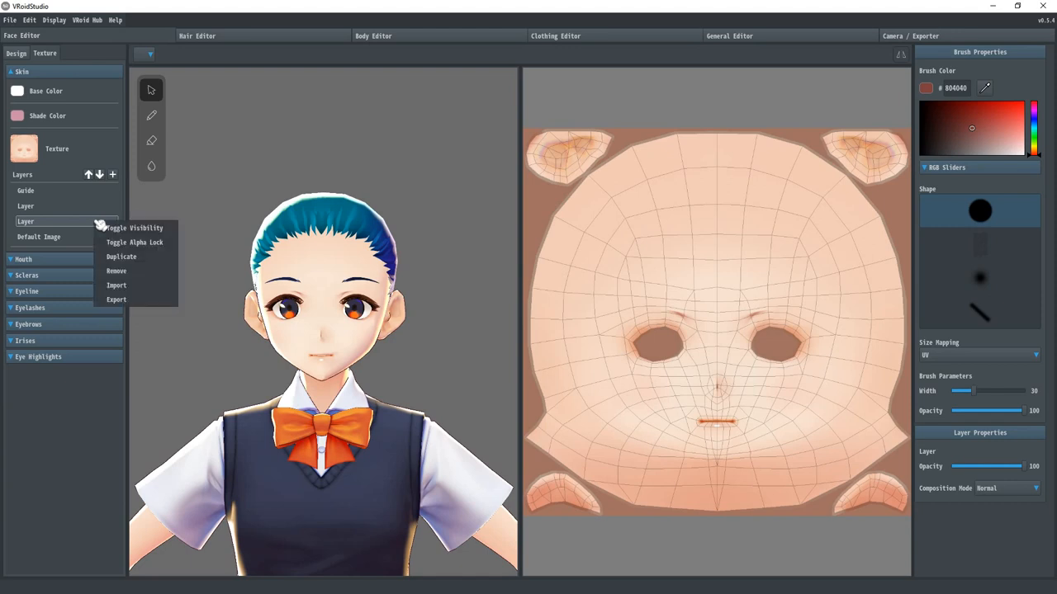
mouse_move(115, 284)
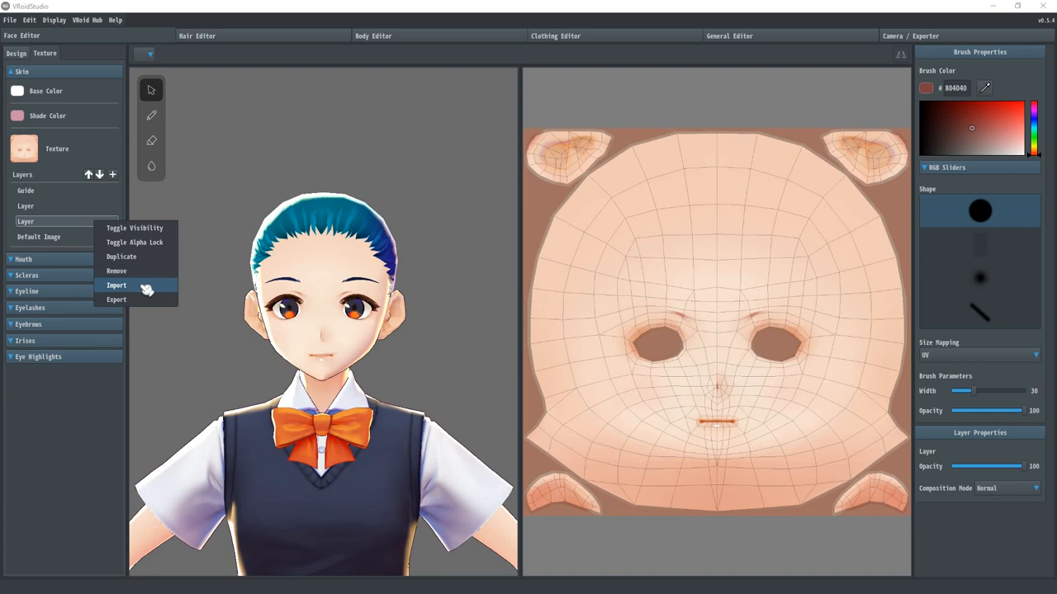
click(116, 284)
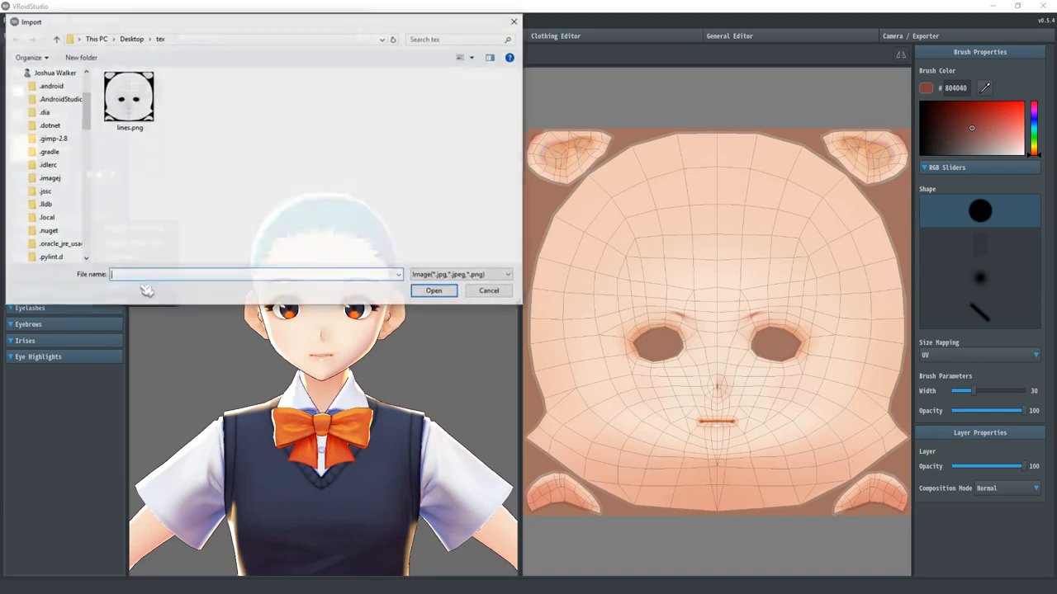
click(129, 99)
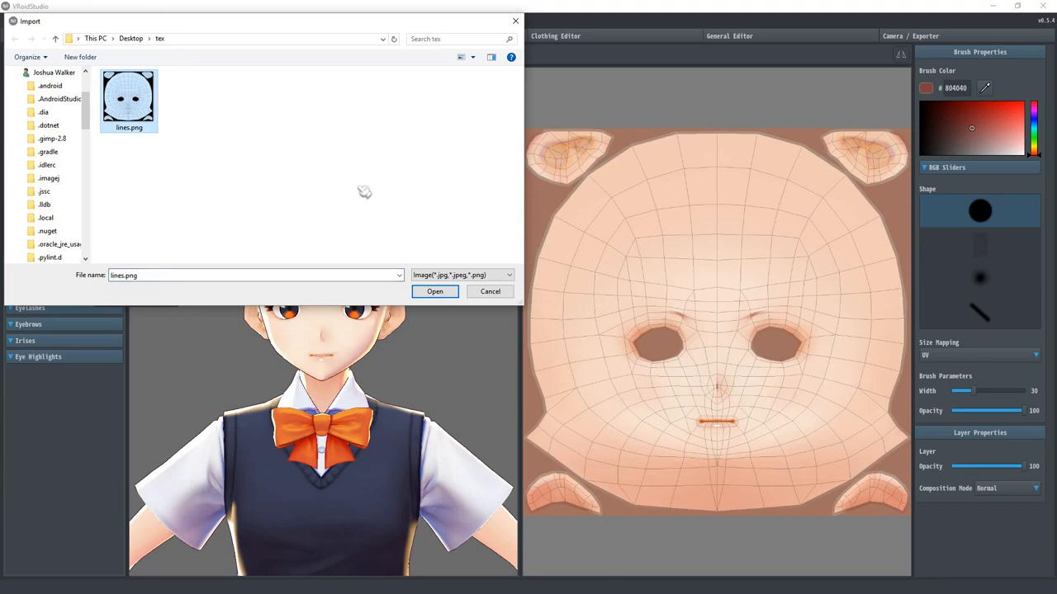
click(434, 290)
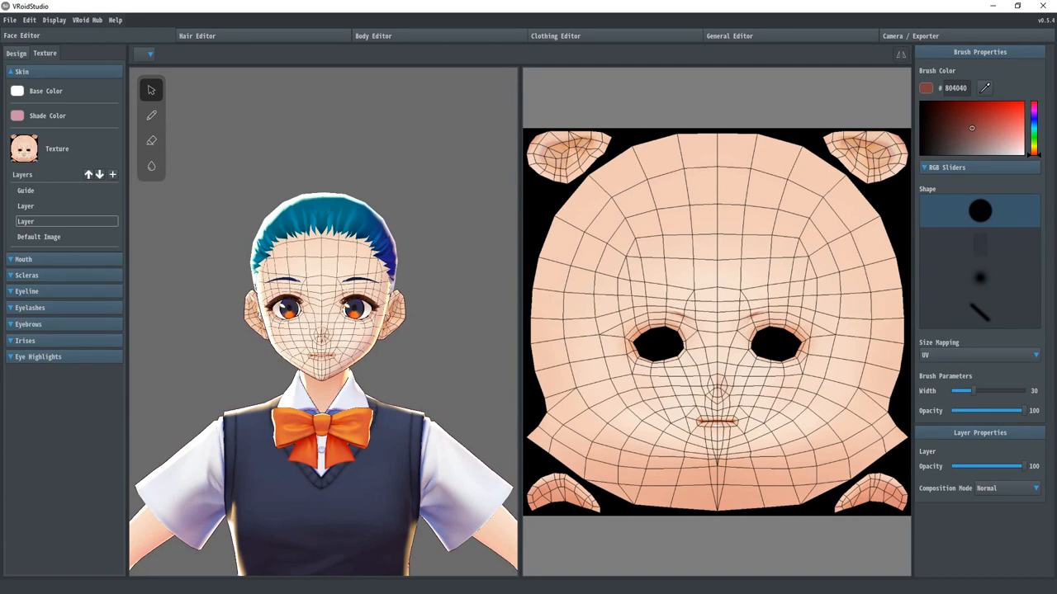
mouse_move(439, 411)
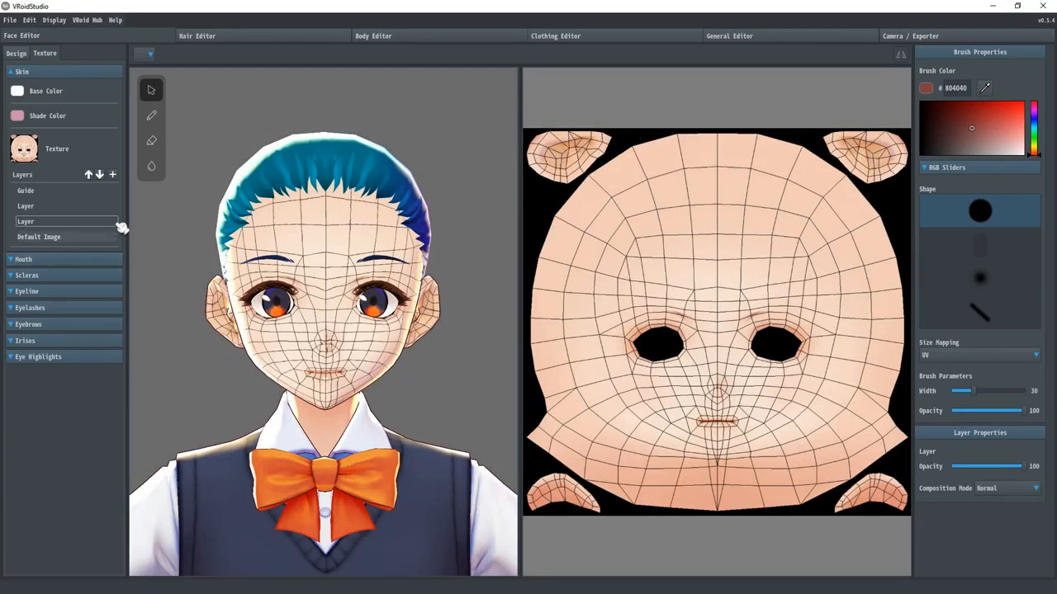
Hide the imported lines layer so the face texture shows plain skin again
right_click(66, 221)
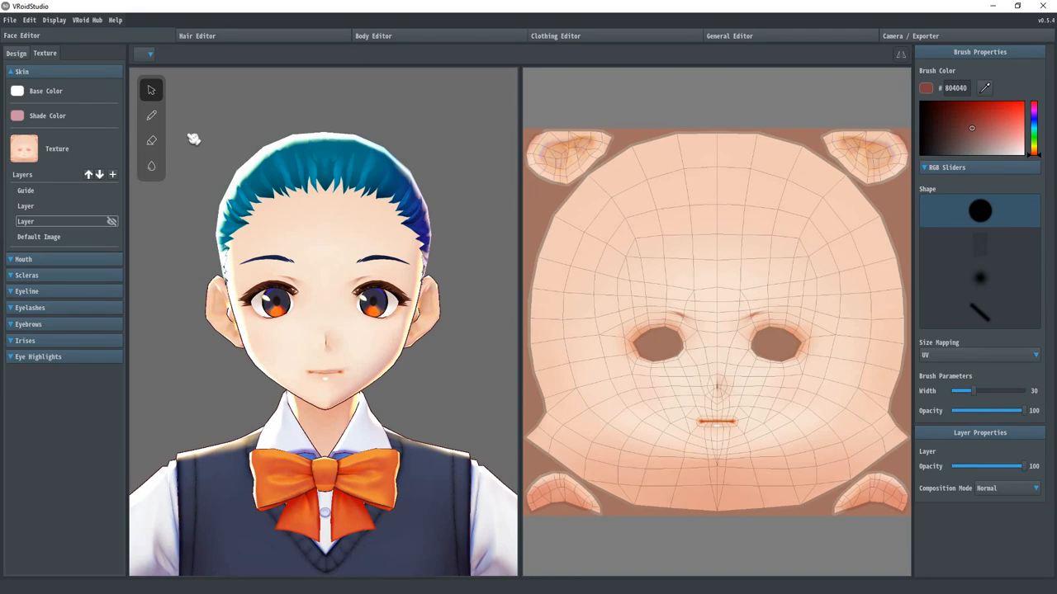
mouse_move(178, 138)
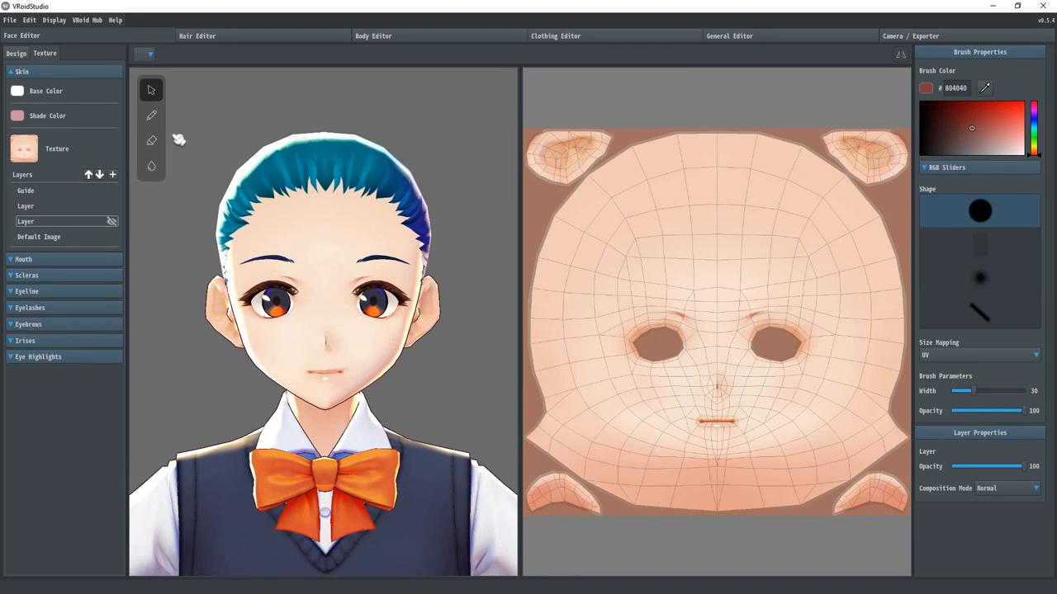
Switch to the Pencil tool with the brush colour at FF0000 red
click(152, 116)
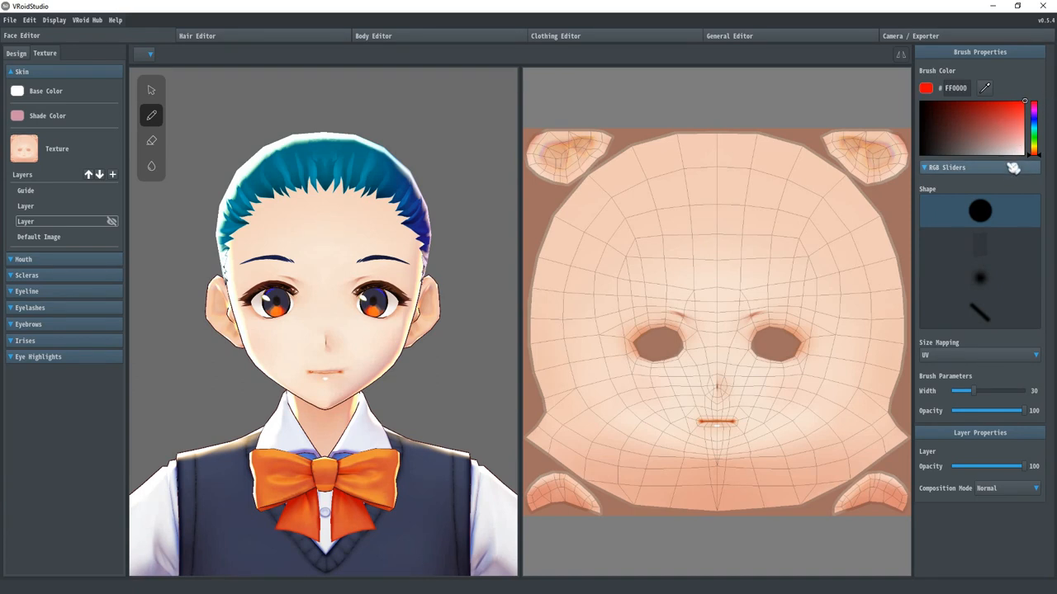
mouse_move(1001, 258)
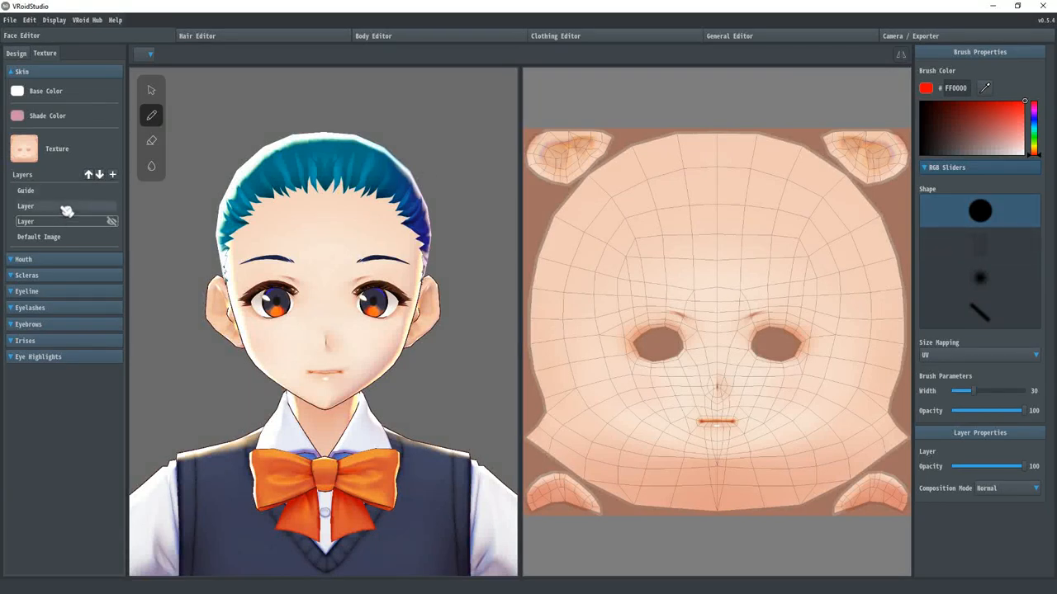
Target the layer named Layer and paint red blush blobs on both cheeks
double_click(53, 205)
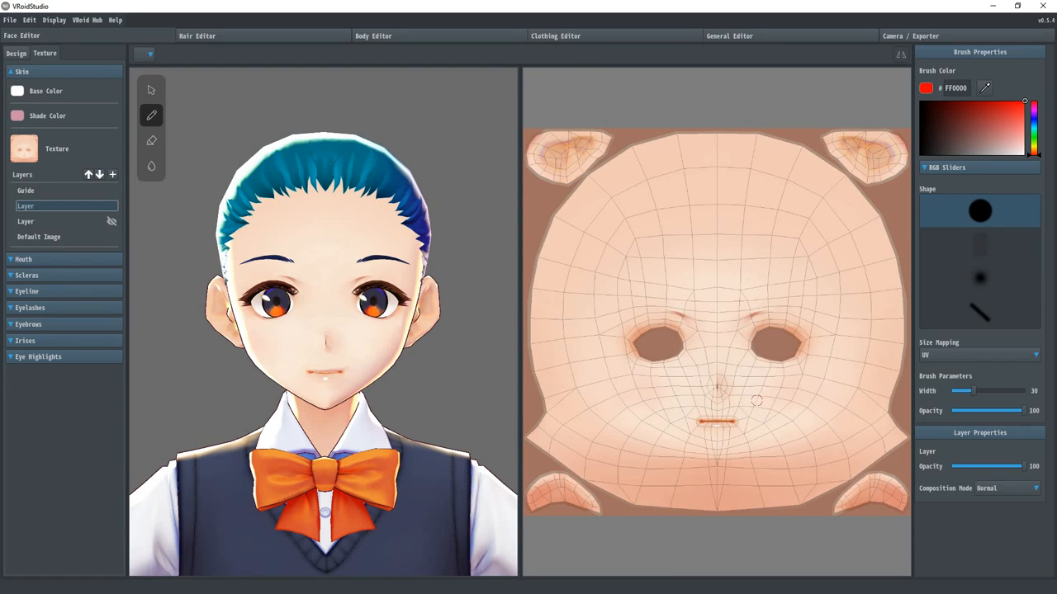
click(773, 395)
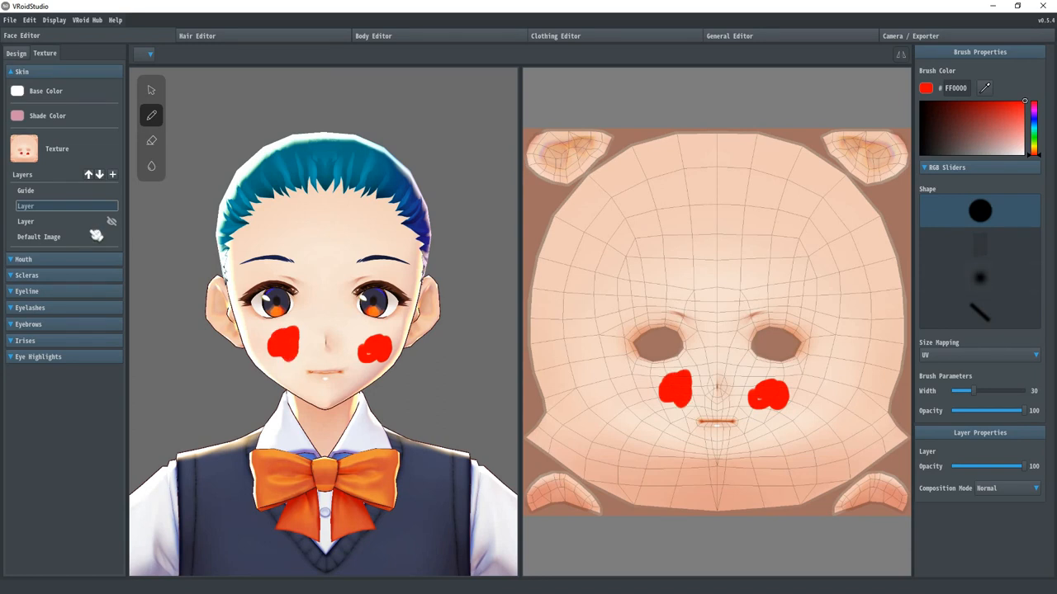
Toggle Alpha Lock on the painted layer to lock its transparency
right_click(96, 221)
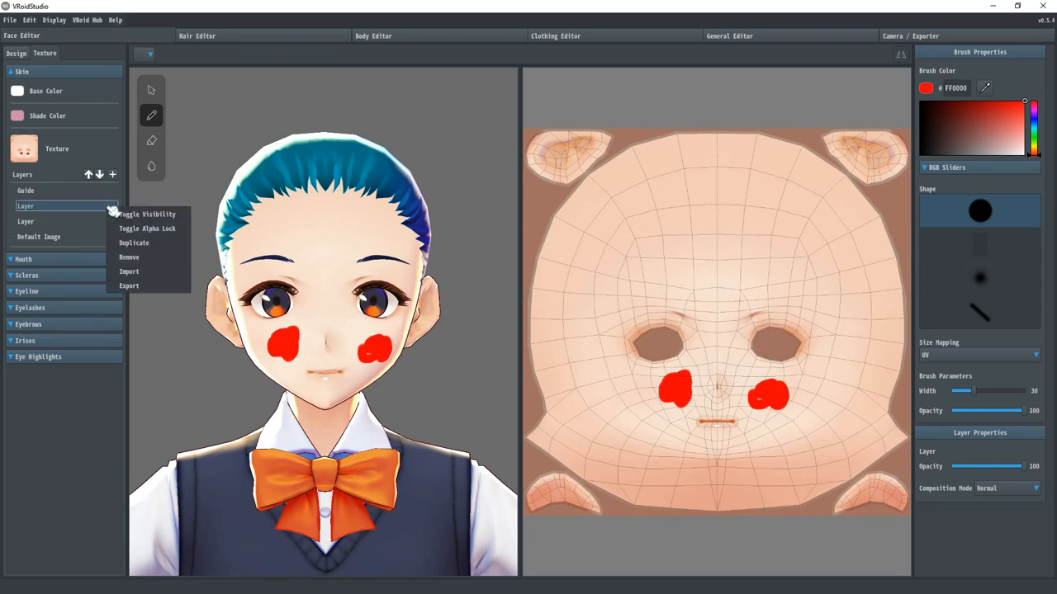
mouse_move(152, 248)
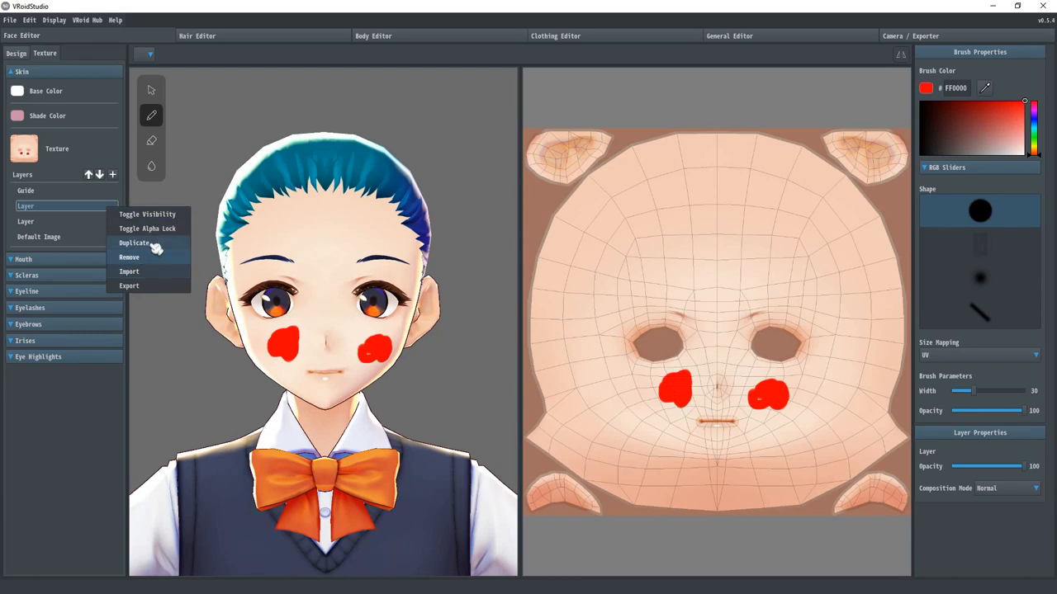
click(147, 228)
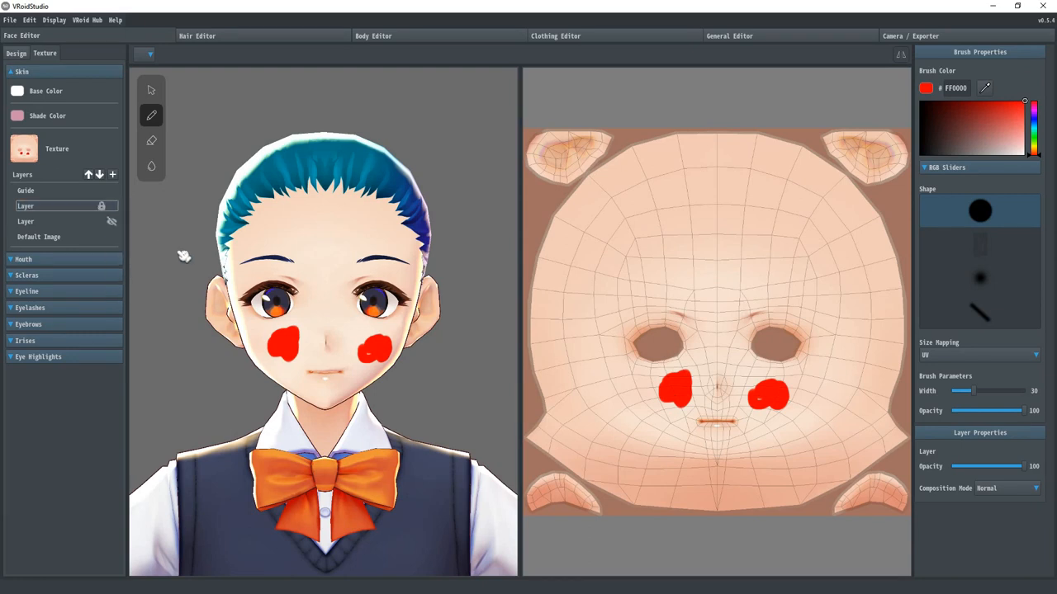
click(312, 249)
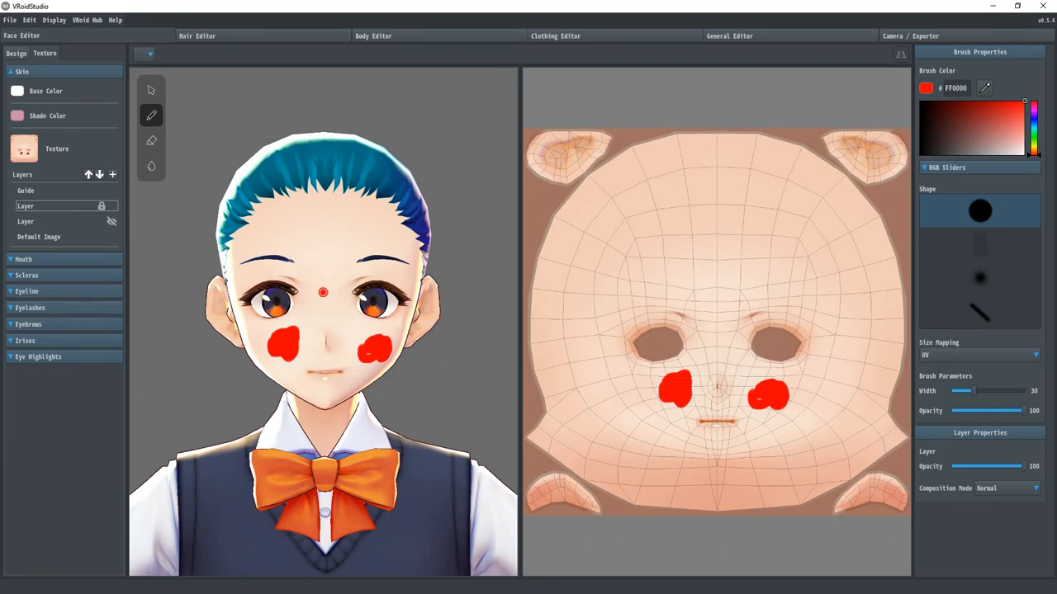
Clear the red cheek marks from the skin layer, restoring plain skin
click(152, 138)
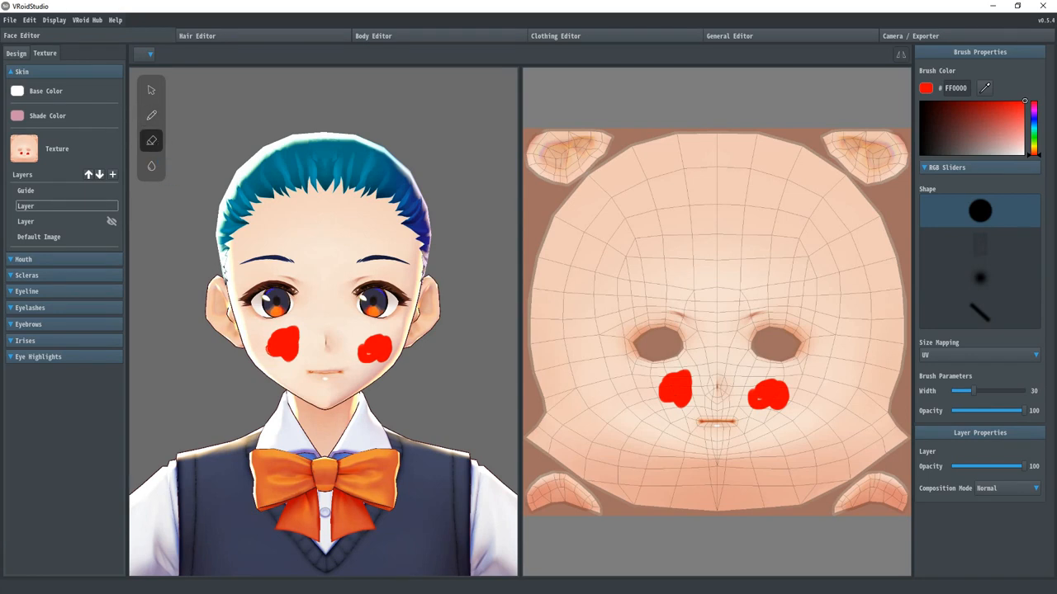
click(279, 338)
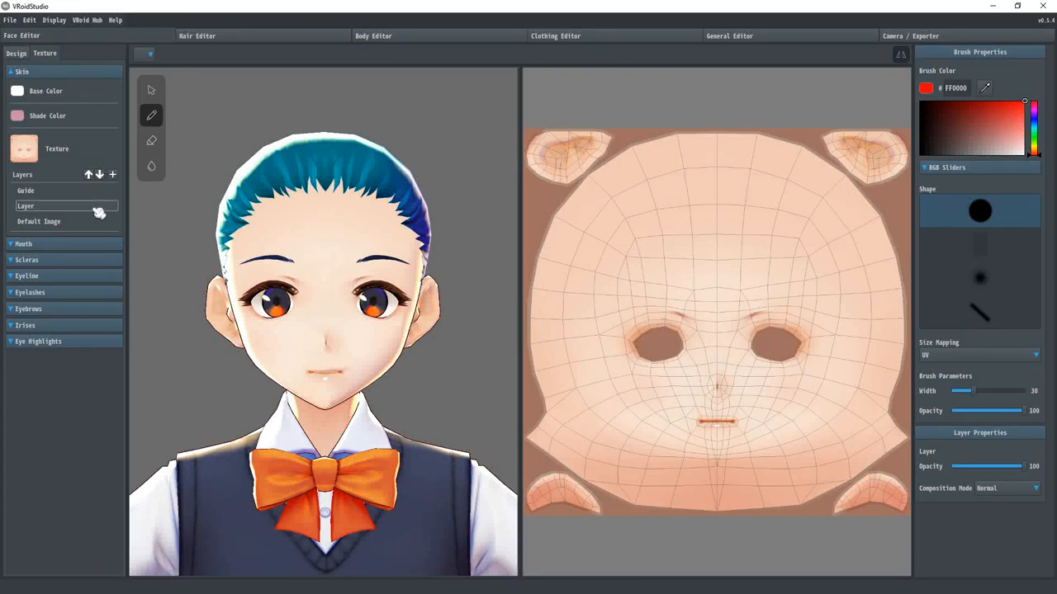
click(365, 251)
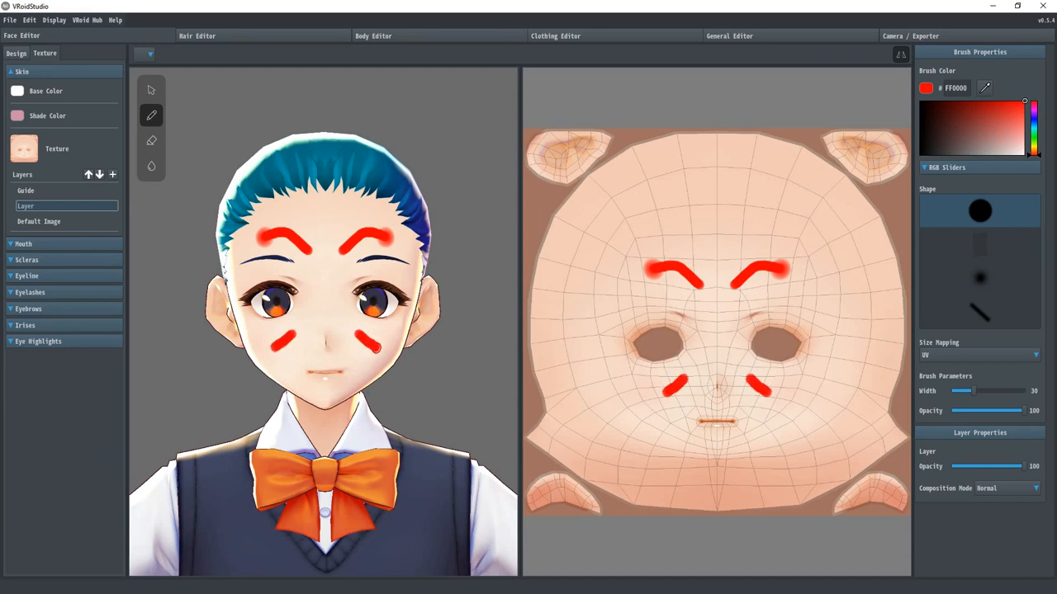
drag(669, 393, 776, 404)
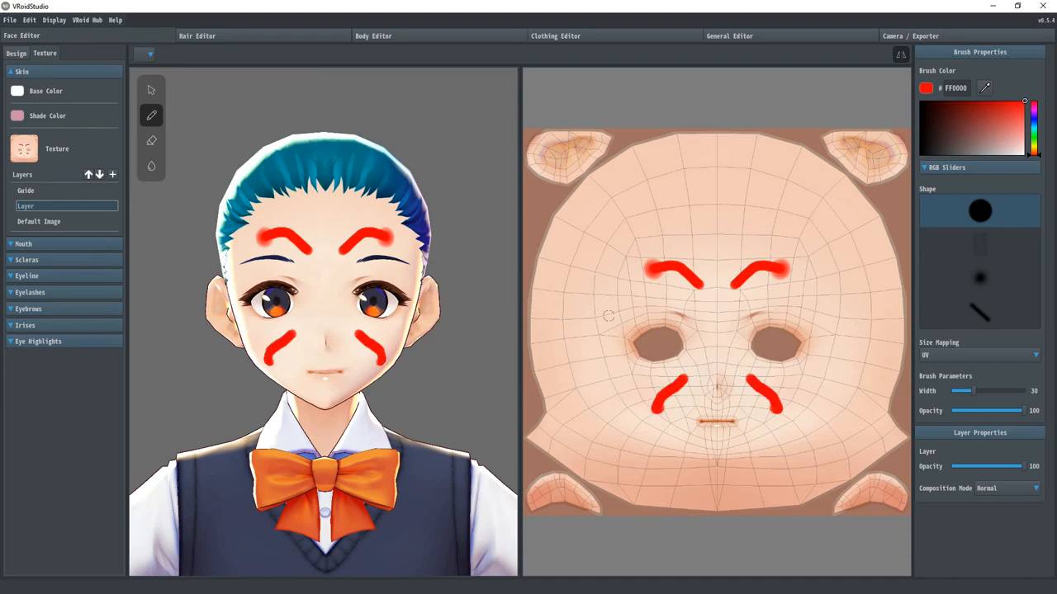
mouse_move(695, 202)
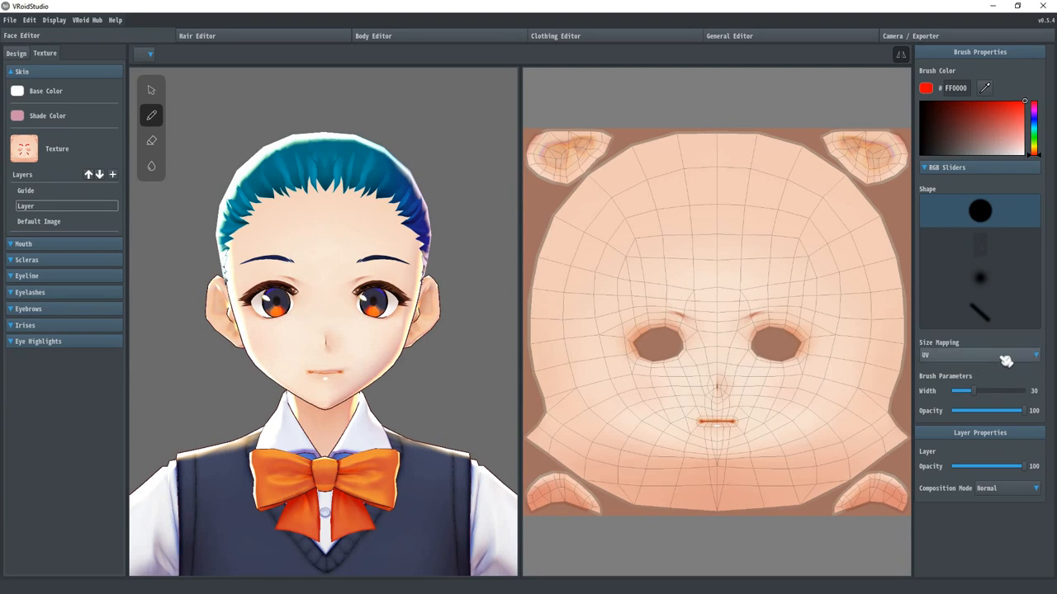
click(1033, 355)
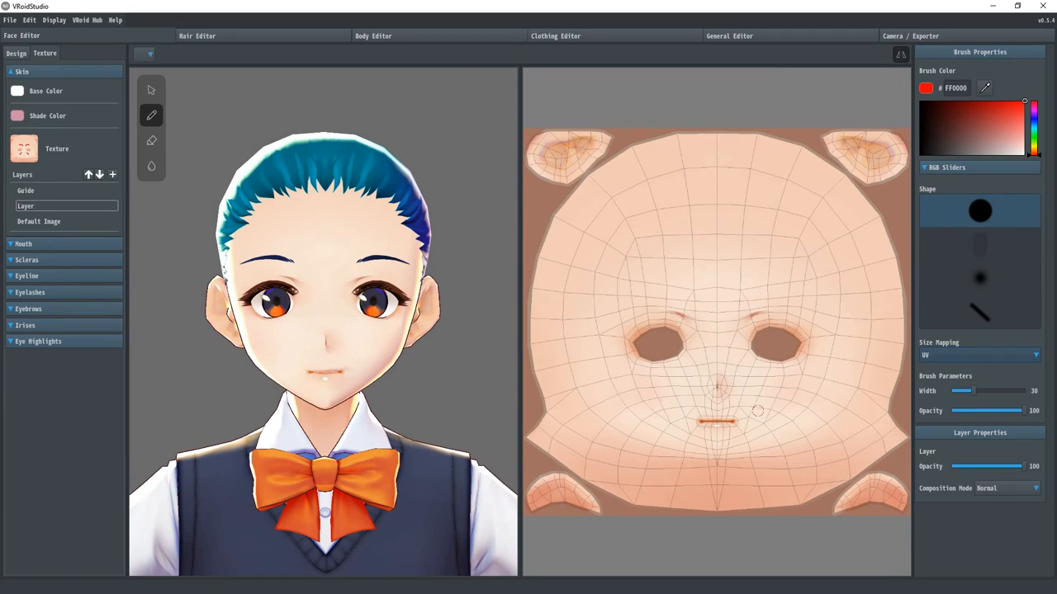
mouse_move(693, 388)
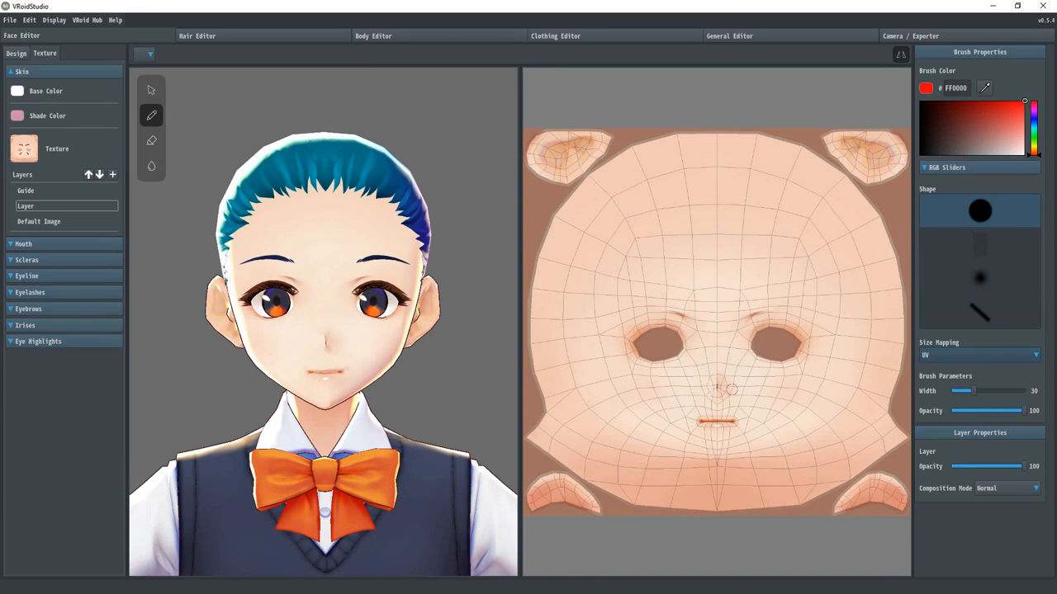
click(978, 355)
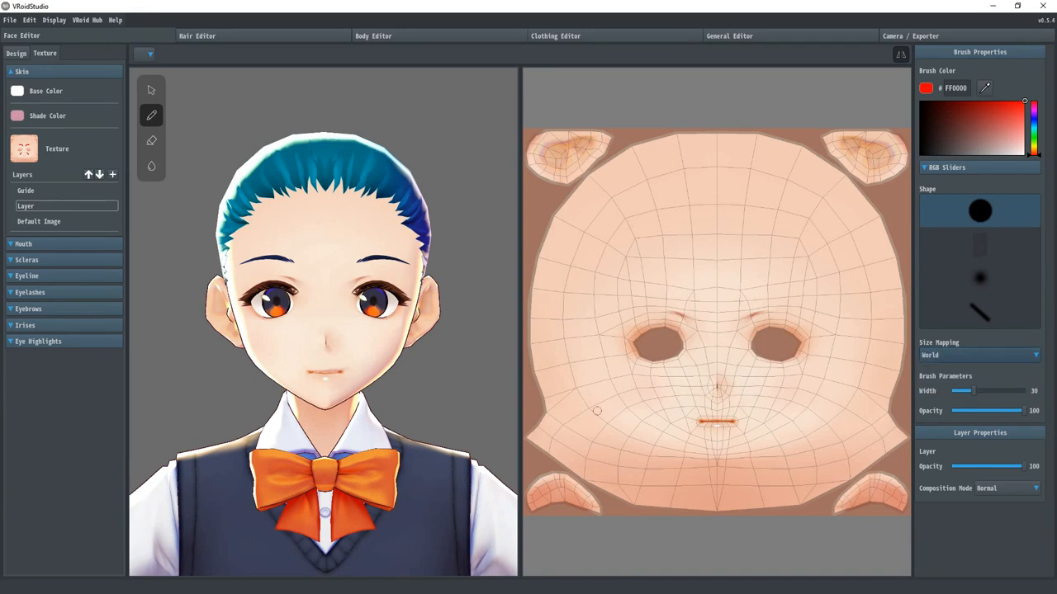
click(309, 346)
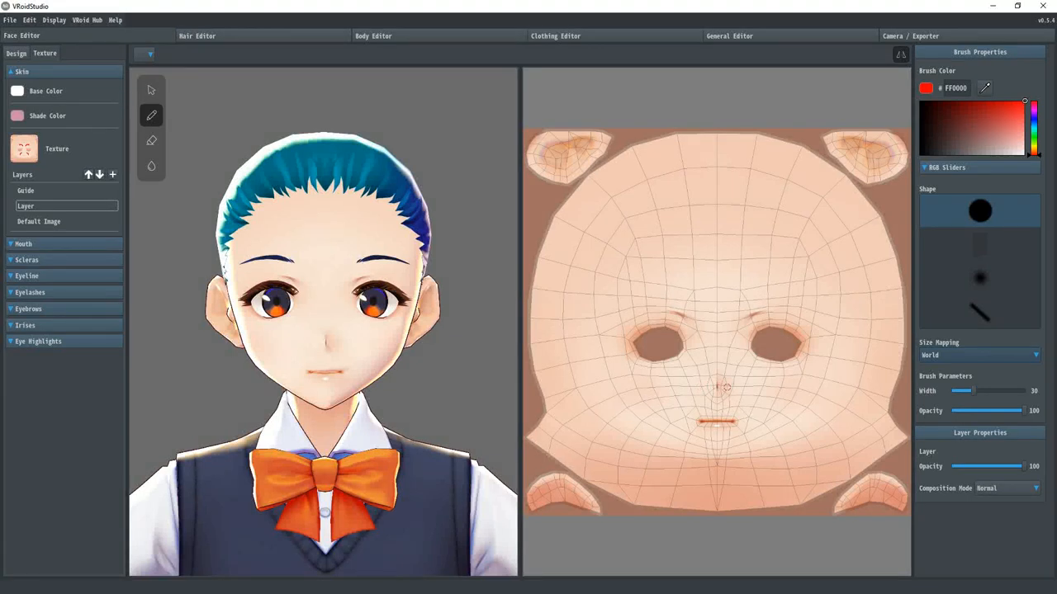
mouse_move(729, 390)
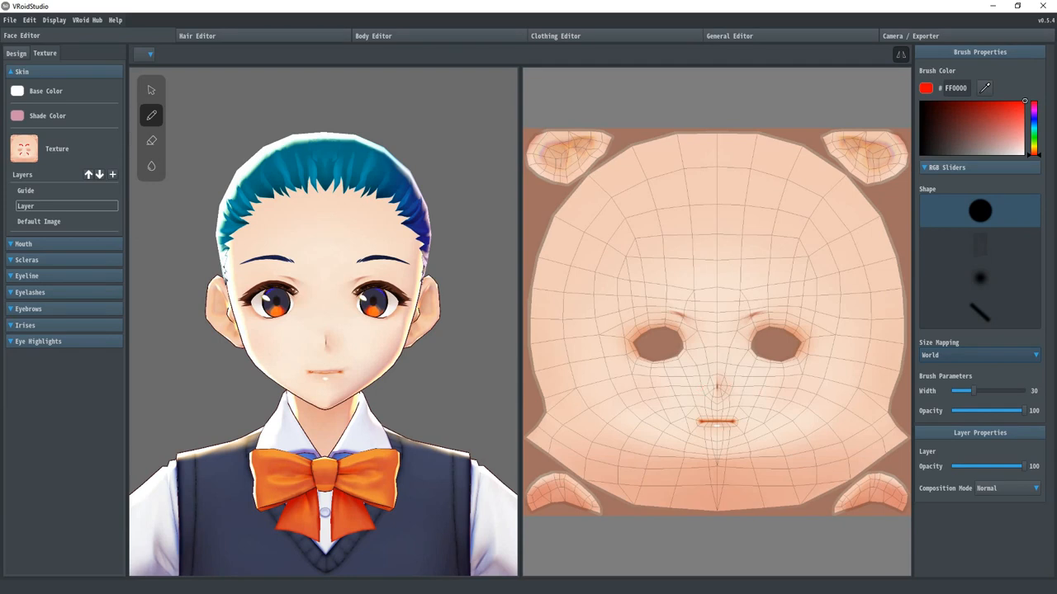
click(977, 355)
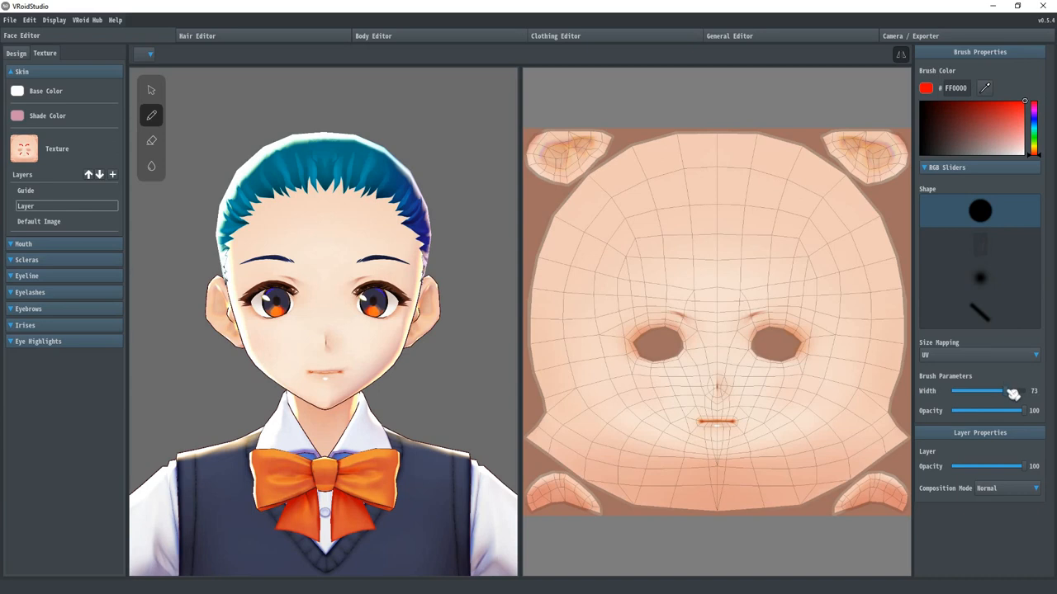
drag(1013, 389, 982, 390)
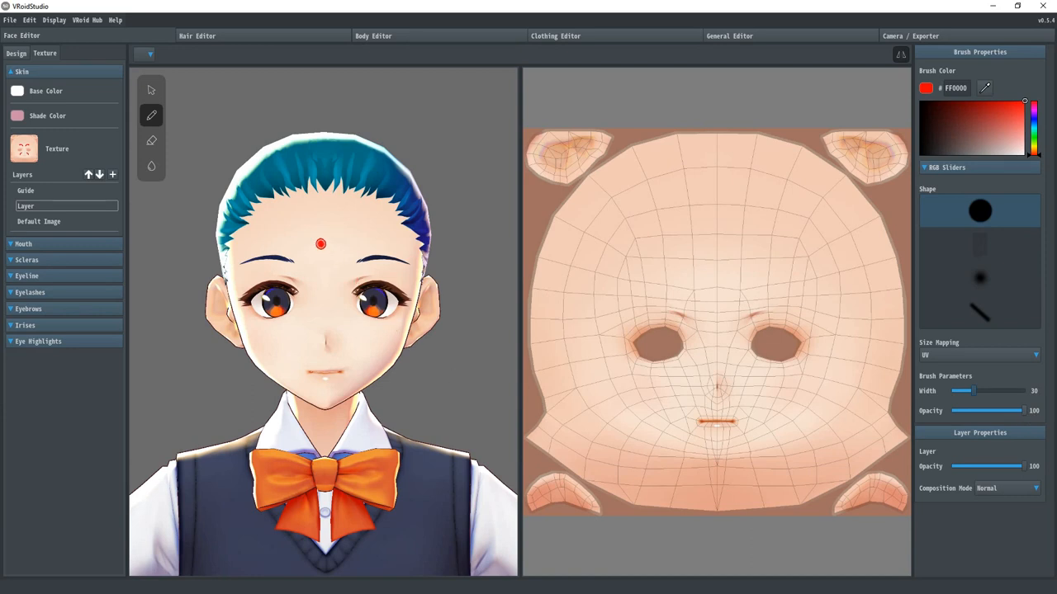
drag(685, 267, 746, 267)
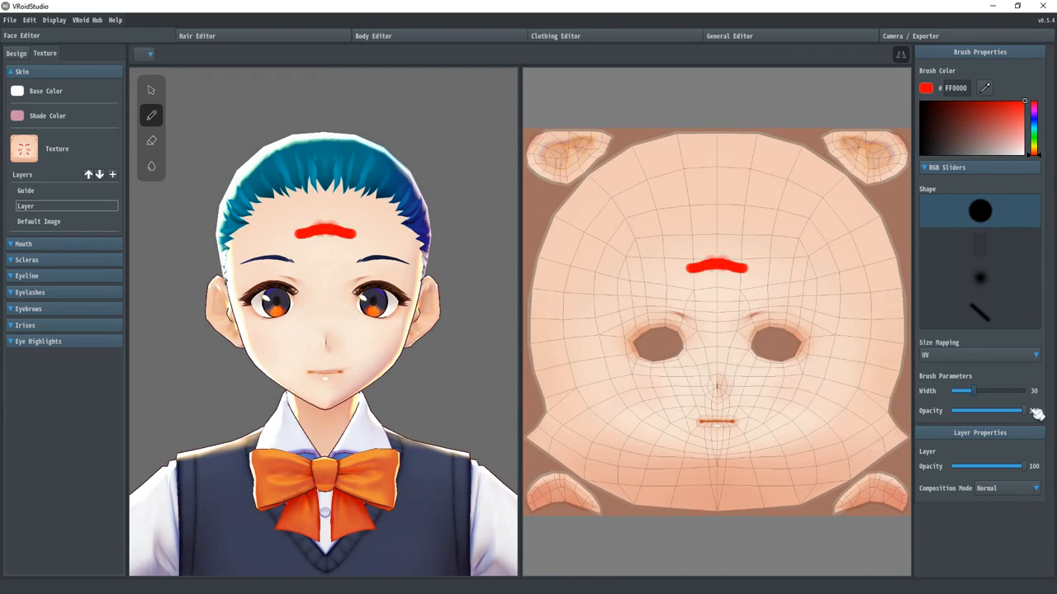
drag(1023, 409, 954, 410)
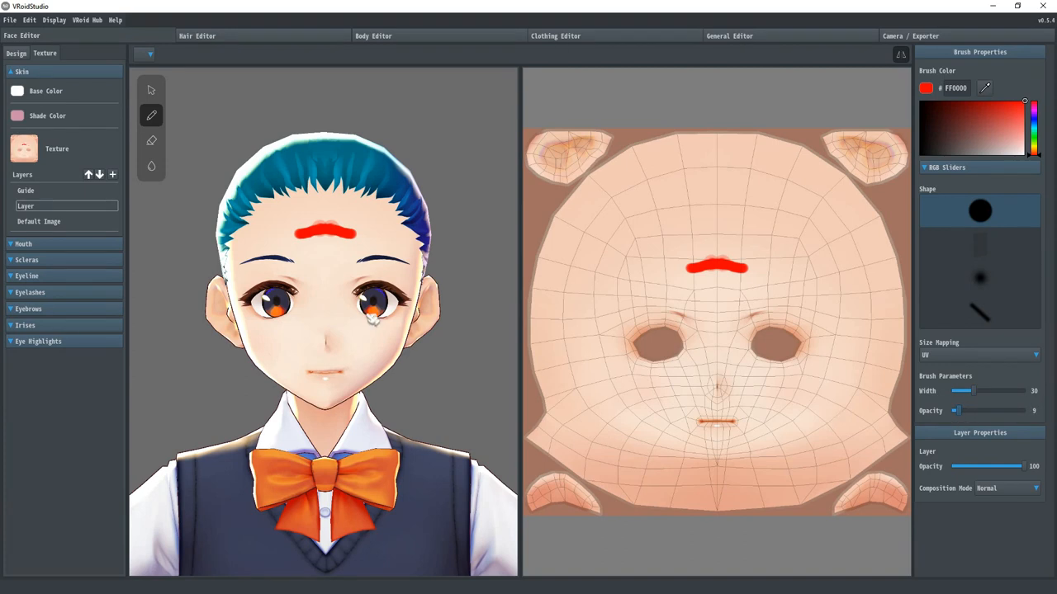
click(312, 250)
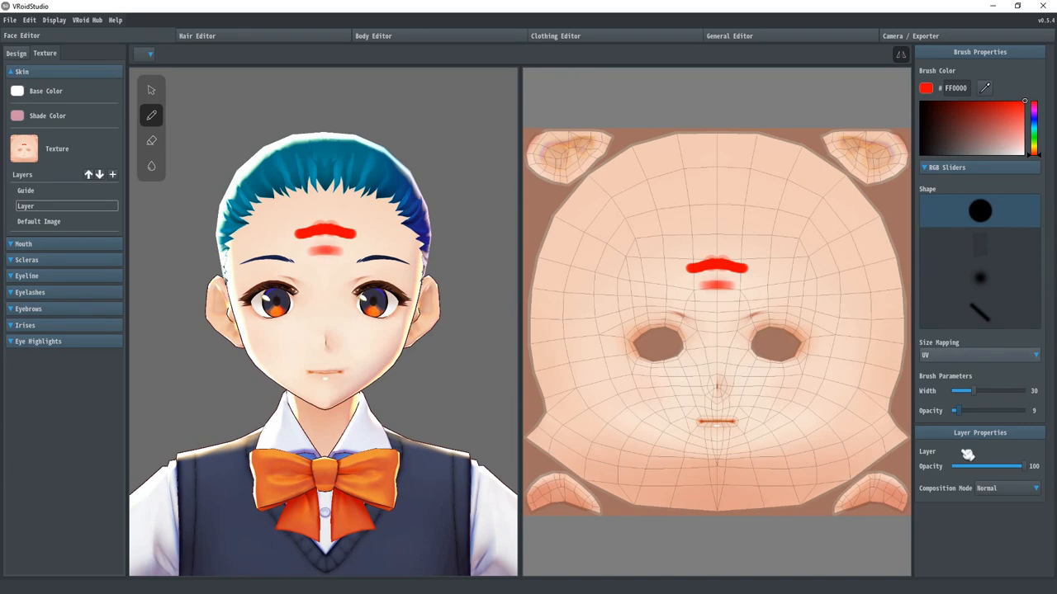
drag(955, 411, 1022, 411)
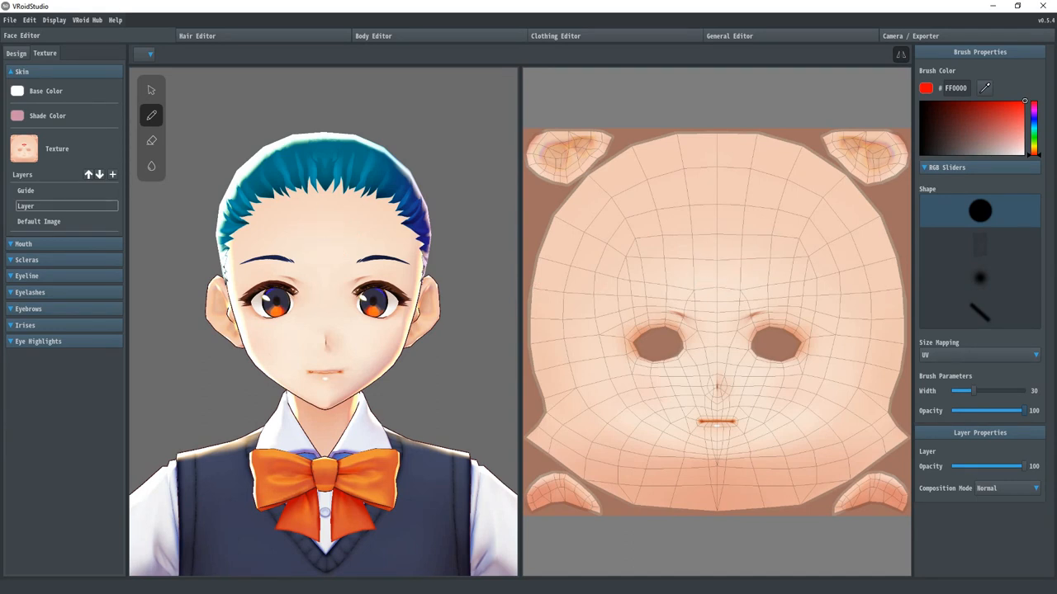
mouse_move(1014, 449)
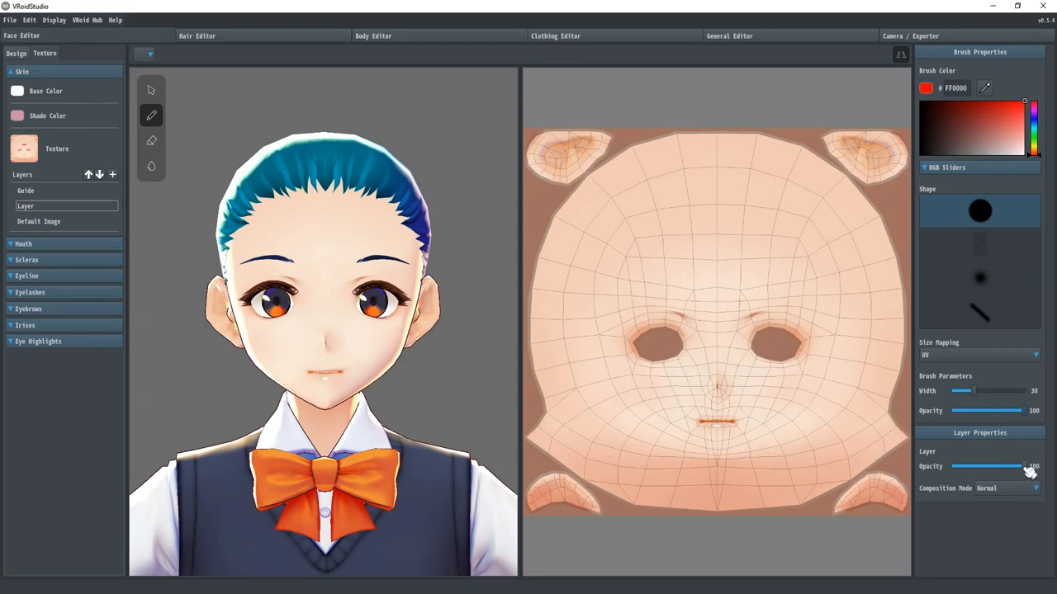
drag(1027, 465, 1000, 466)
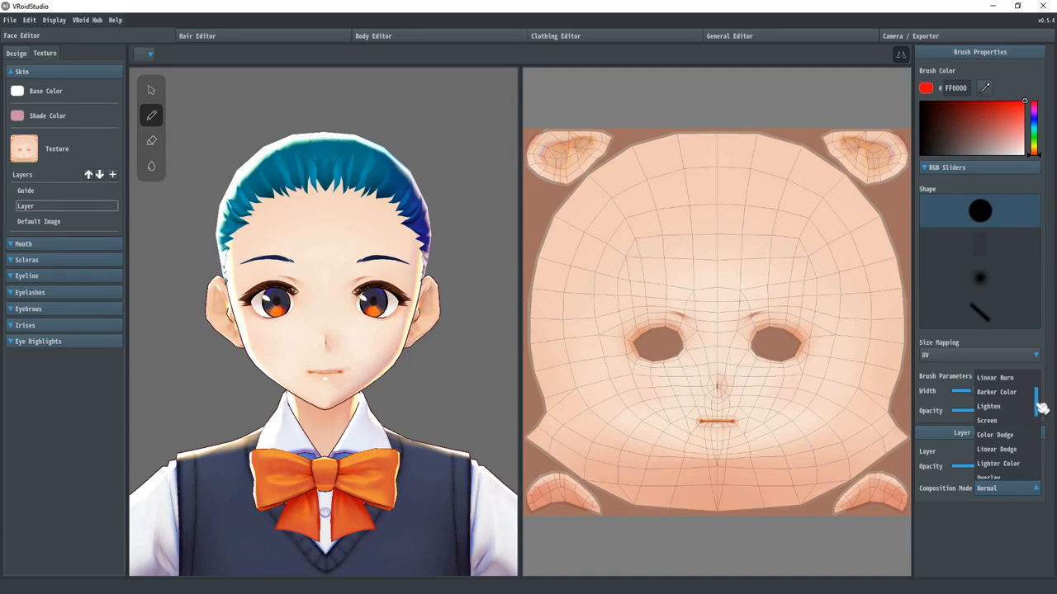
scroll(down, 3)
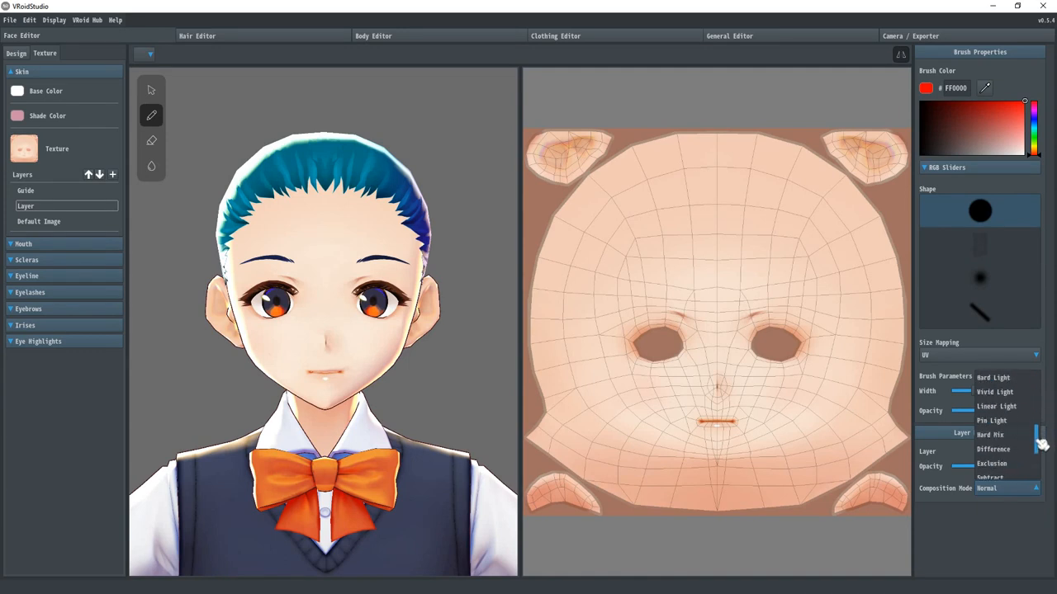
scroll(down, 3)
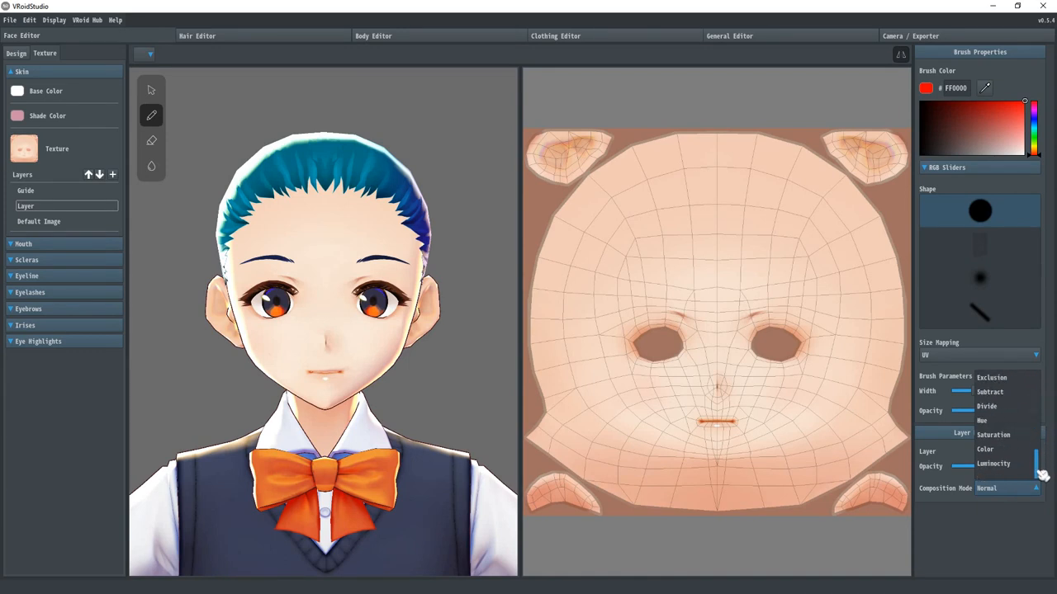
scroll(down, 3)
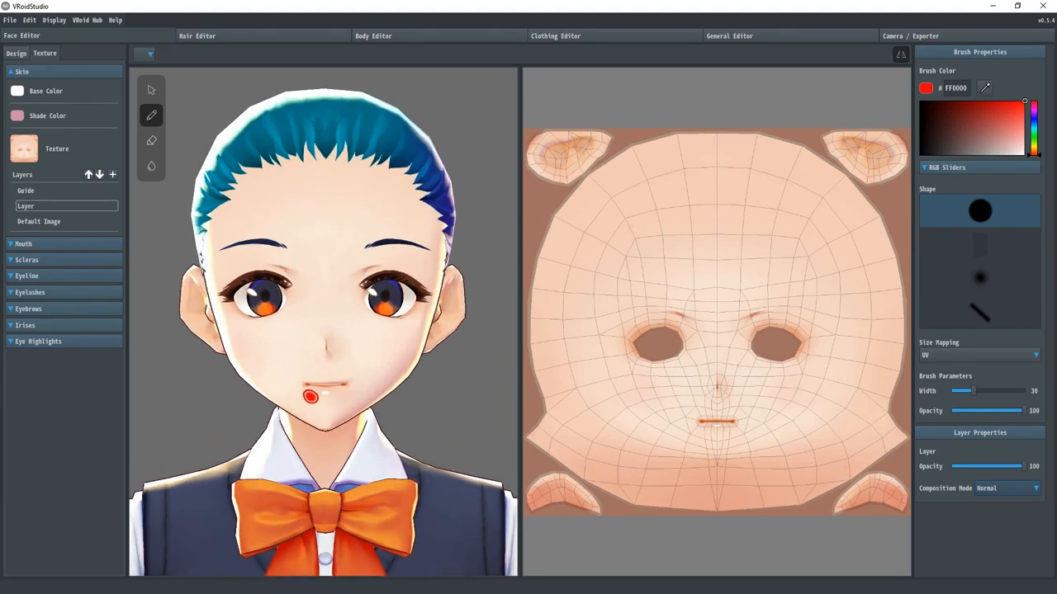
scroll(up, 3)
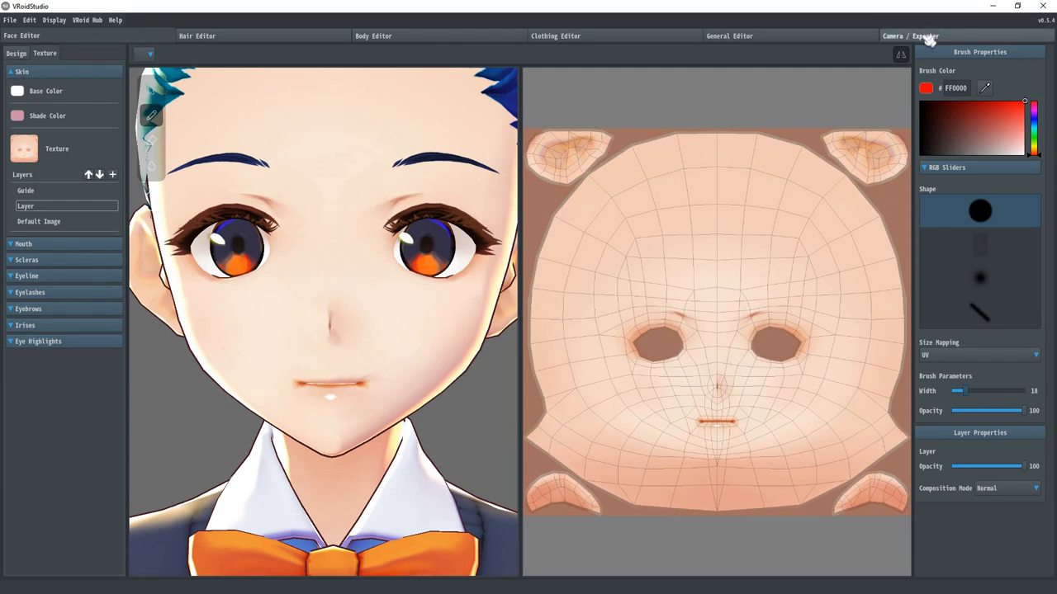
Toggle Auto Blink in Camera/Exporter, then return to the Design view of Eyes parameters
click(910, 36)
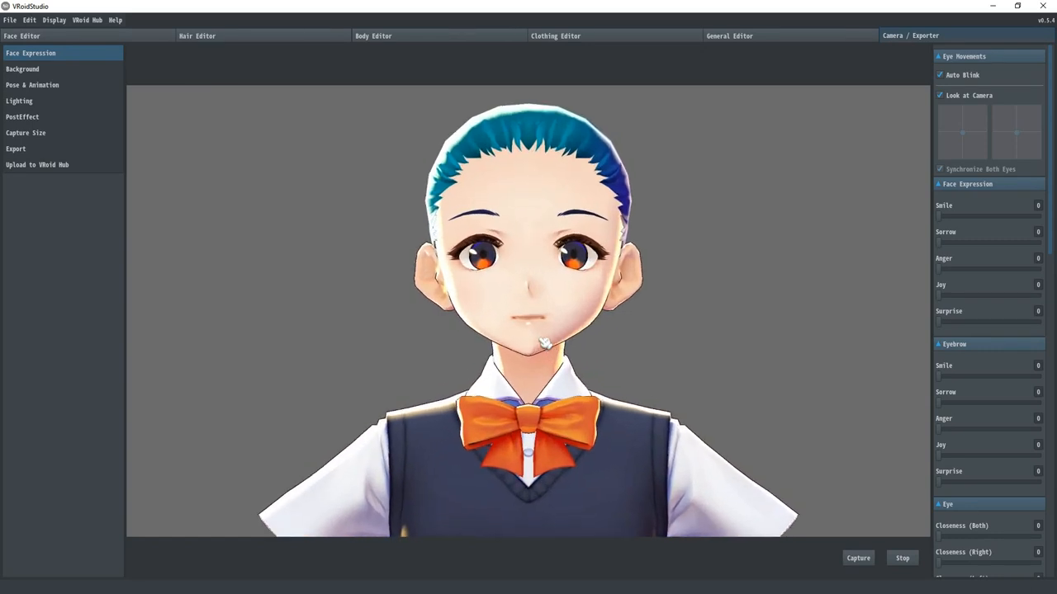
click(939, 76)
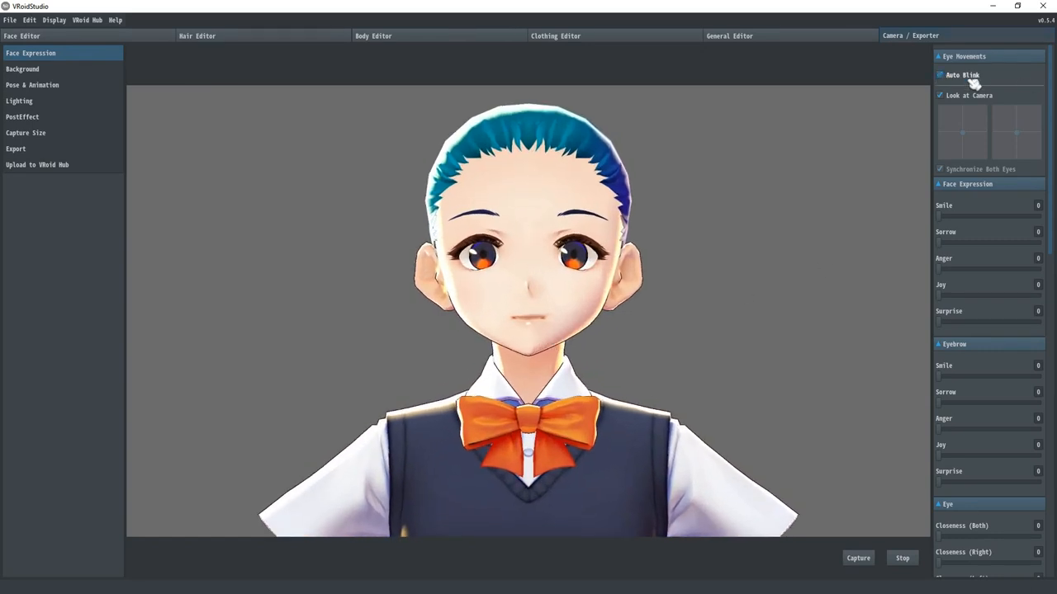
scroll(down, 3)
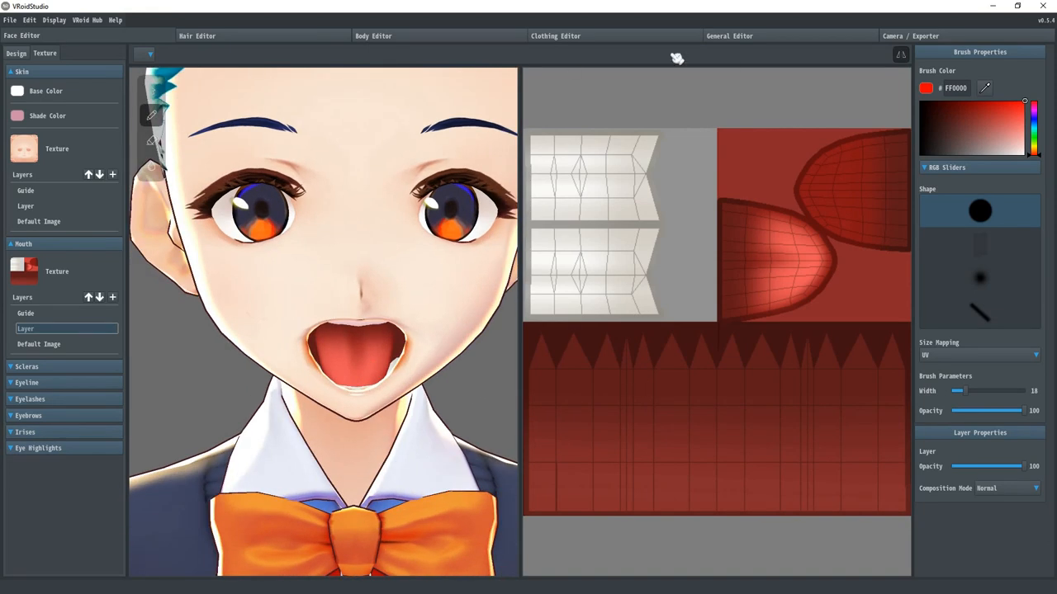
click(16, 53)
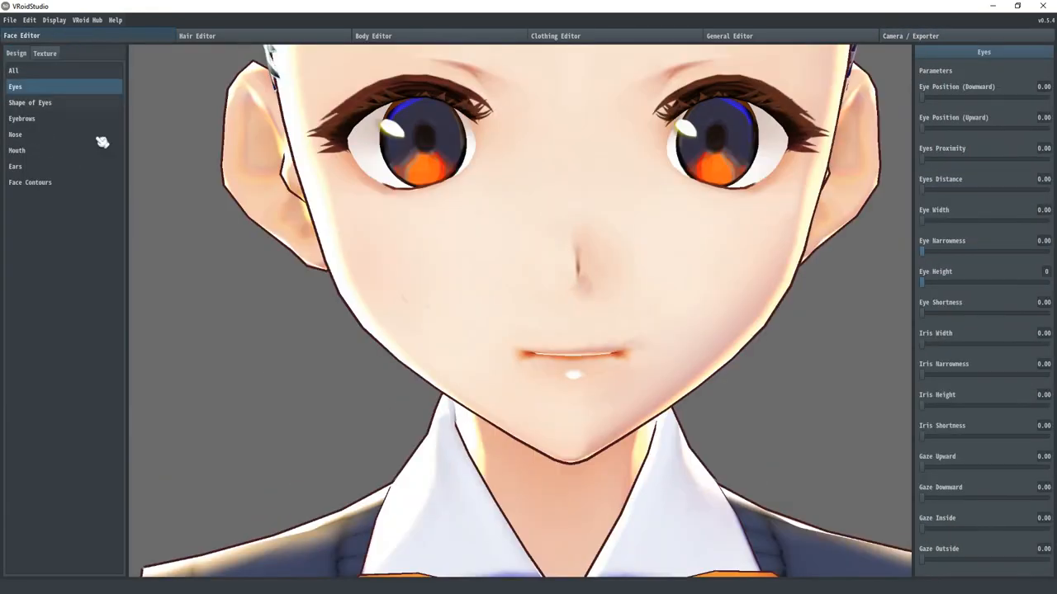